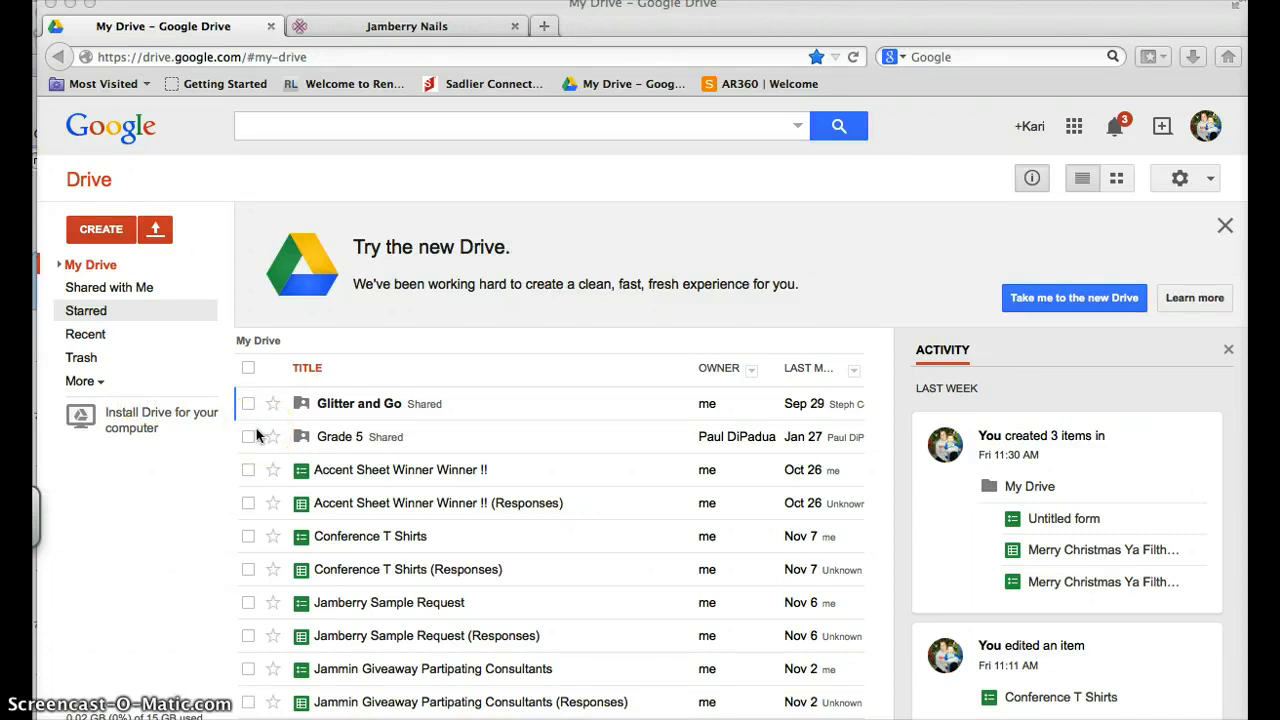
pyautogui.moveTo(173, 291)
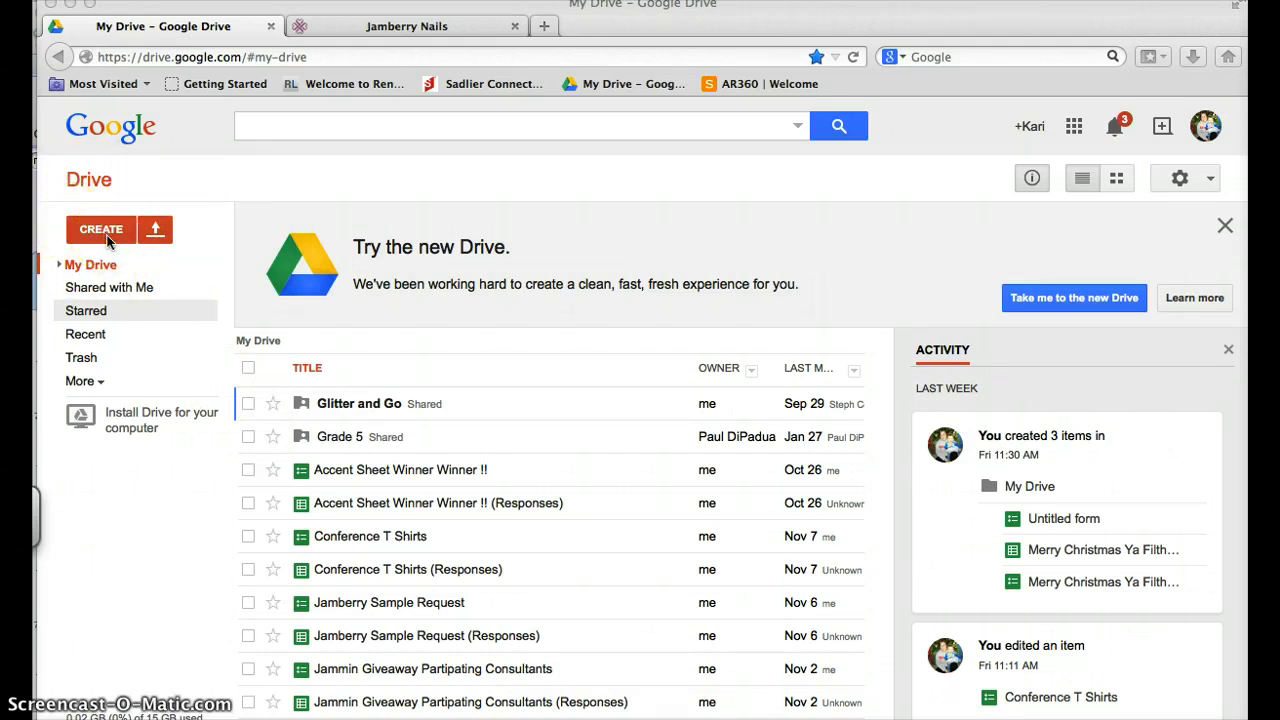
pyautogui.moveTo(104, 238)
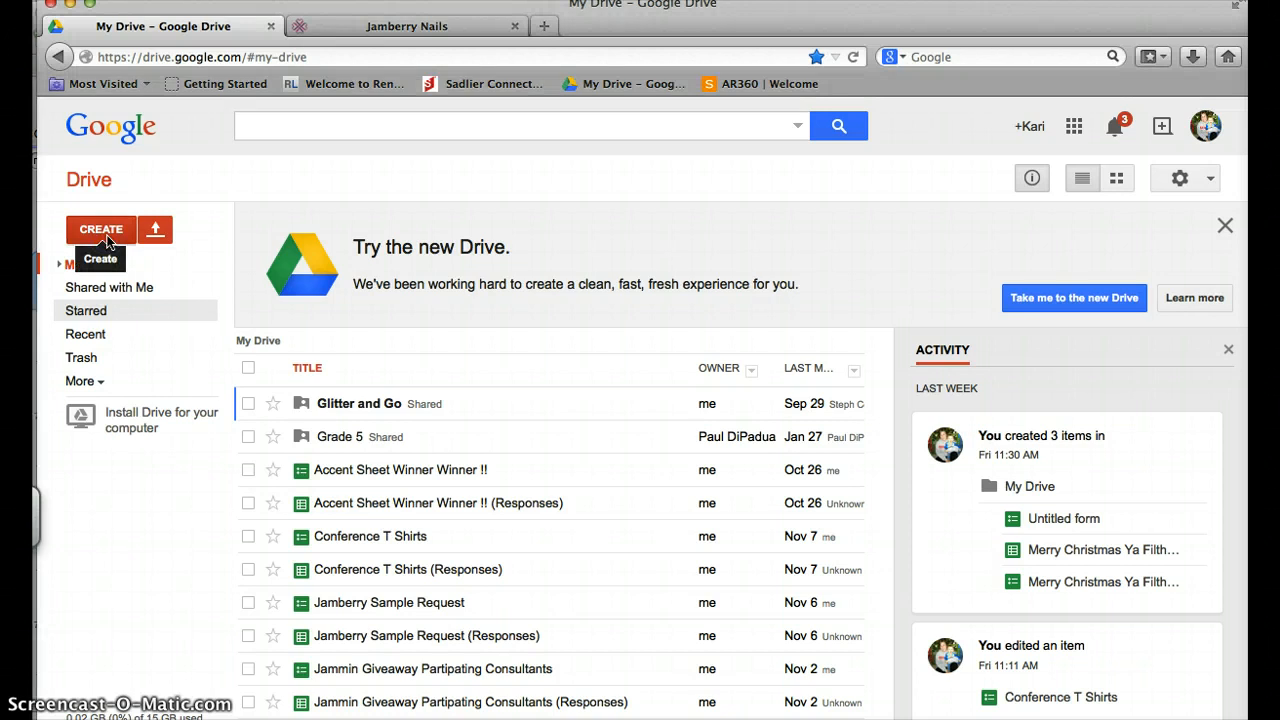
# Step: Create a new blank Google Form from Drive's CREATE menu
pyautogui.click(100, 229)
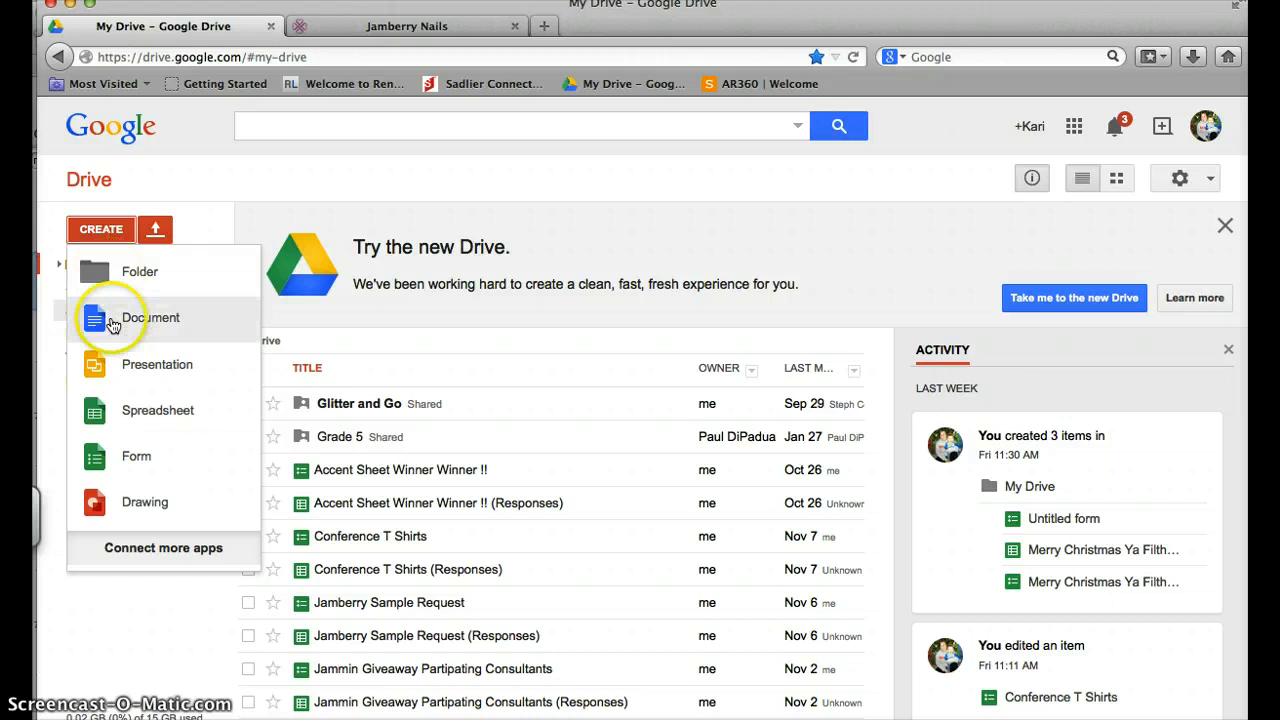
pyautogui.click(135, 456)
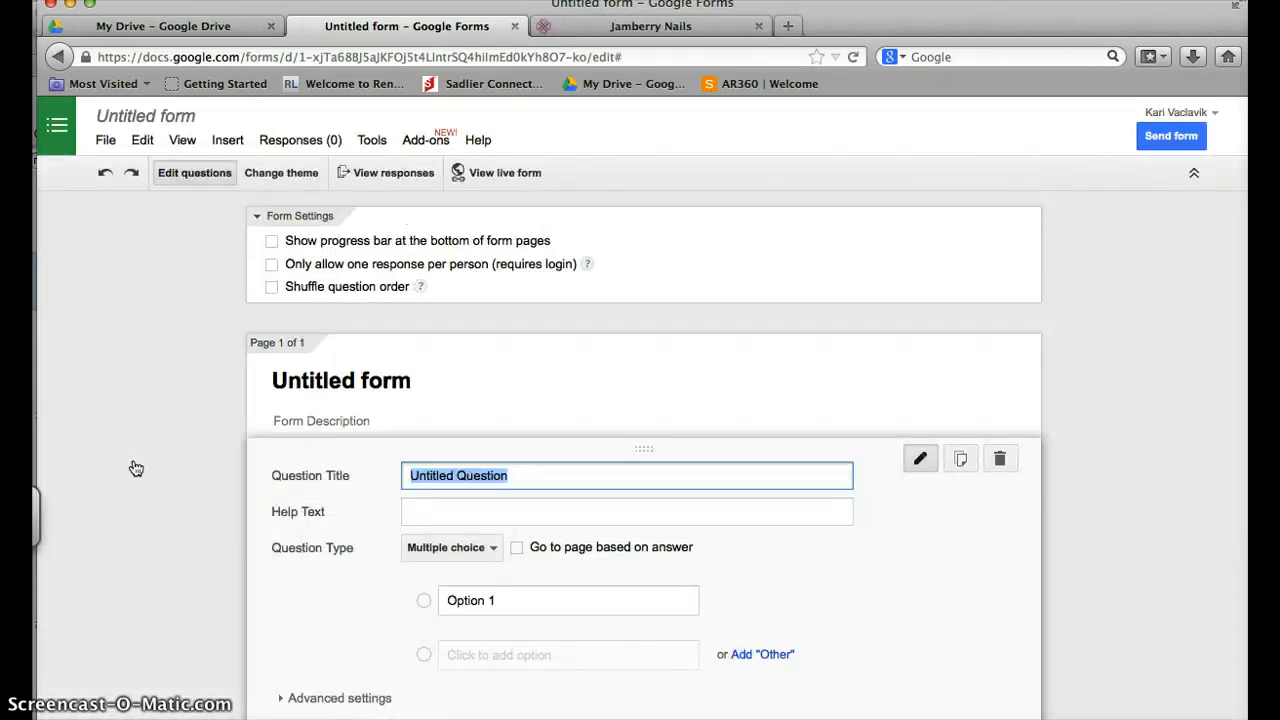
# Step: Title the form 'Jamberry Sample Request'
pyautogui.click(340, 380)
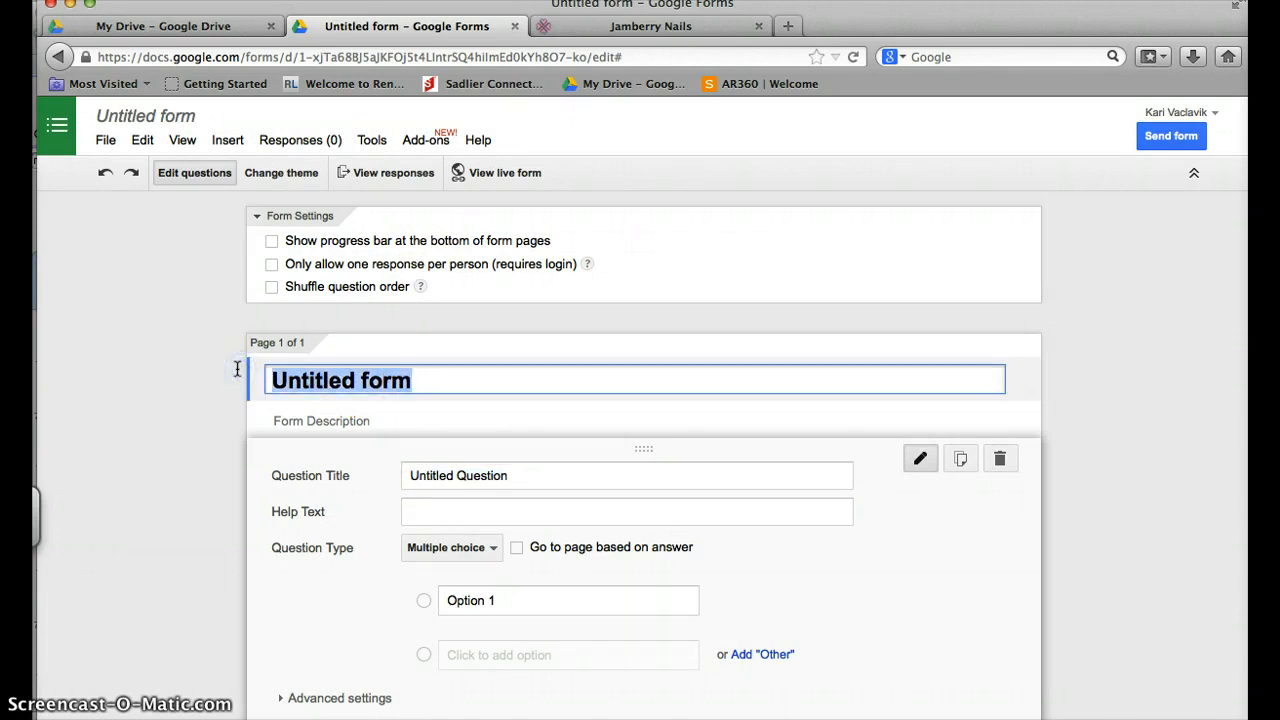
pyautogui.write('Sample')
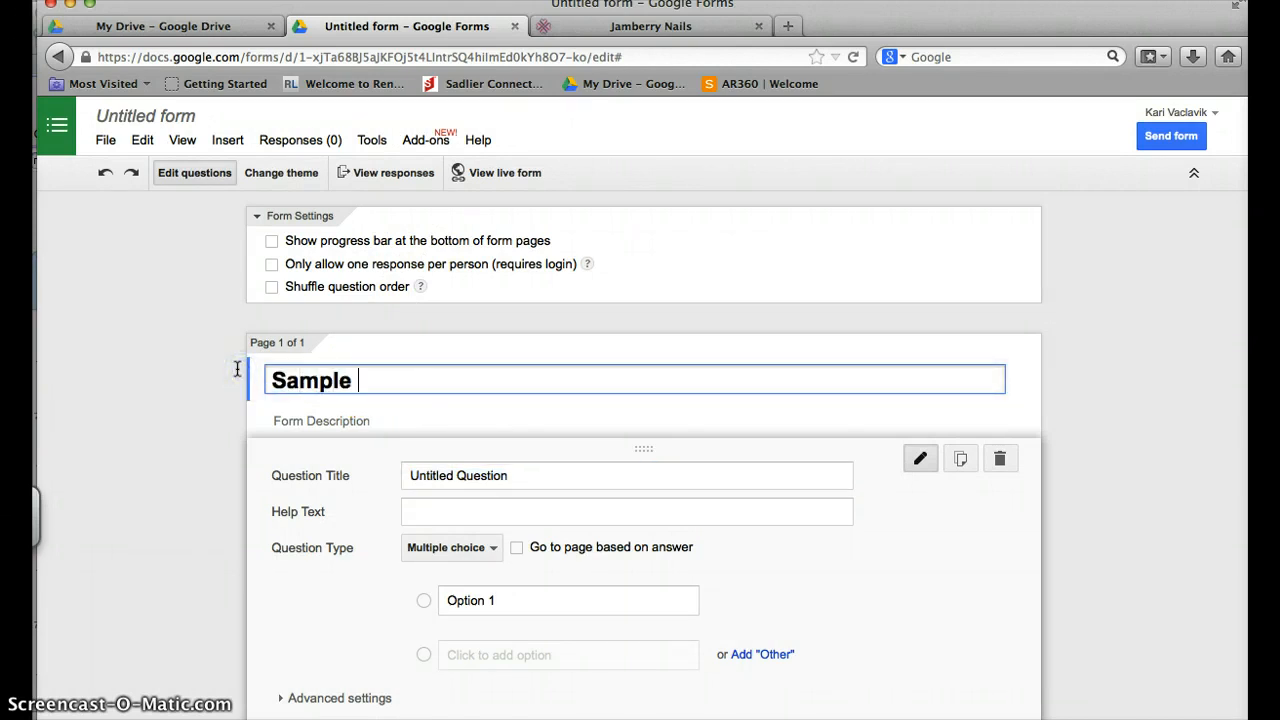
pyautogui.write('Request')
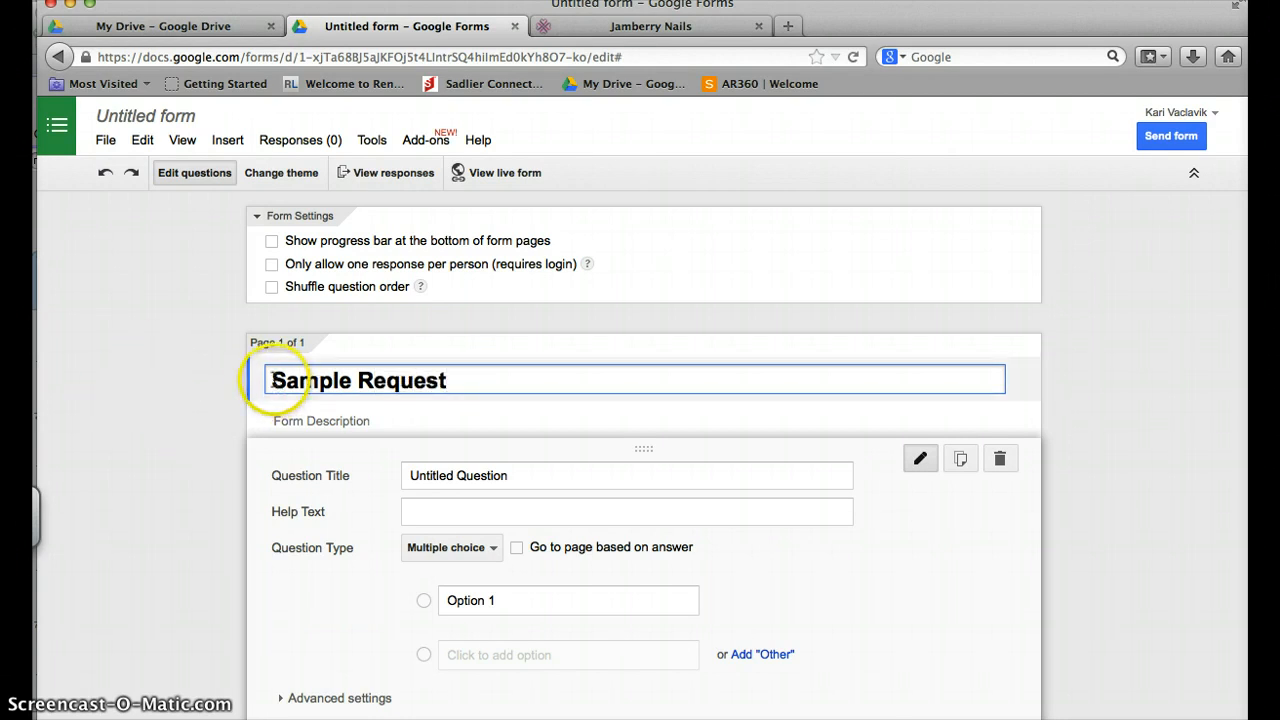
pyautogui.write('Jamberry')
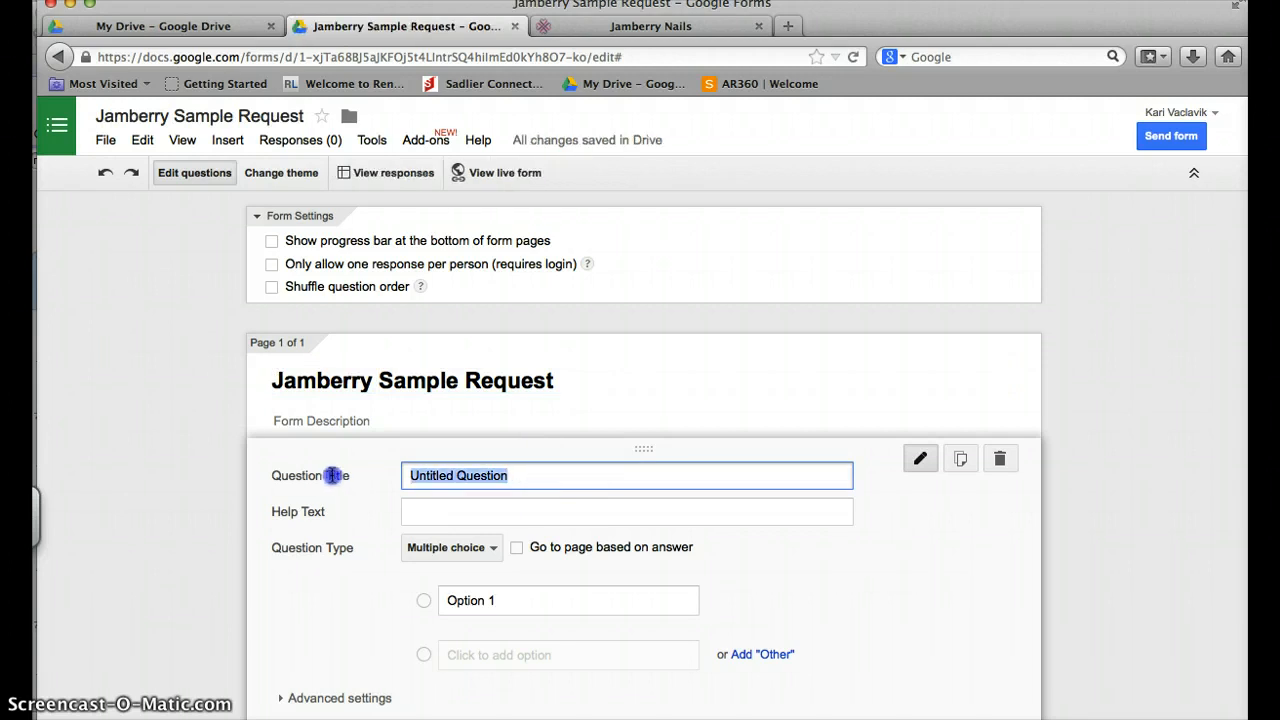
# Step: Add the multiple-choice question 'Which sample would you like to try?' with options numbered 1–6
pyautogui.write('Which')
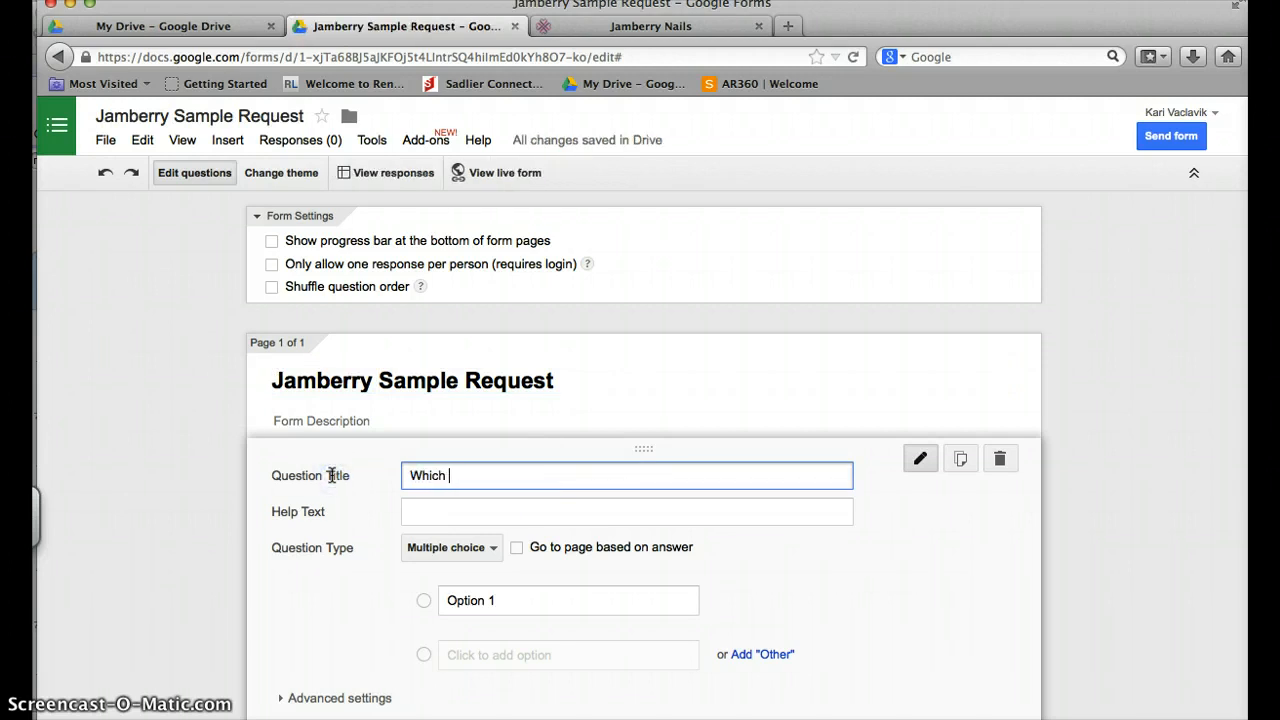
pyautogui.write('sample would you')
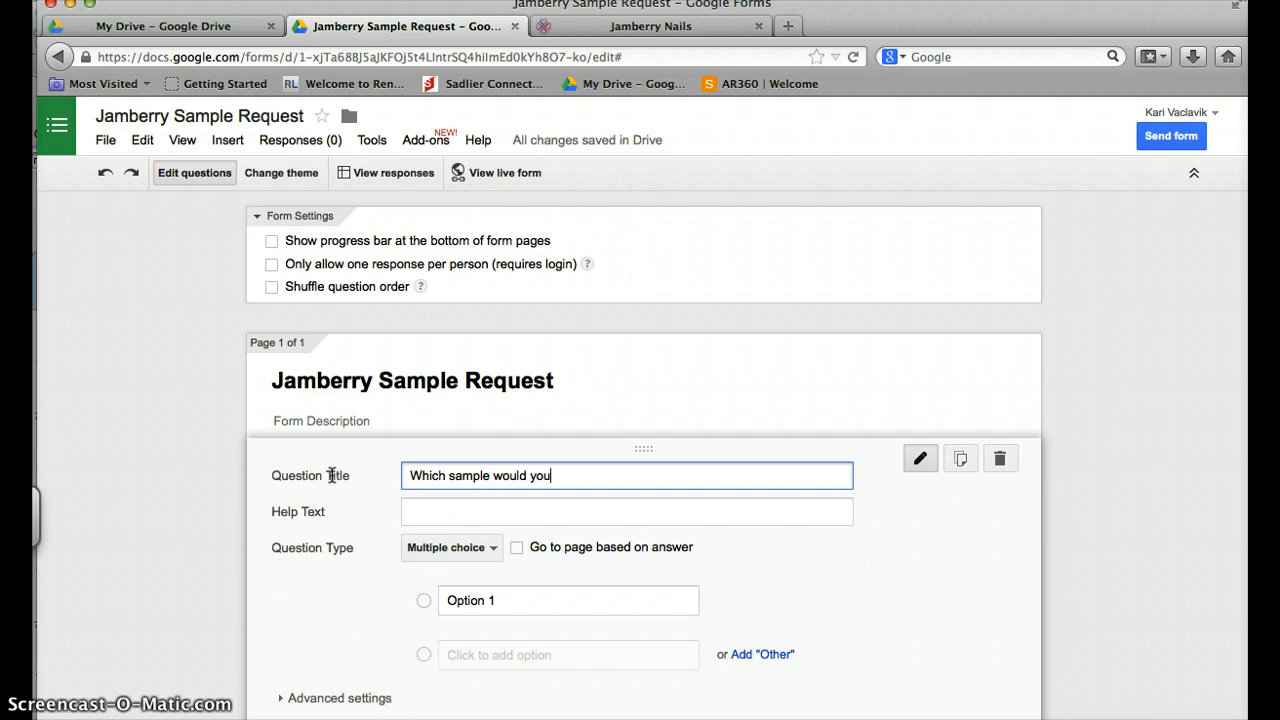
pyautogui.write('like to try?')
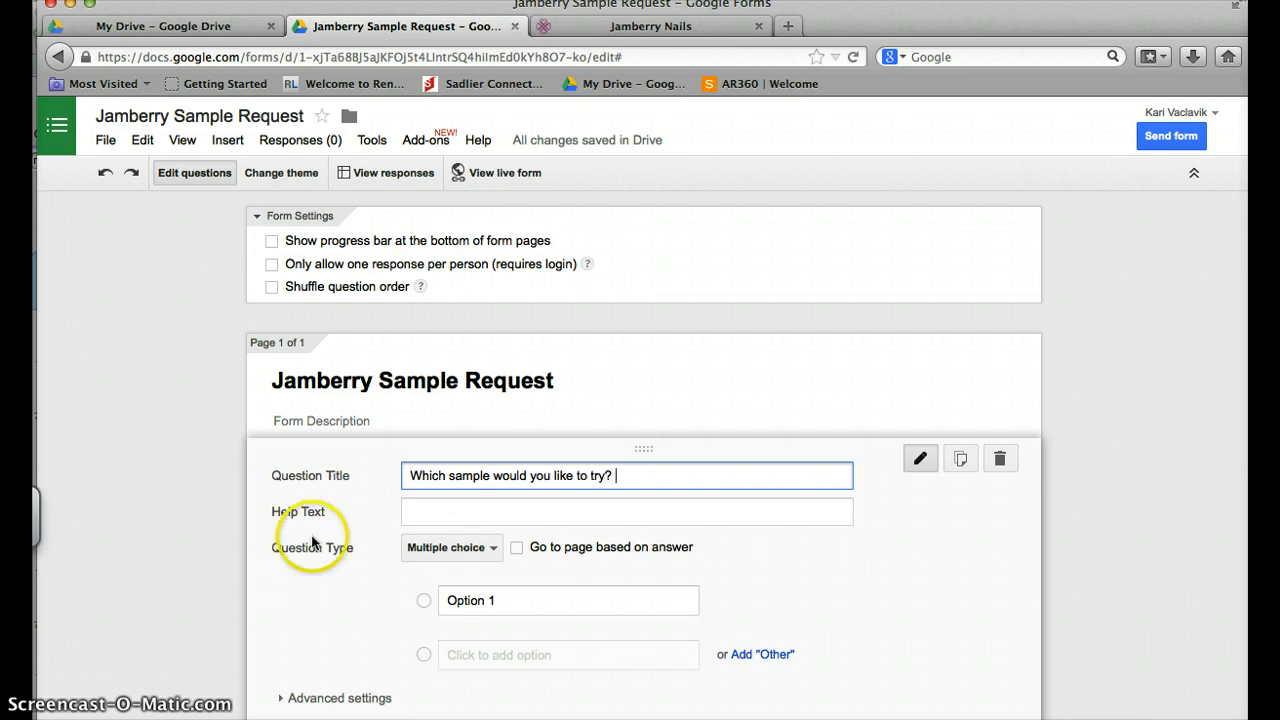
pyautogui.click(451, 548)
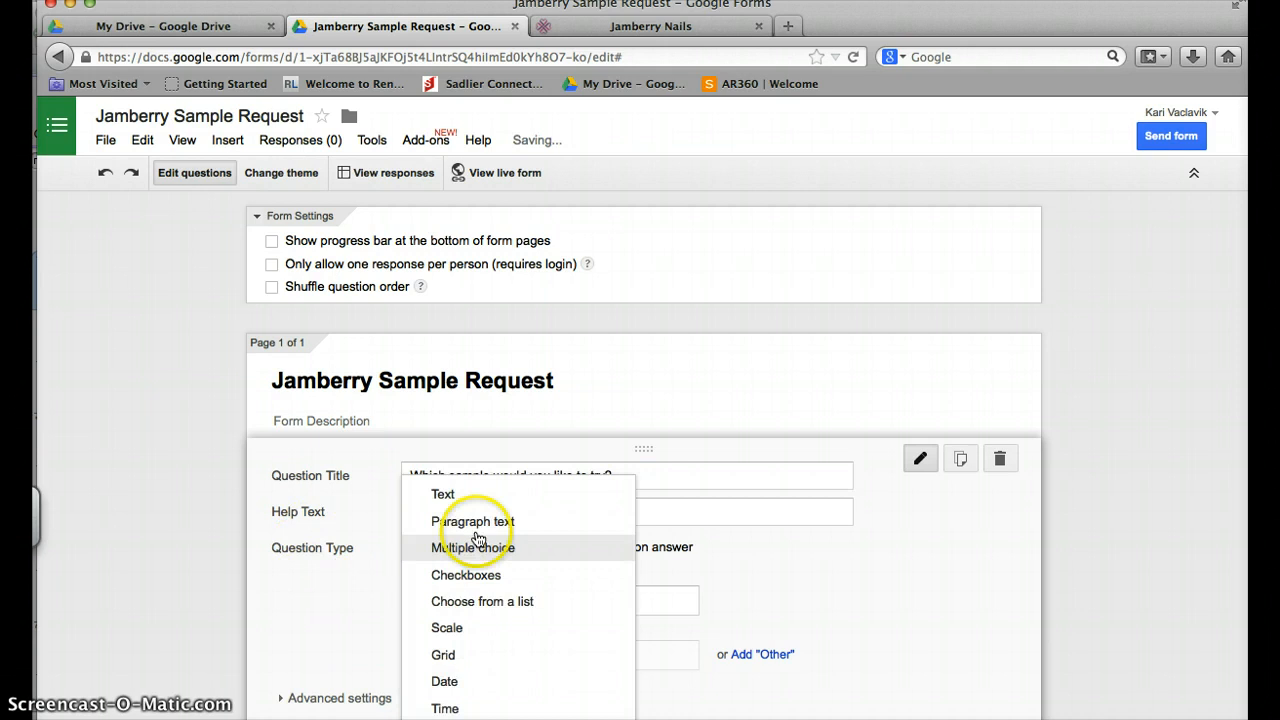
pyautogui.click(474, 548)
pyautogui.write('2')
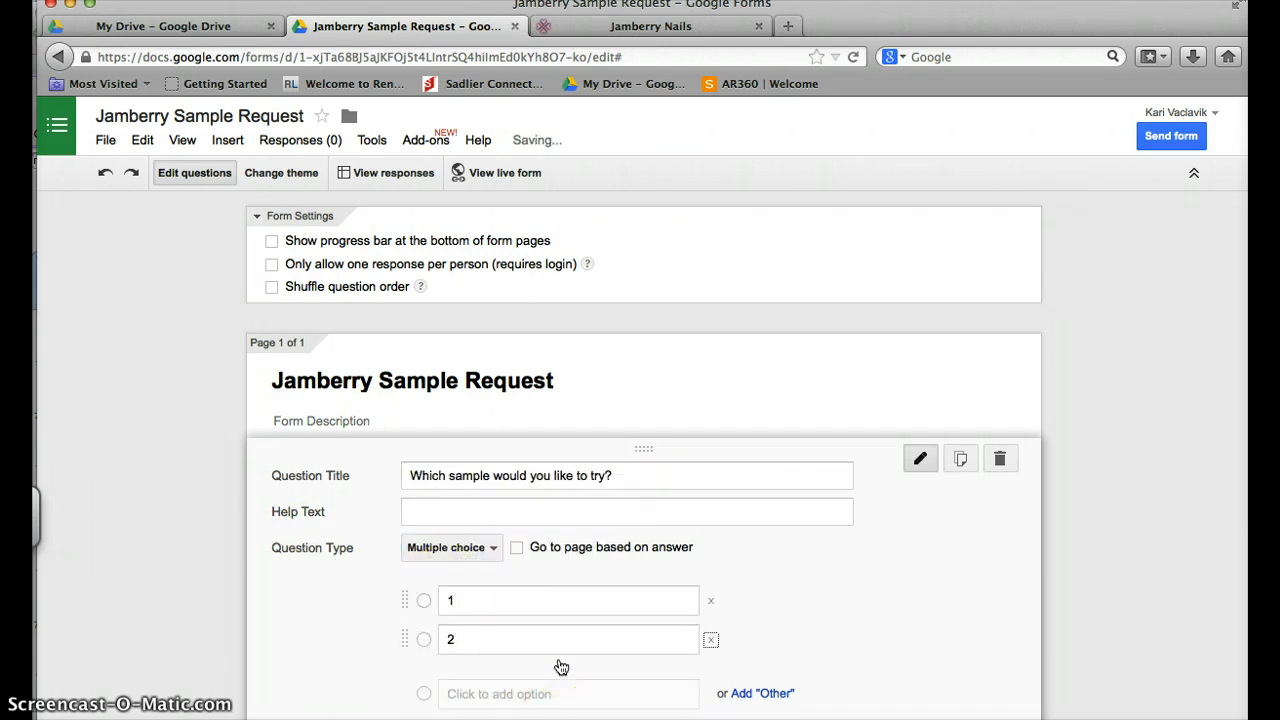
pyautogui.write('4')
pyautogui.write('3')
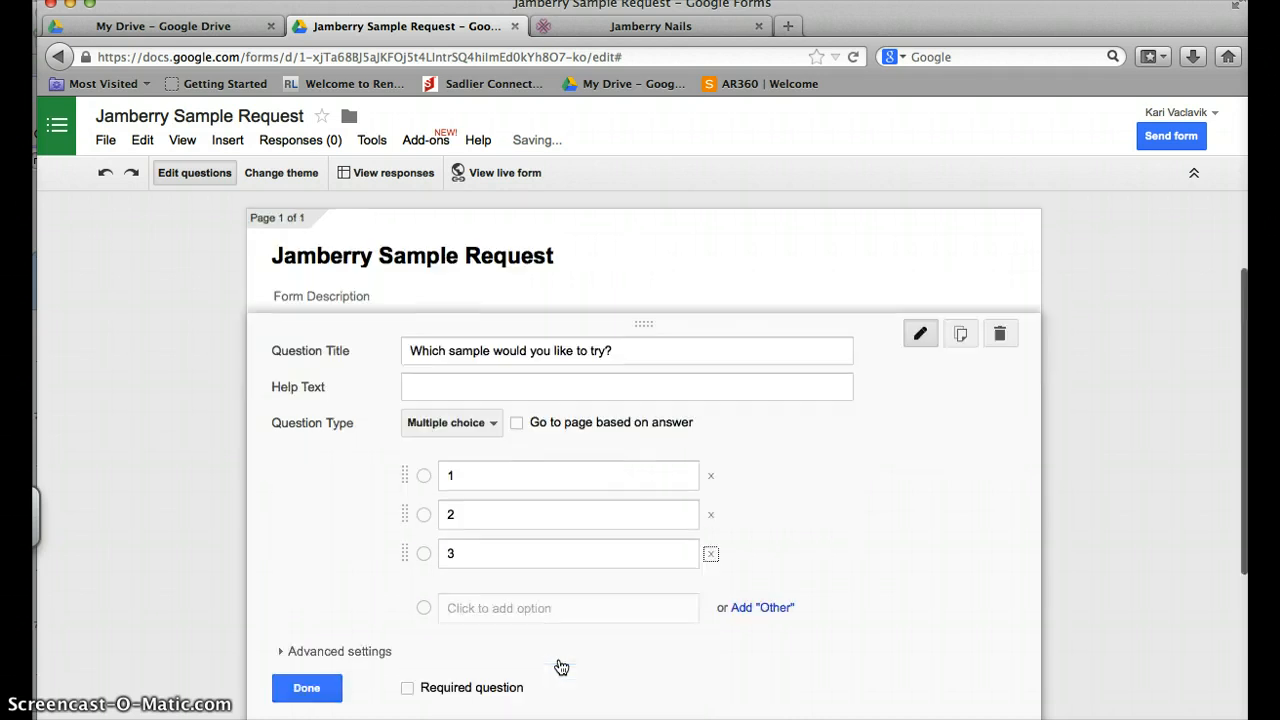
pyautogui.click(567, 608)
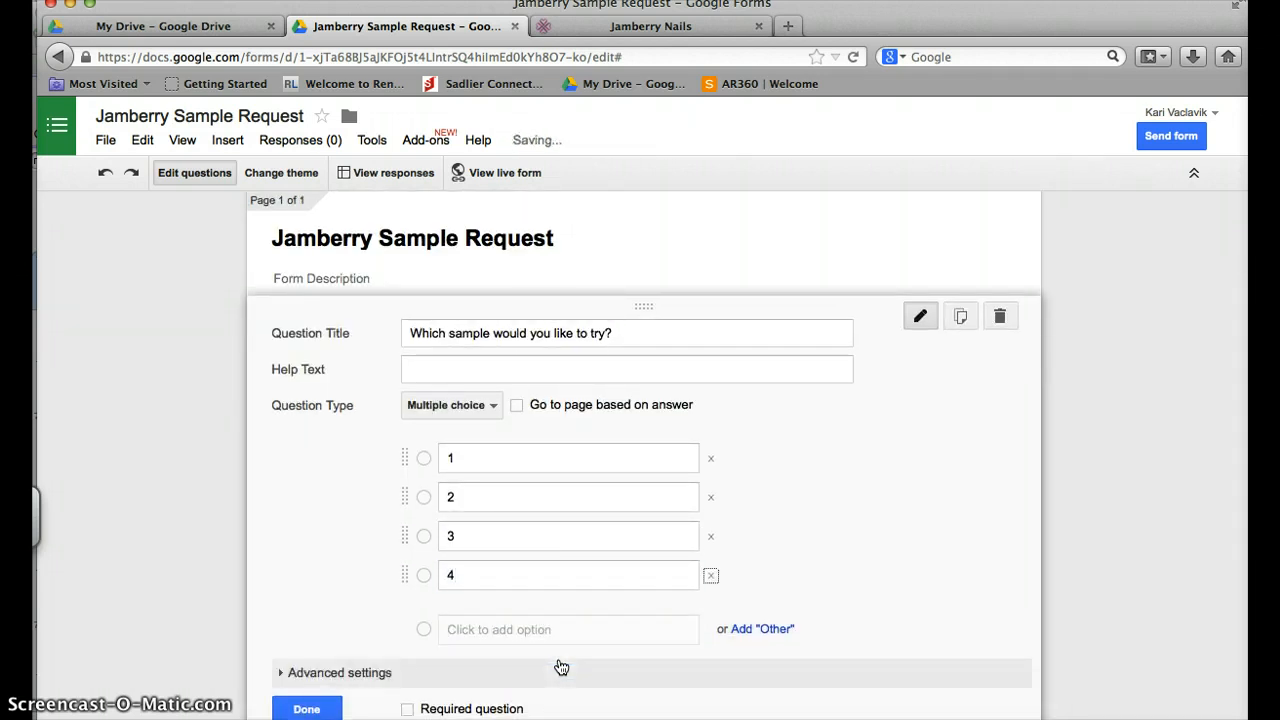
pyautogui.click(550, 629)
pyautogui.write('5')
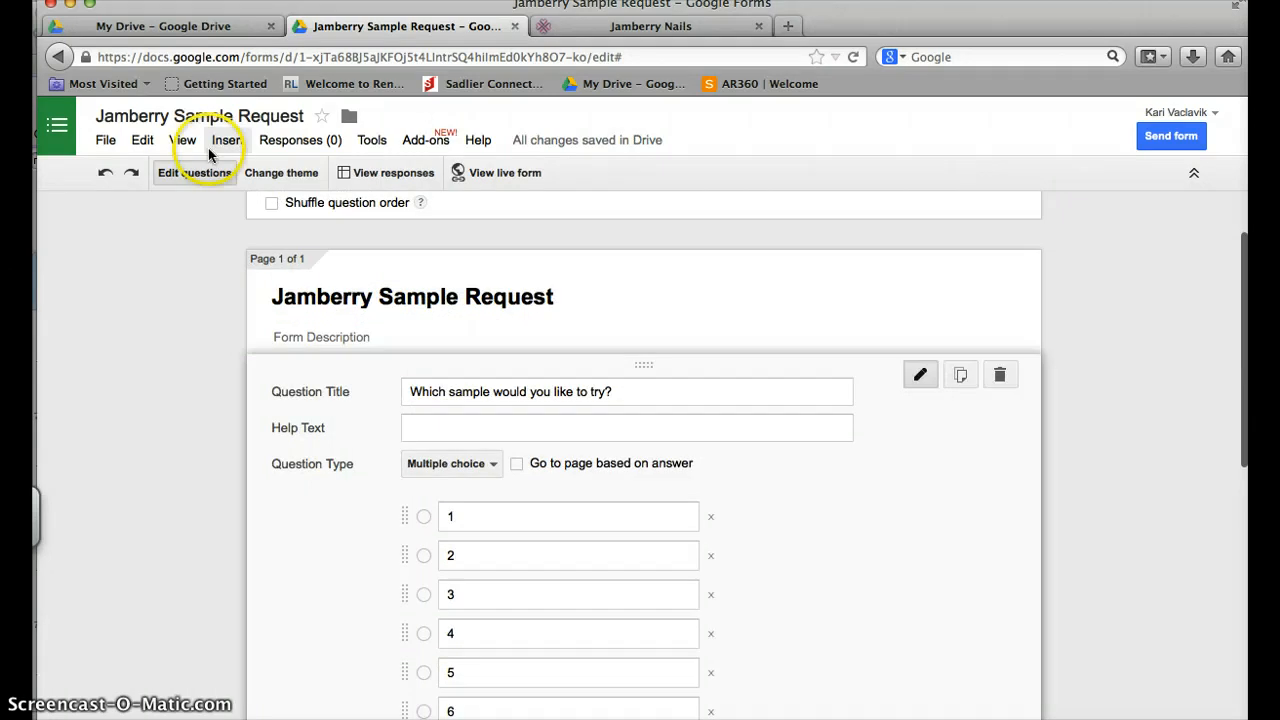
# Step: Insert the uploaded 'new sample.jpg' chart image below the sample question
pyautogui.click(227, 140)
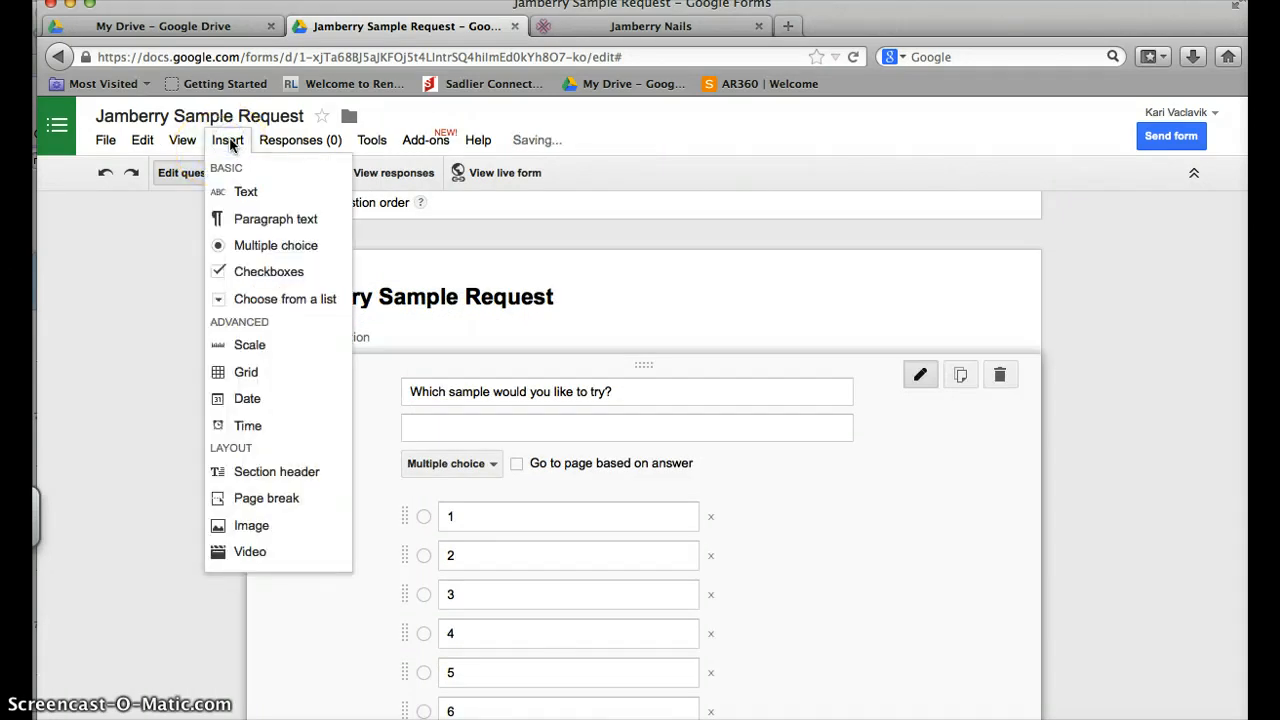
pyautogui.moveTo(262, 498)
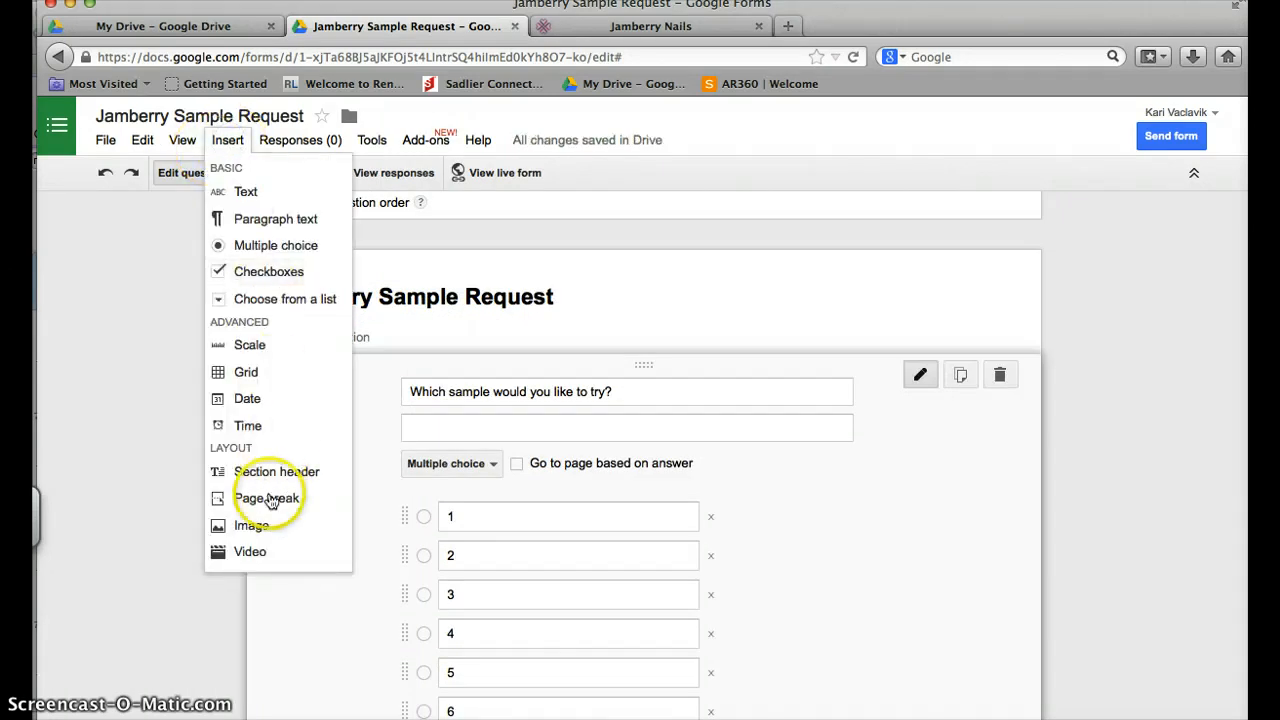
pyautogui.click(250, 525)
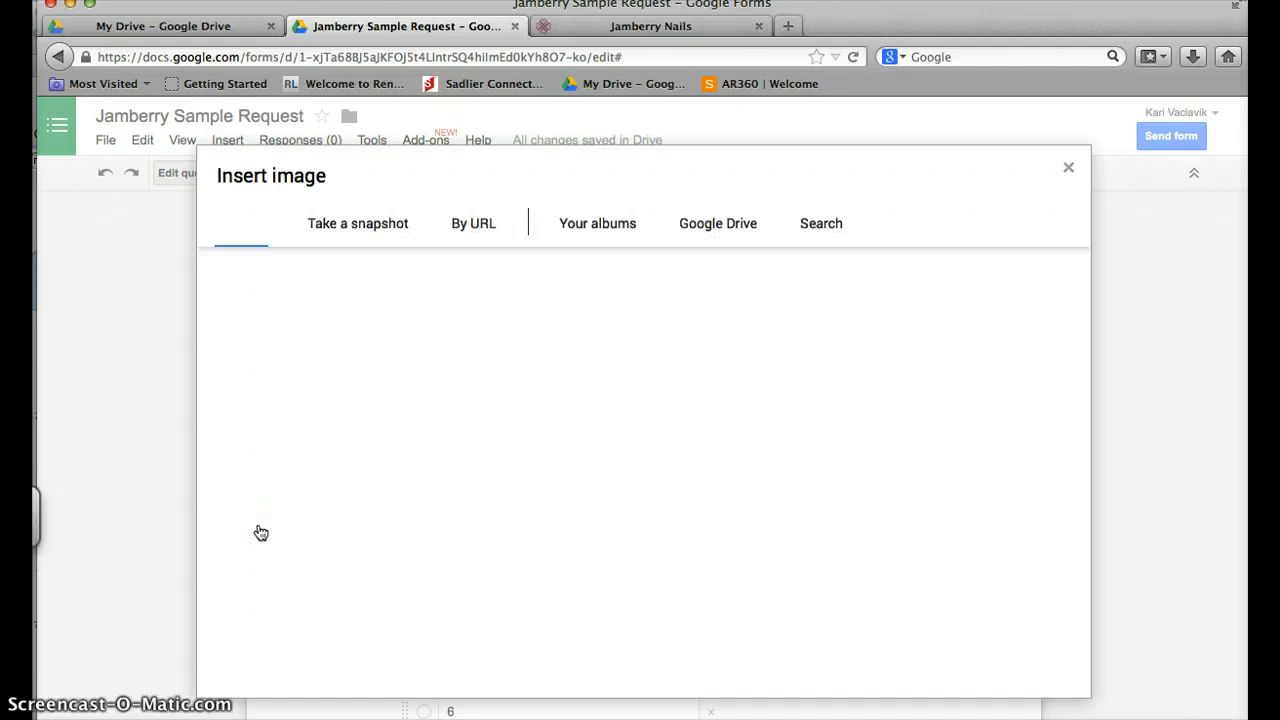
pyautogui.click(240, 223)
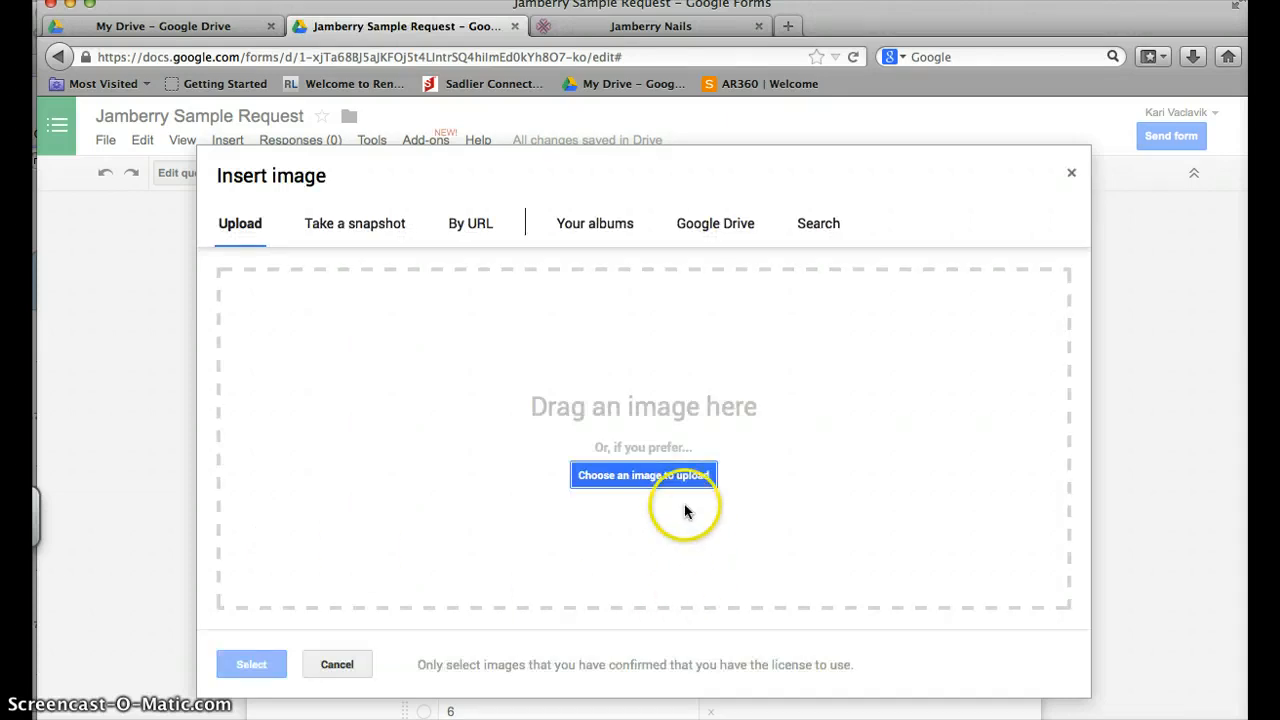
pyautogui.moveTo(663, 486)
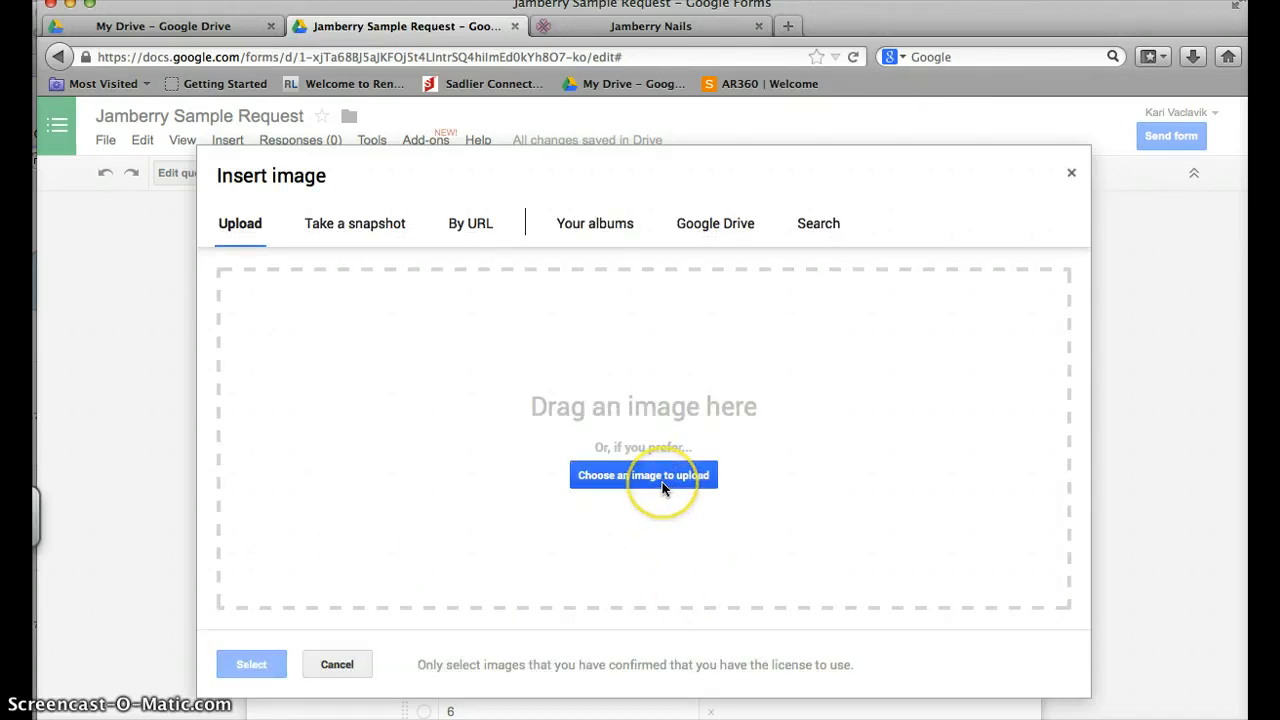
pyautogui.click(643, 475)
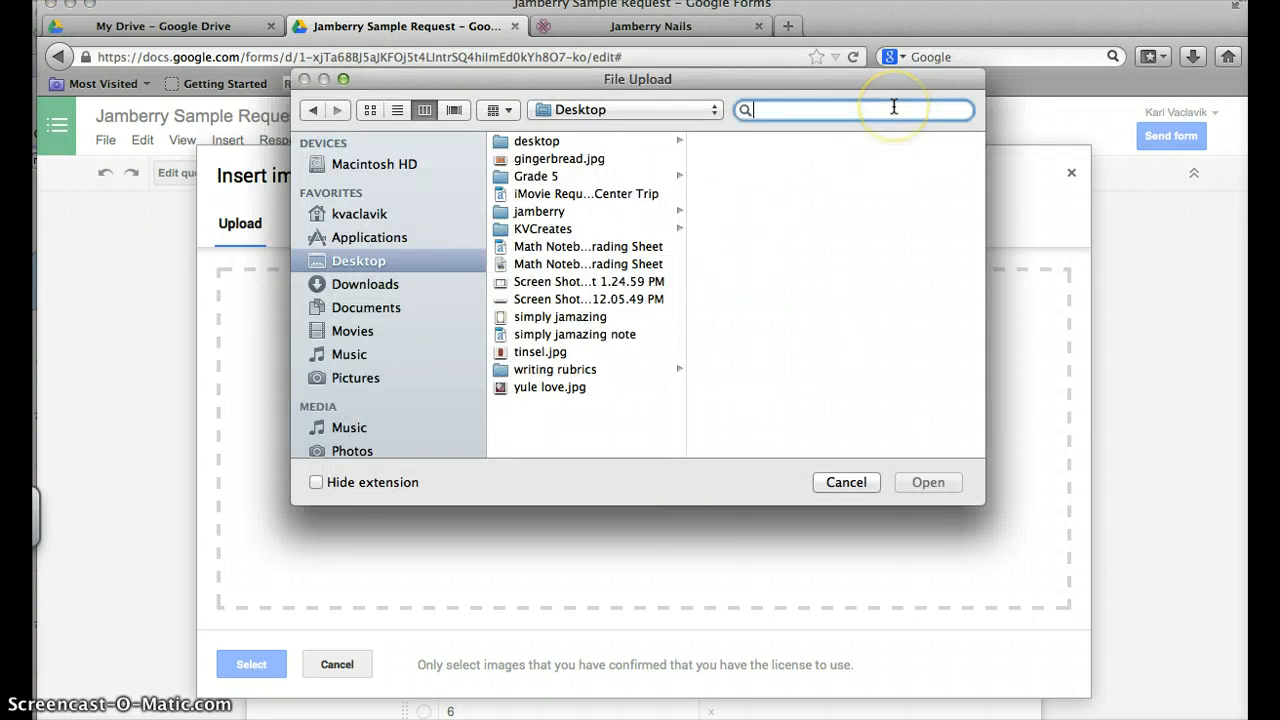
pyautogui.write('sample')
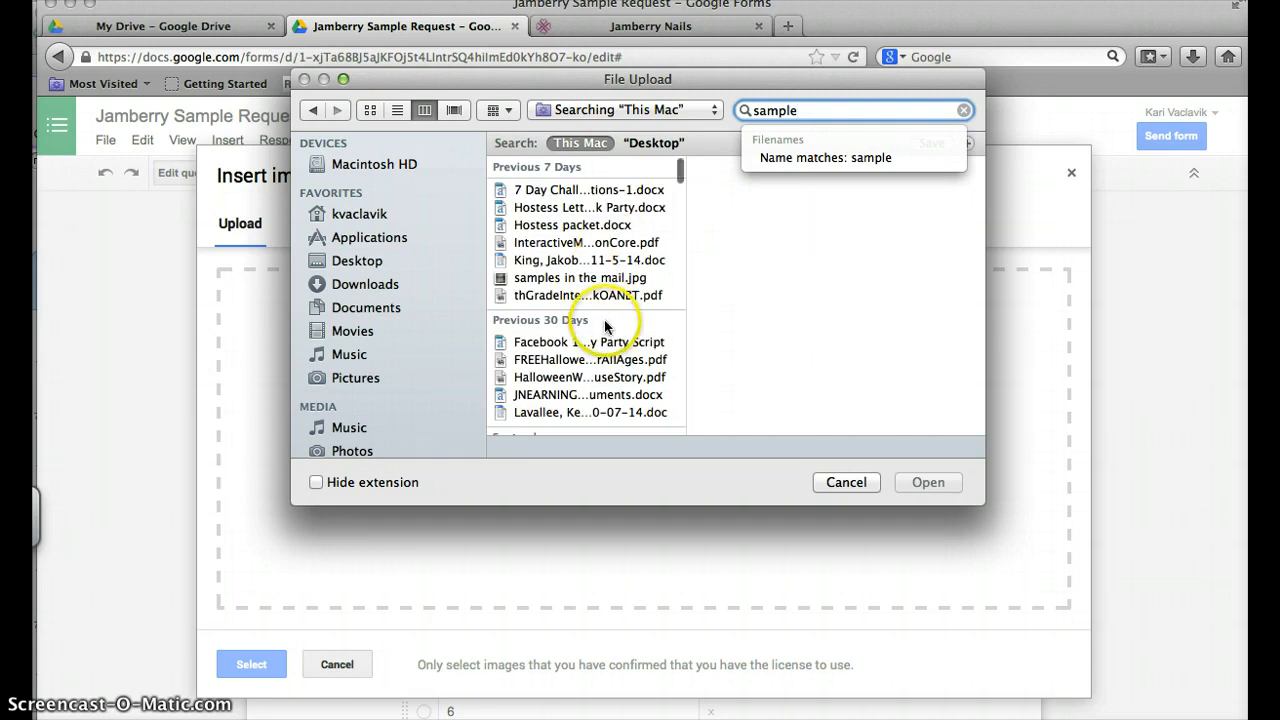
pyautogui.scroll(-3)
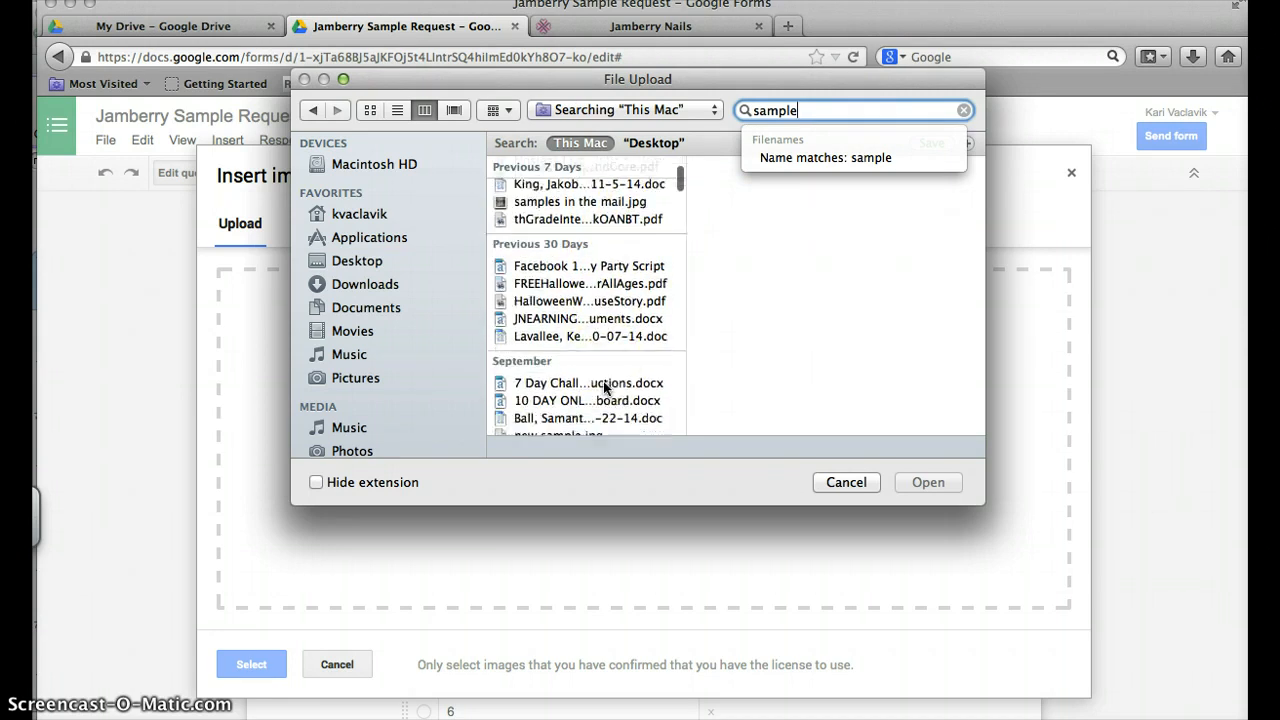
pyautogui.click(558, 273)
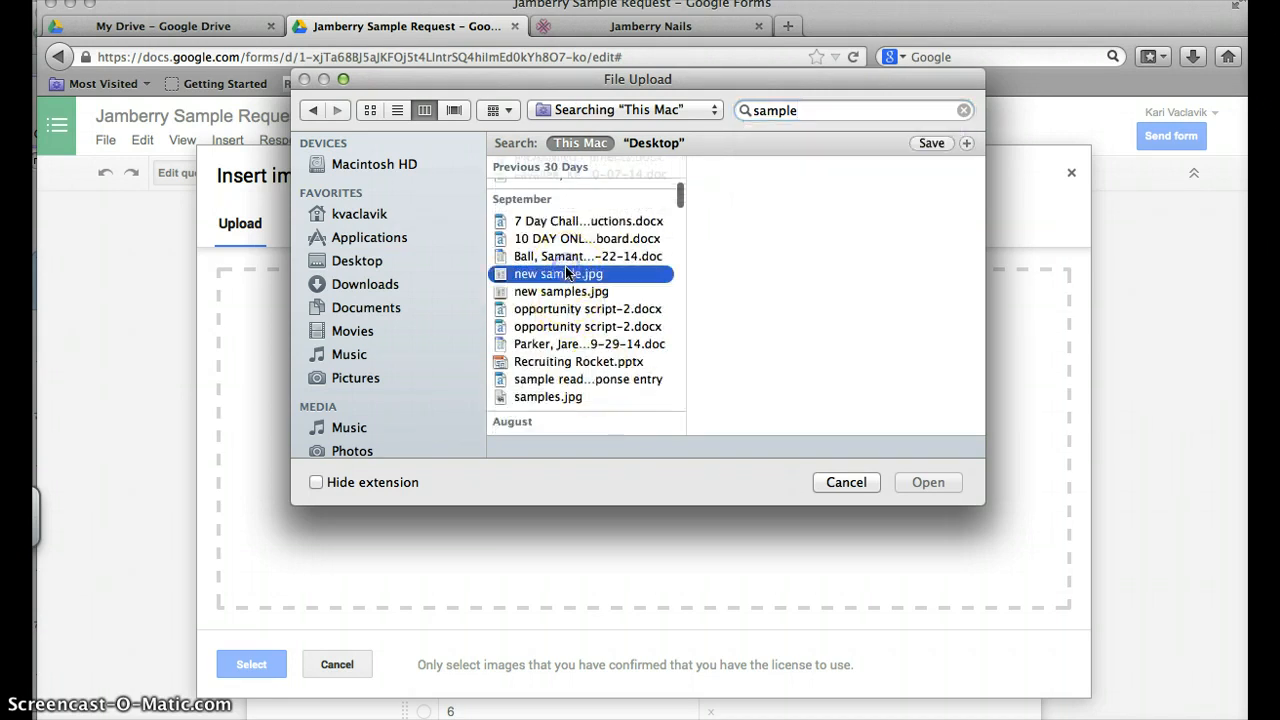
pyautogui.click(568, 273)
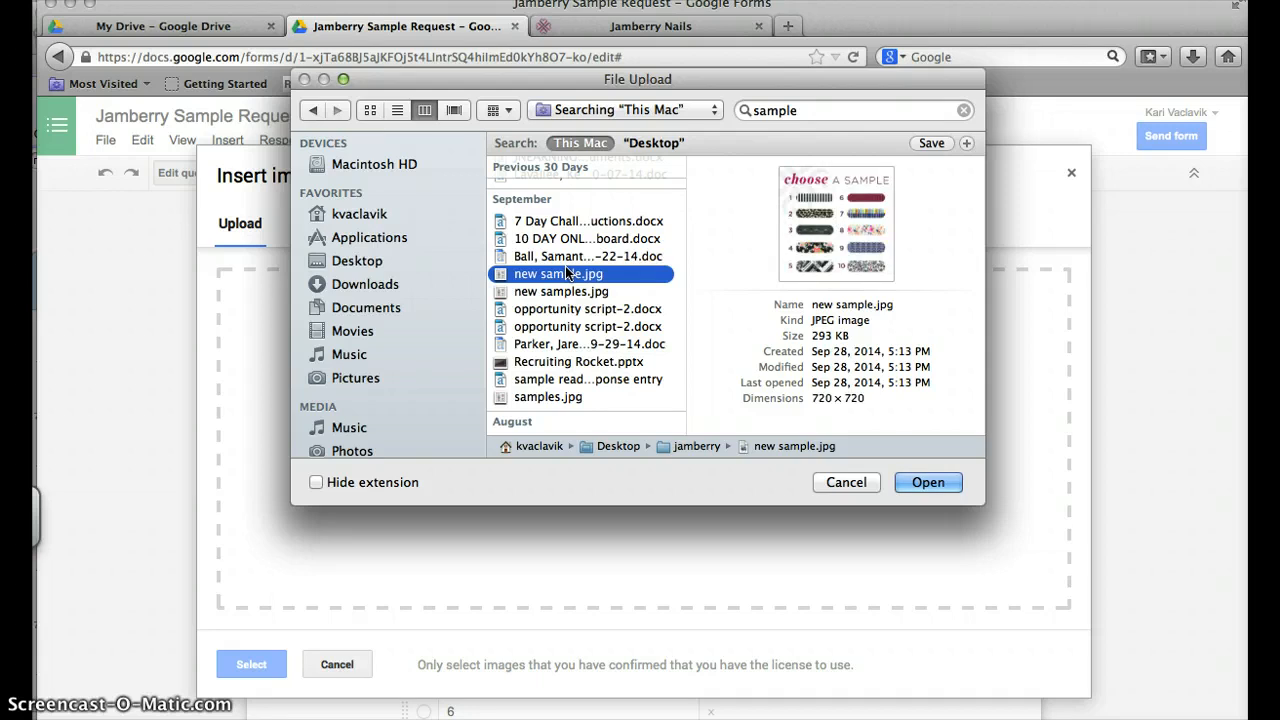
pyautogui.click(928, 482)
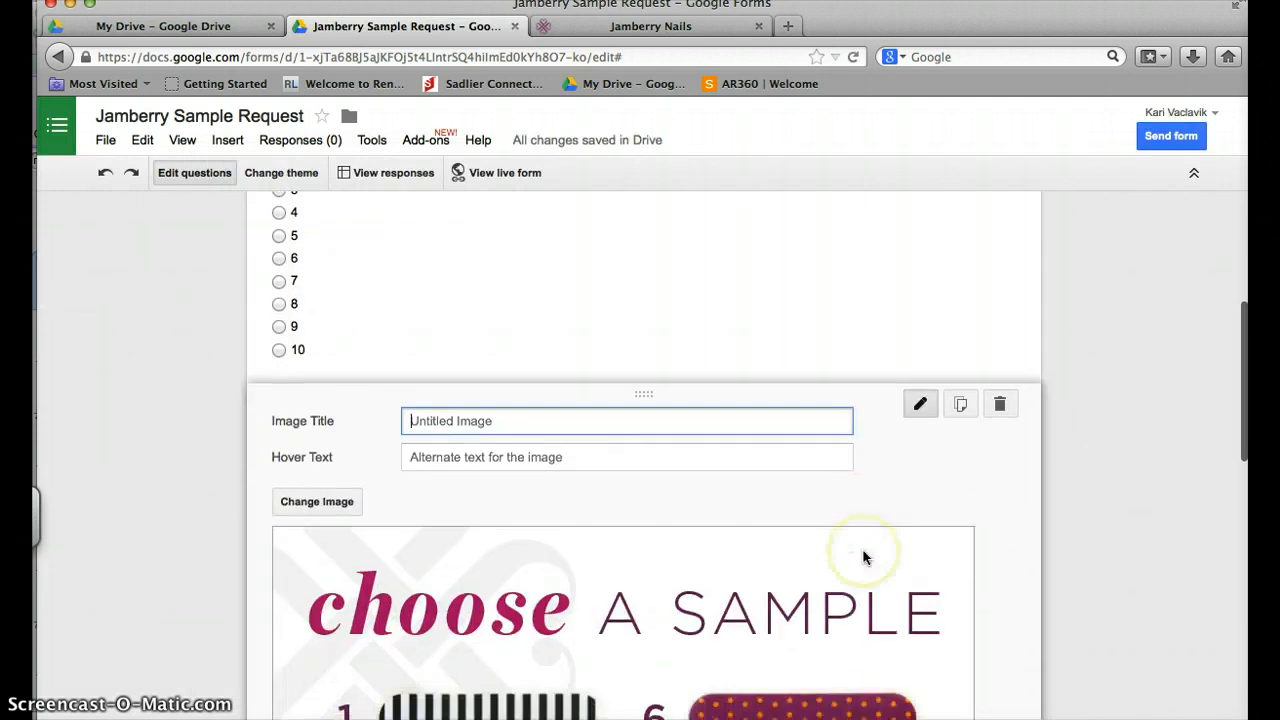
# Step: Give the chart image item the title 'Samples'
pyautogui.scroll(-3)
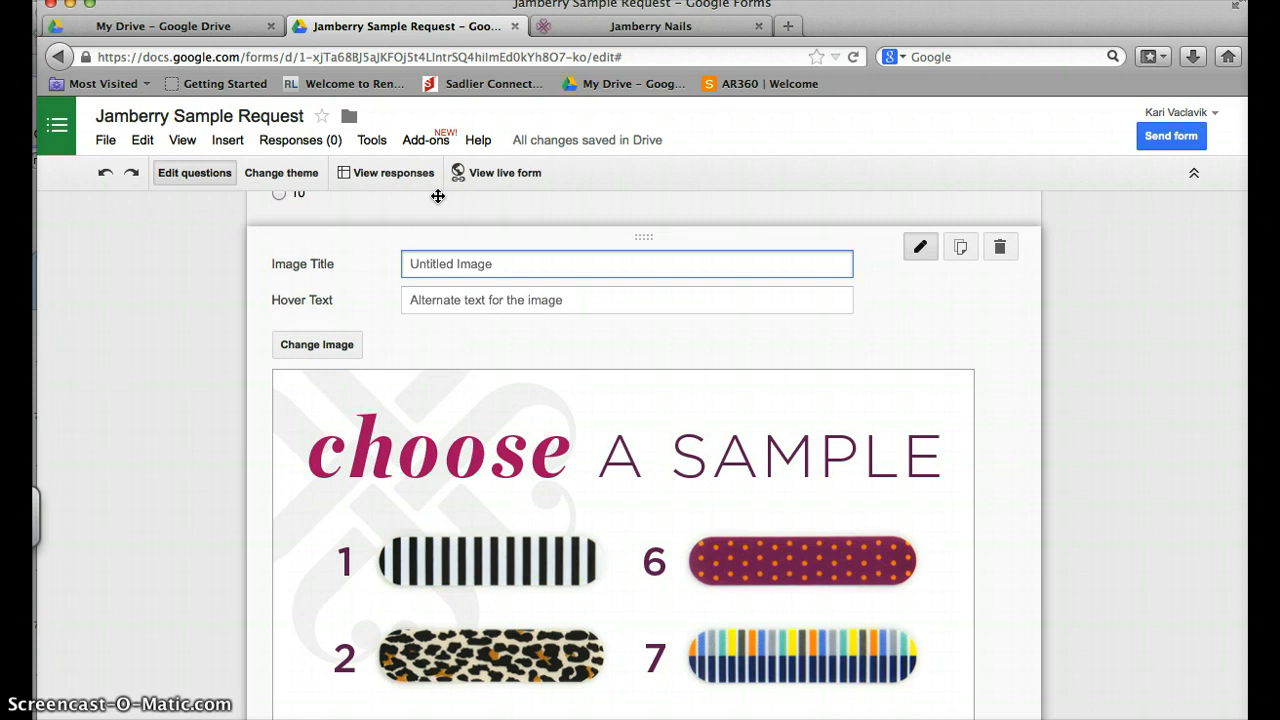
pyautogui.write('Samples')
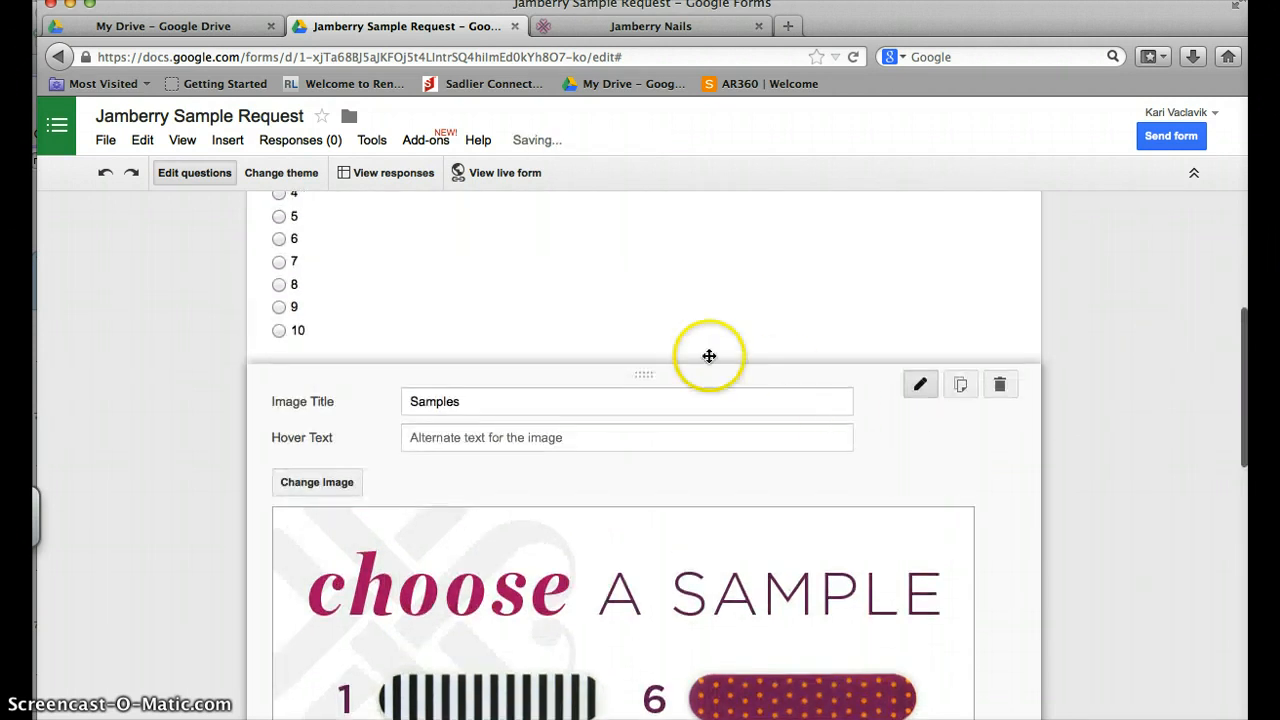
pyautogui.scroll(-3)
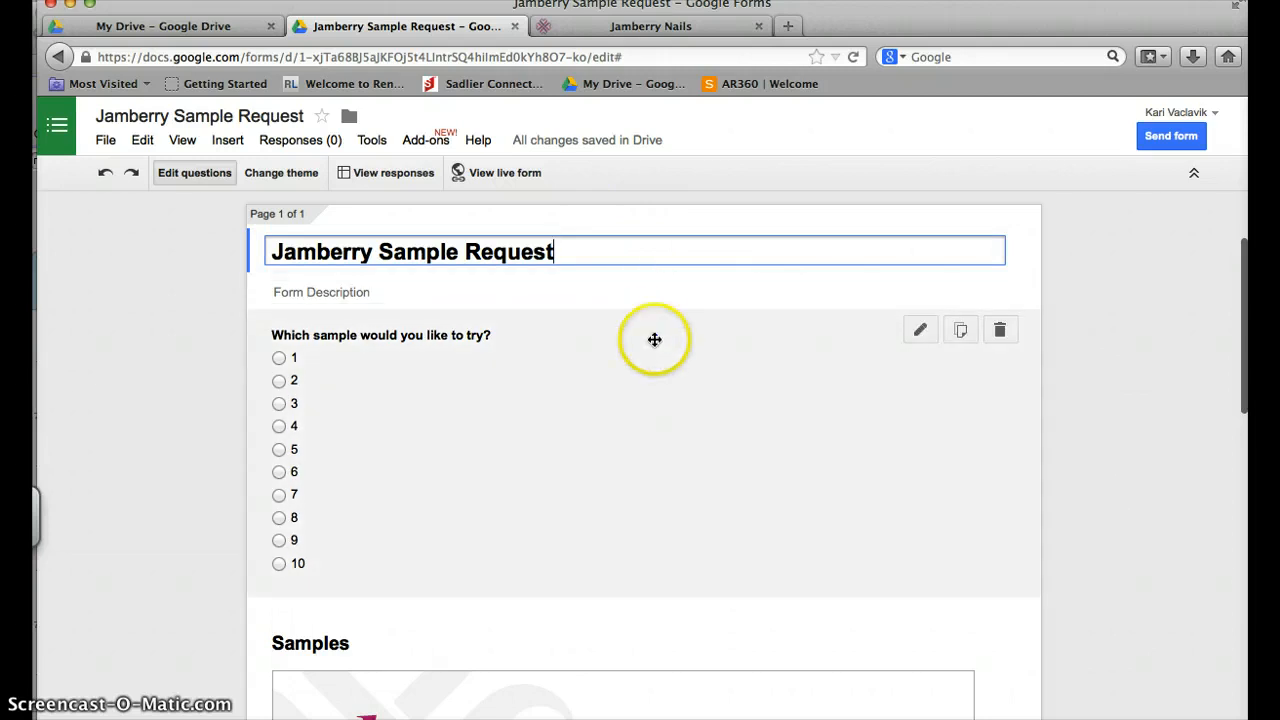
# Step: Scroll through the form to review the sample question and Samples chart
pyautogui.scroll(-3)
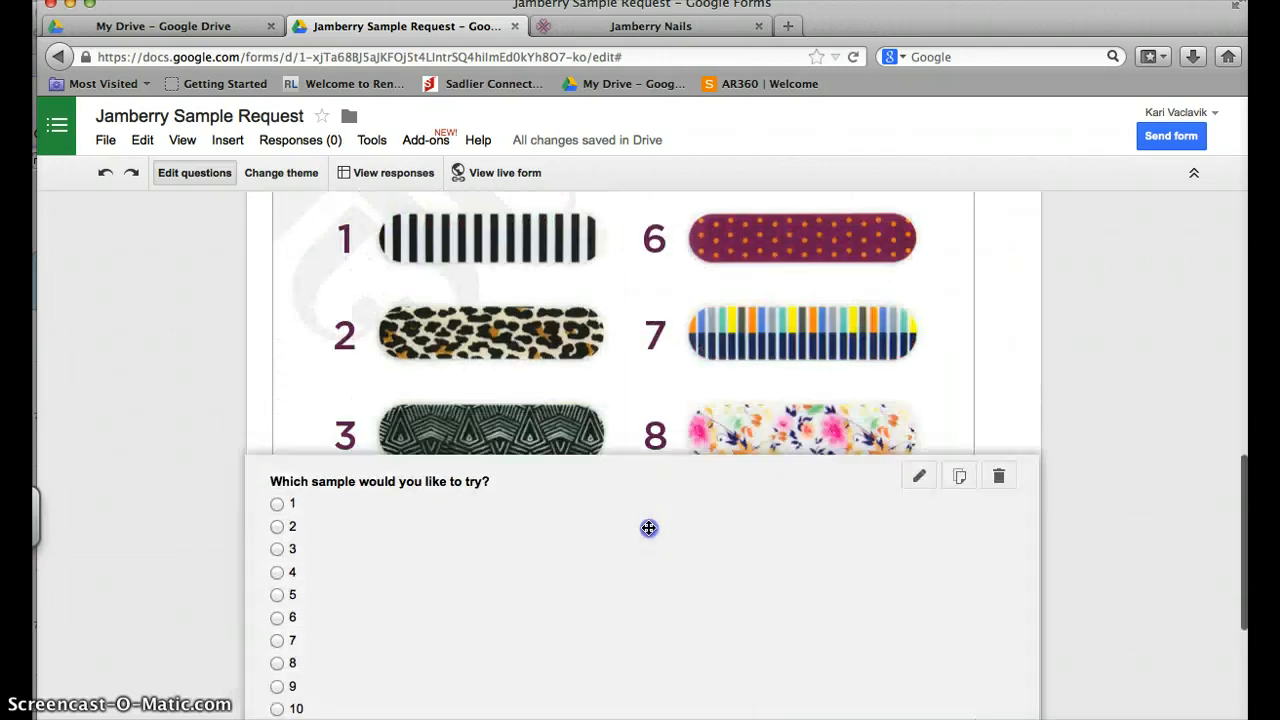
pyautogui.scroll(-3)
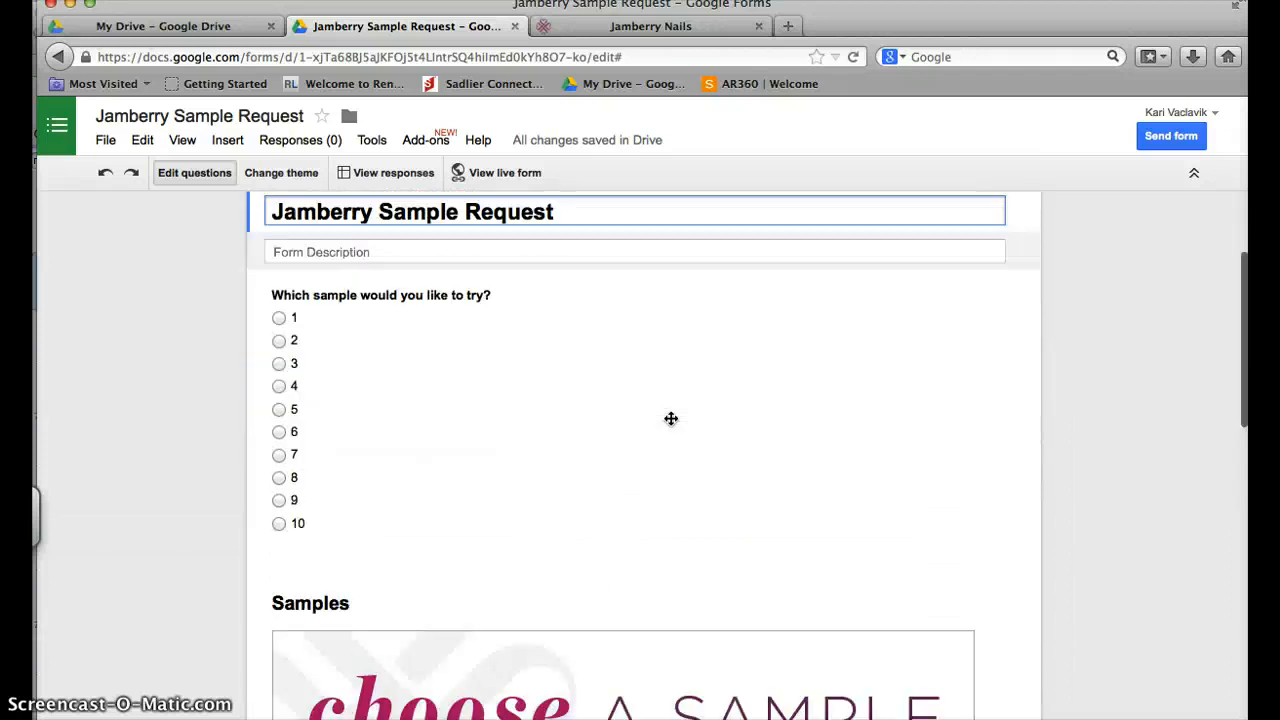
pyautogui.scroll(-3)
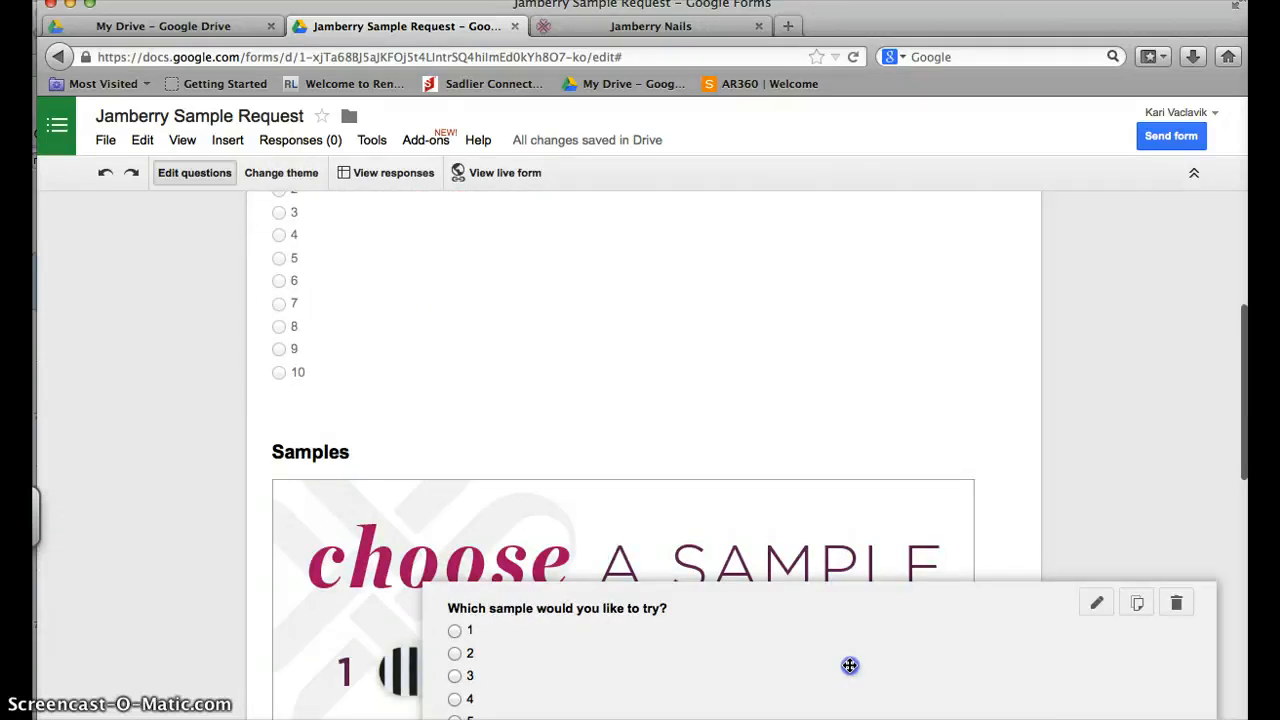
pyautogui.scroll(-3)
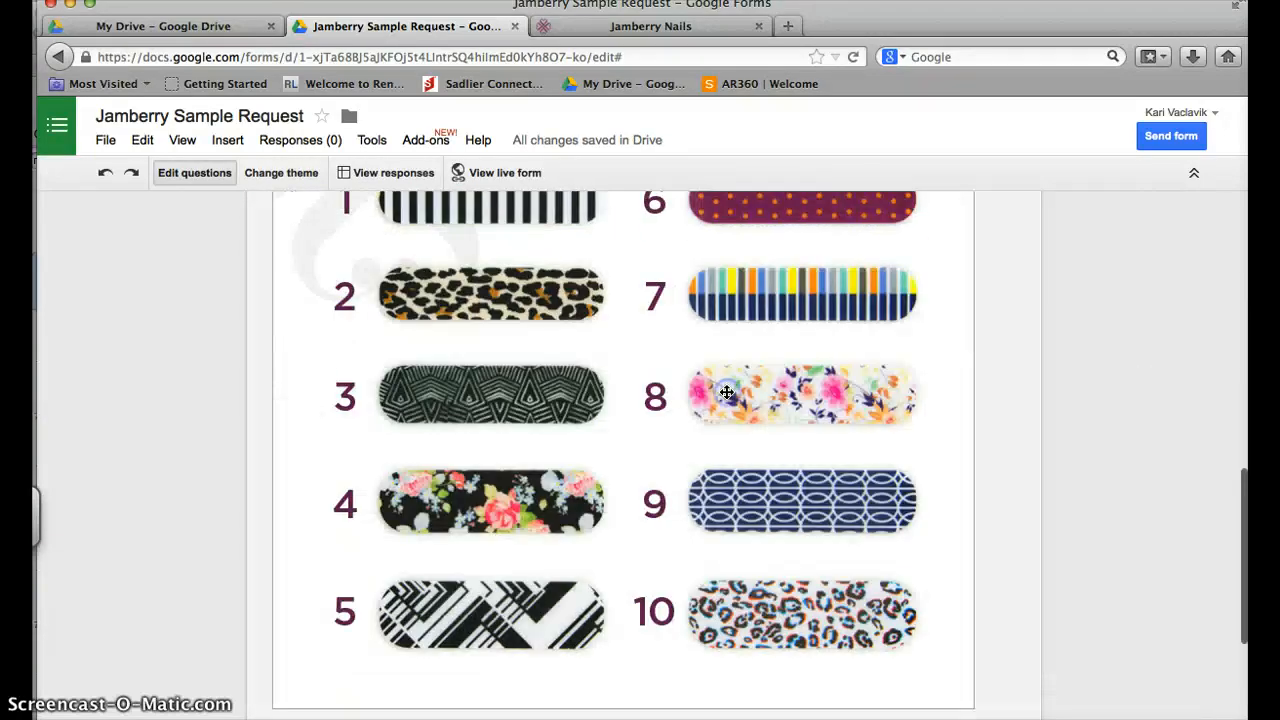
pyautogui.scroll(-3)
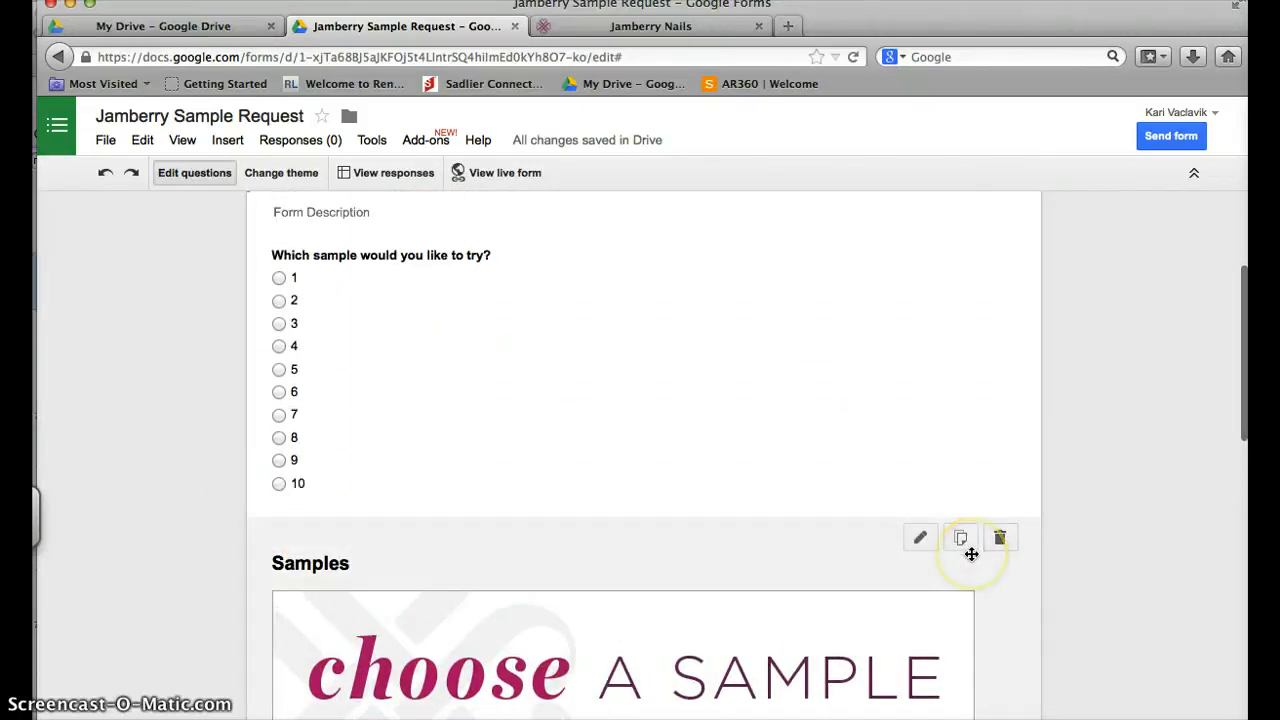
pyautogui.scroll(3)
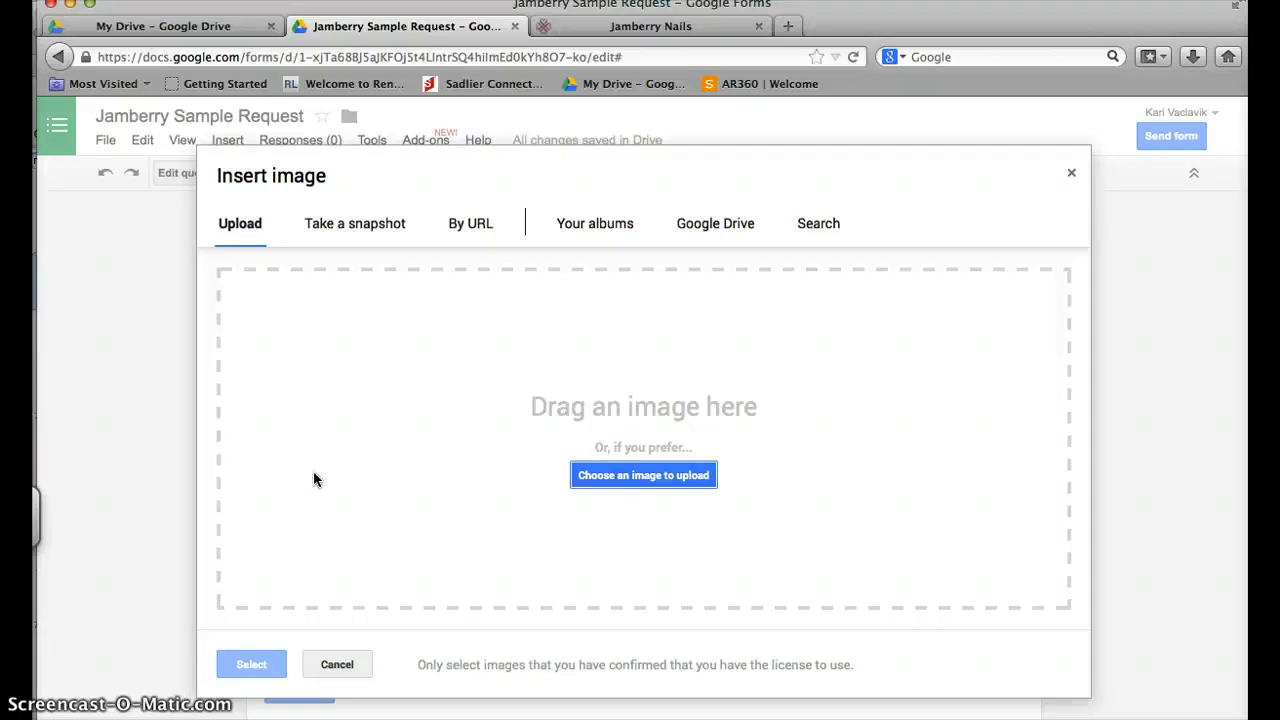
pyautogui.moveTo(344, 672)
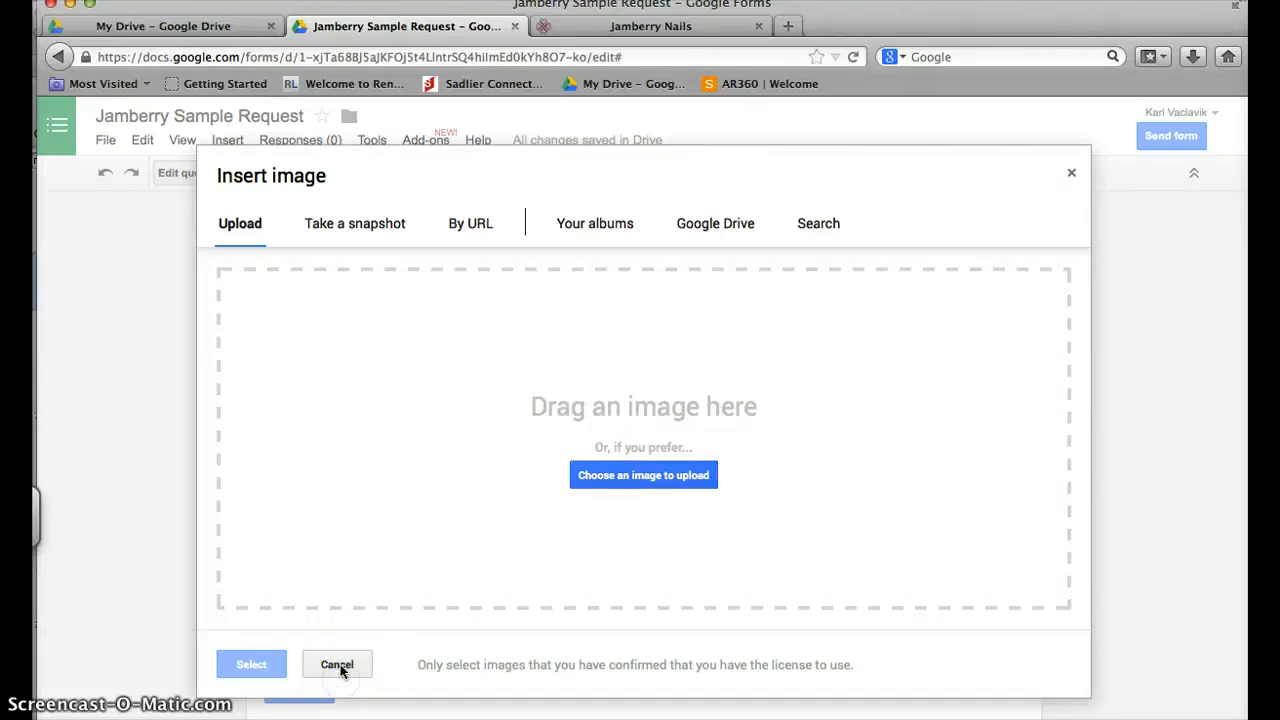
# Step: Cancel the extra image upload and add a multiple-choice question below the chart
pyautogui.click(337, 664)
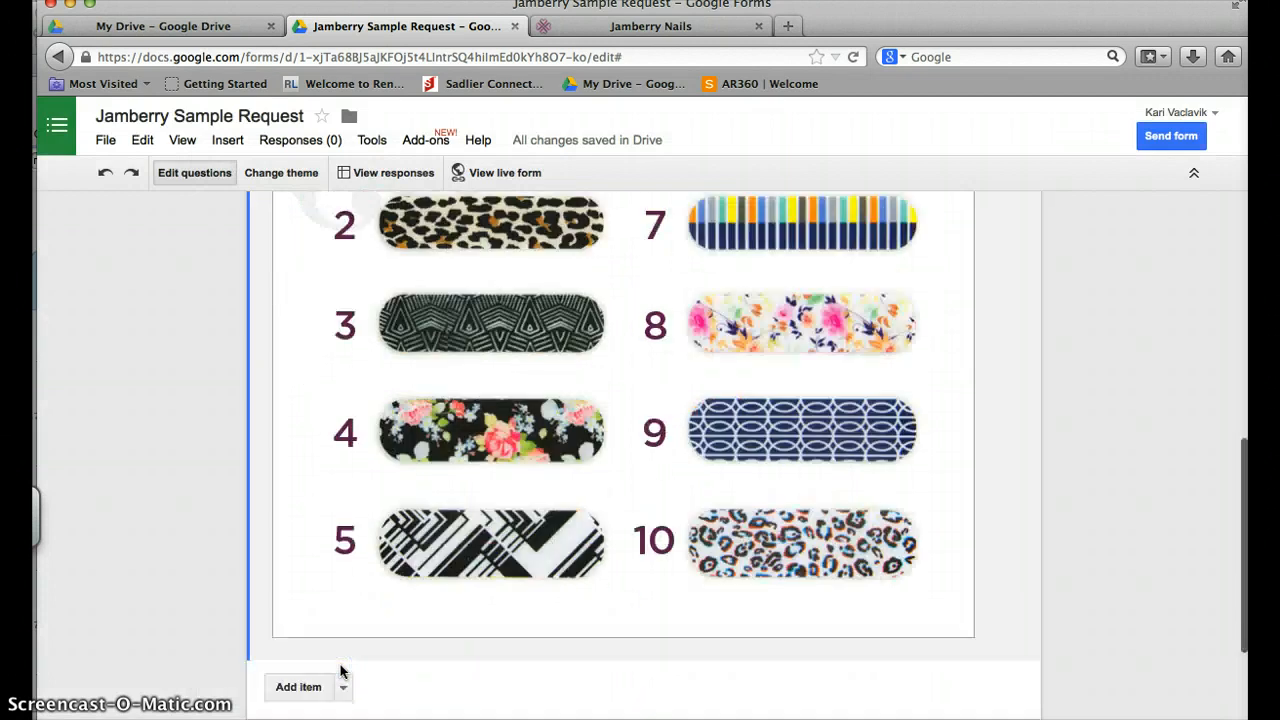
pyautogui.click(345, 470)
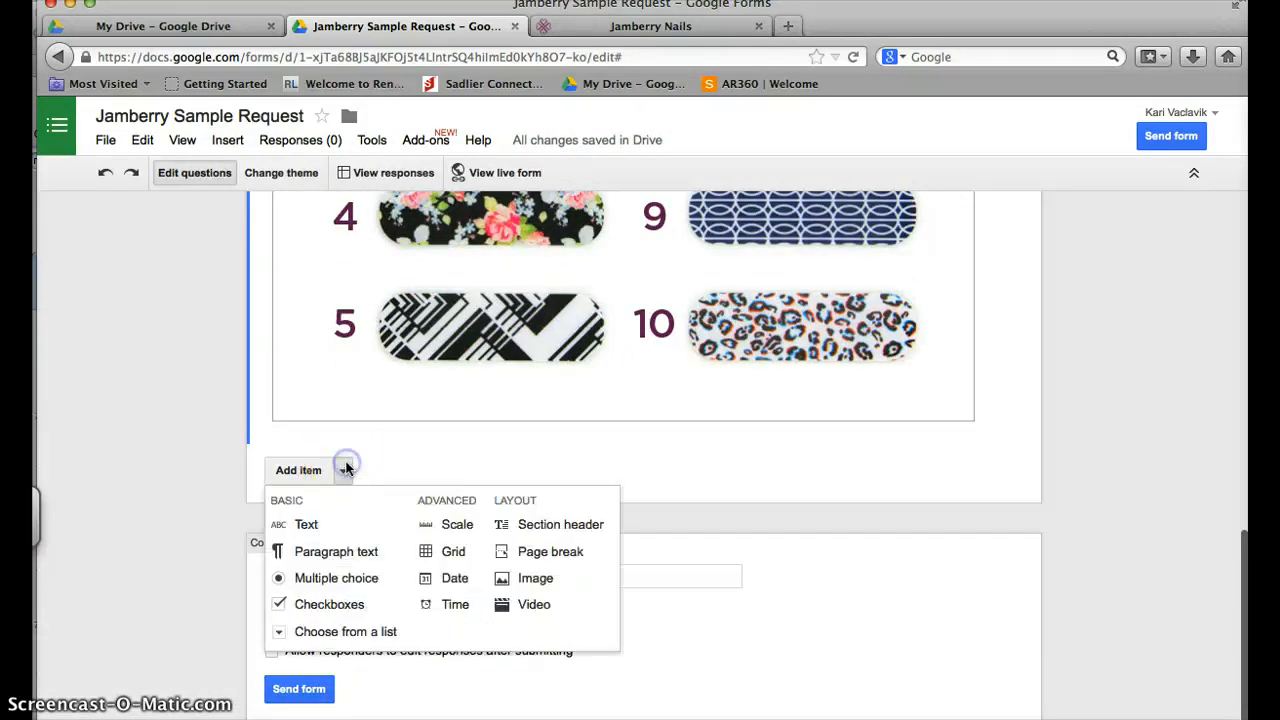
pyautogui.click(336, 578)
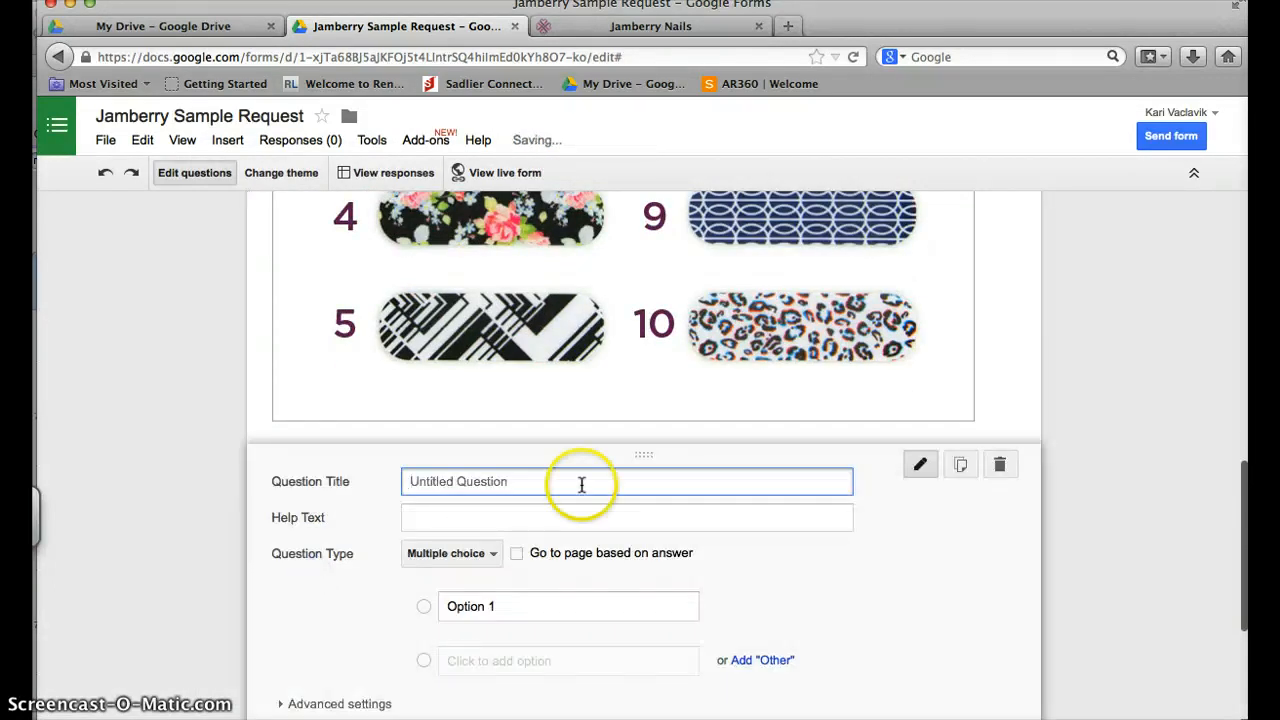
# Step: Title the below-chart question 'Which sample would you like to try?' with options 1–10
pyautogui.write('Which sample would you like t')
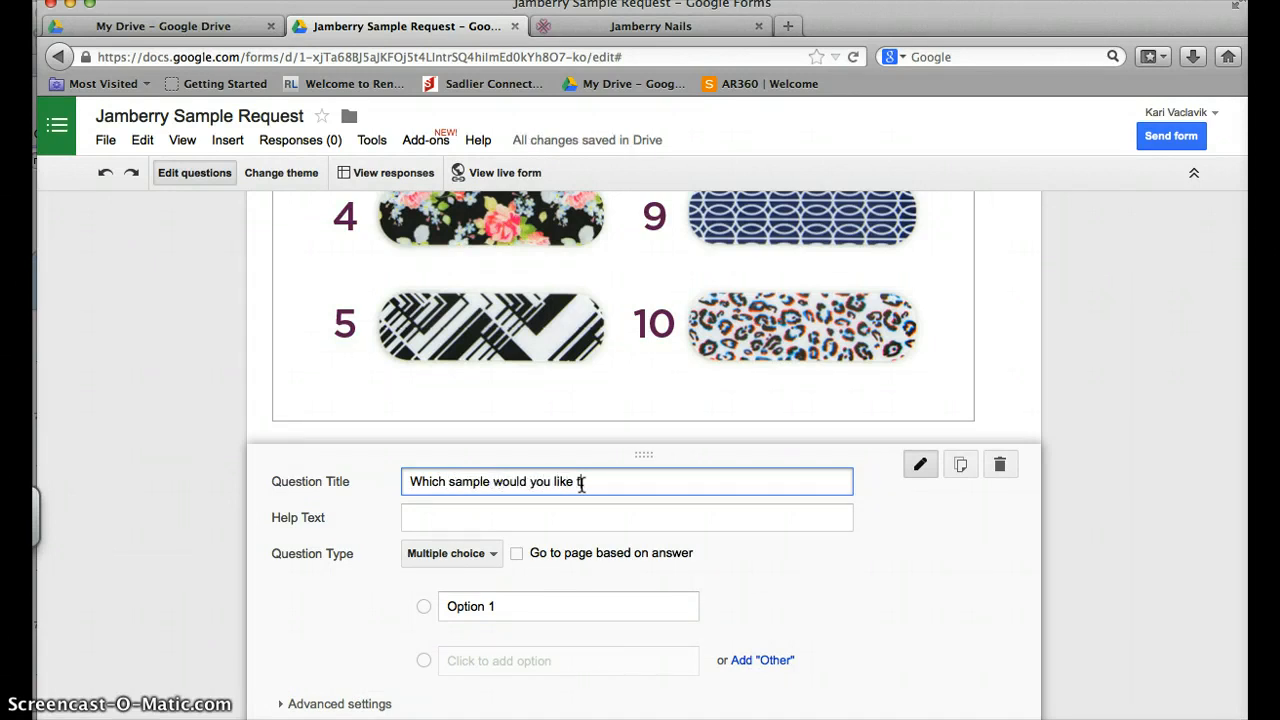
pyautogui.write('o try?')
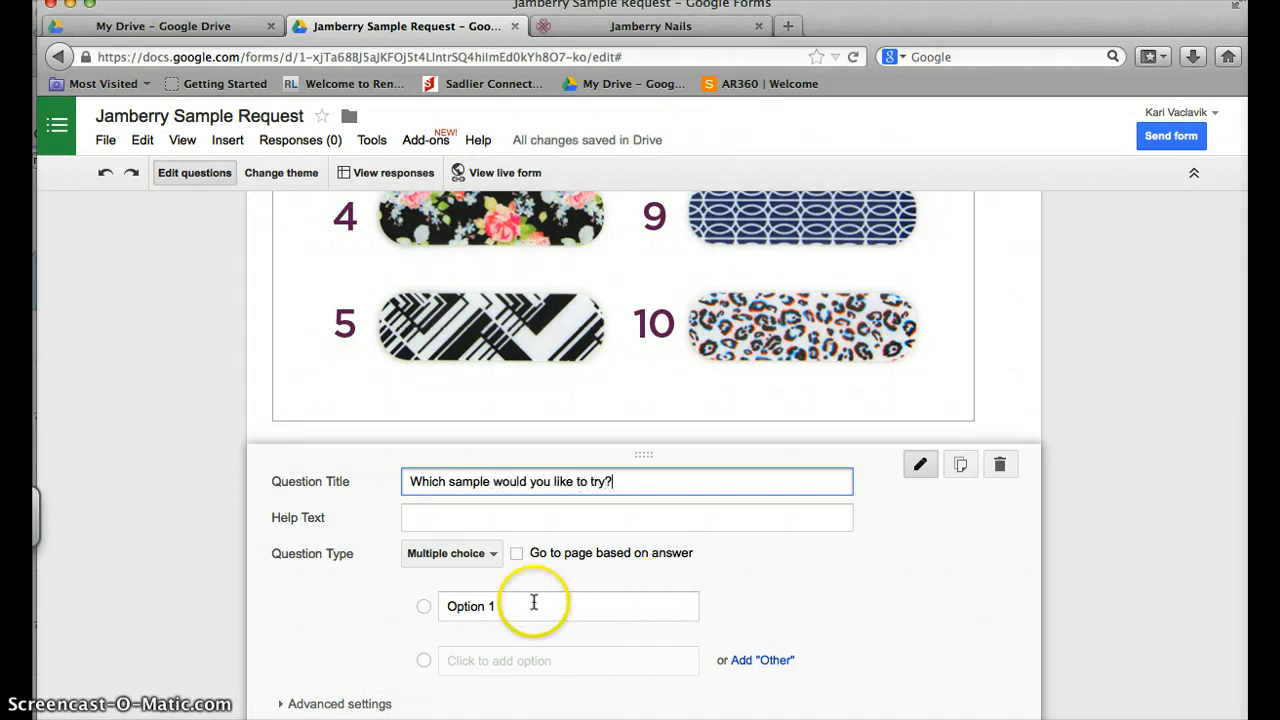
pyautogui.write('2')
pyautogui.write('10')
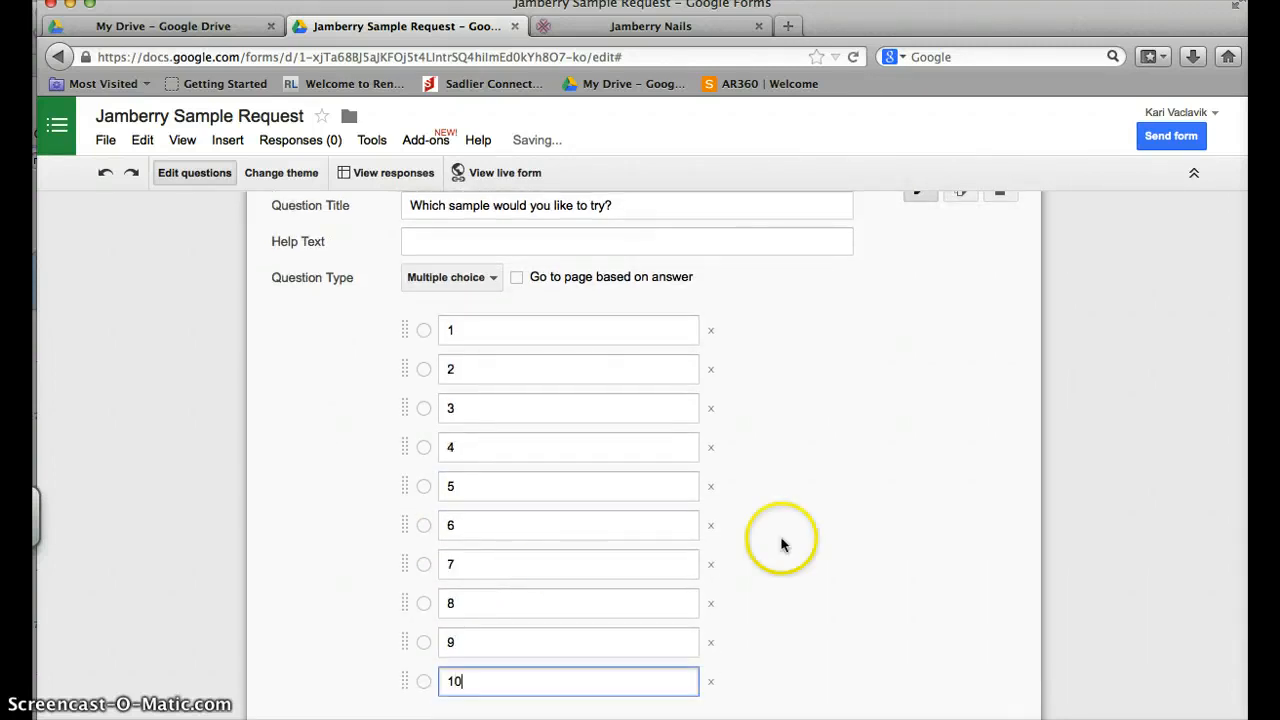
pyautogui.scroll(-3)
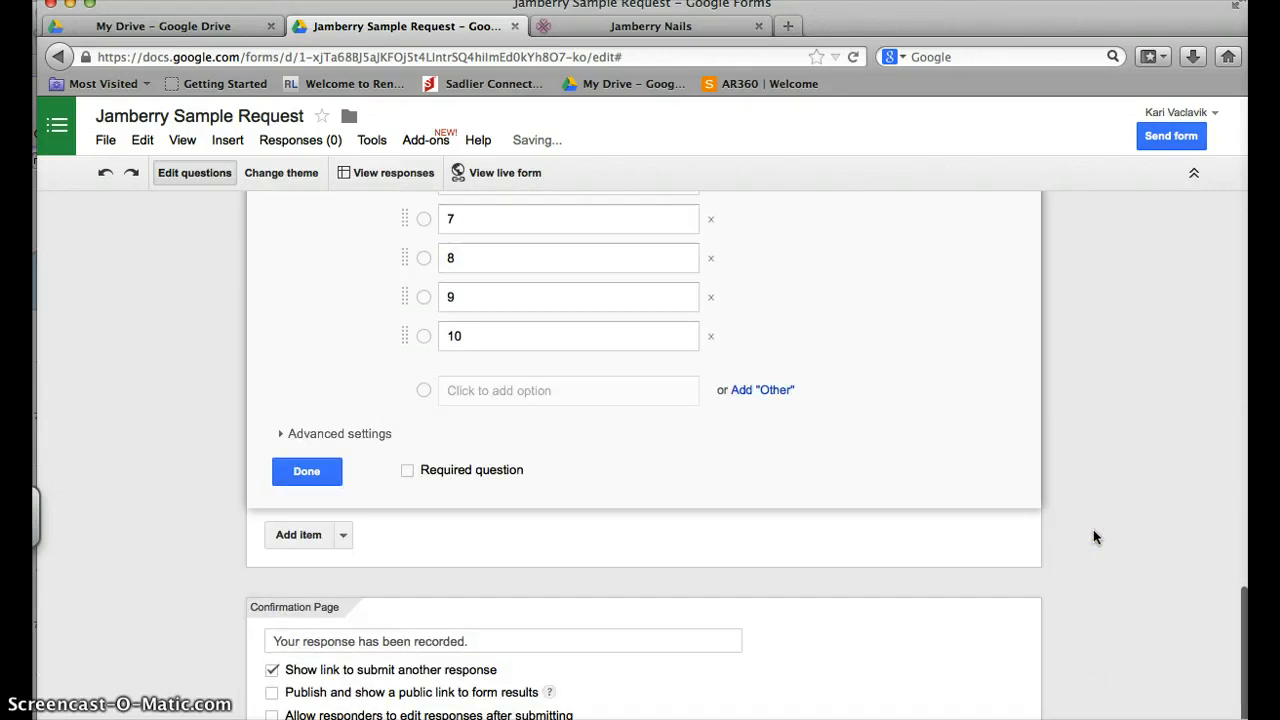
pyautogui.click(298, 535)
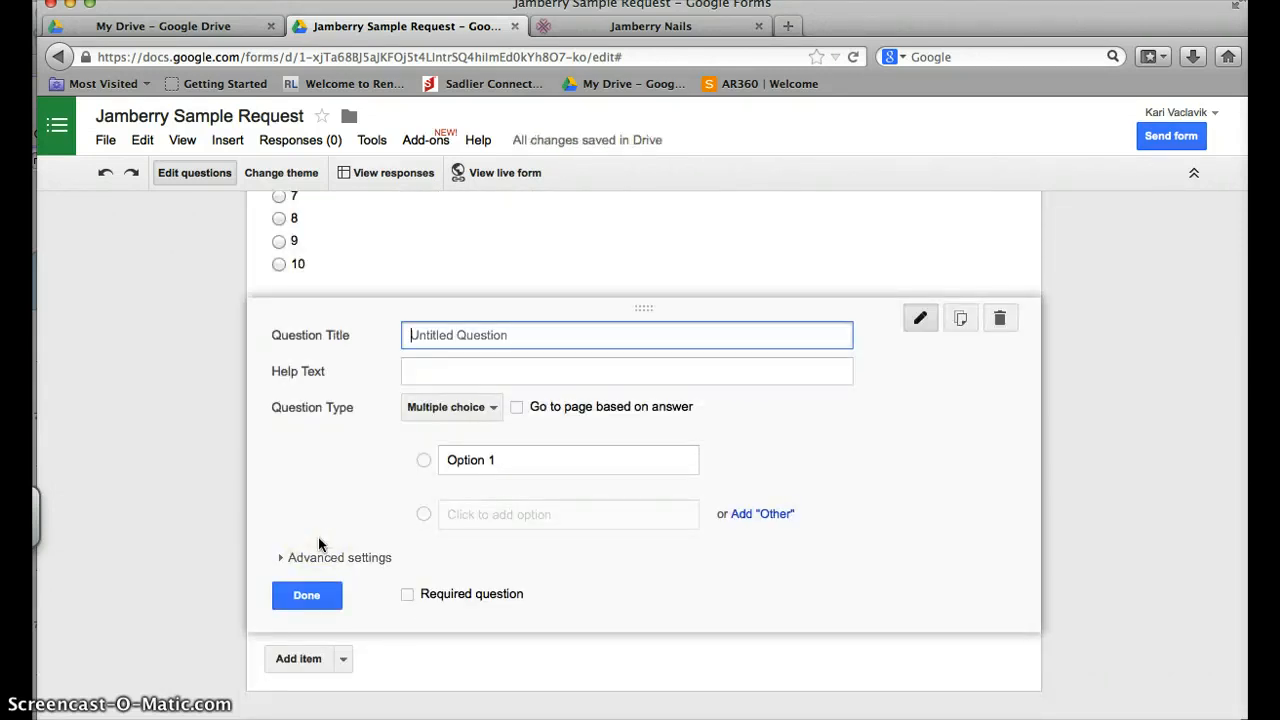
# Step: Add the text question 'What is your name?' and a paragraph-text address question
pyautogui.write('What is your name?')
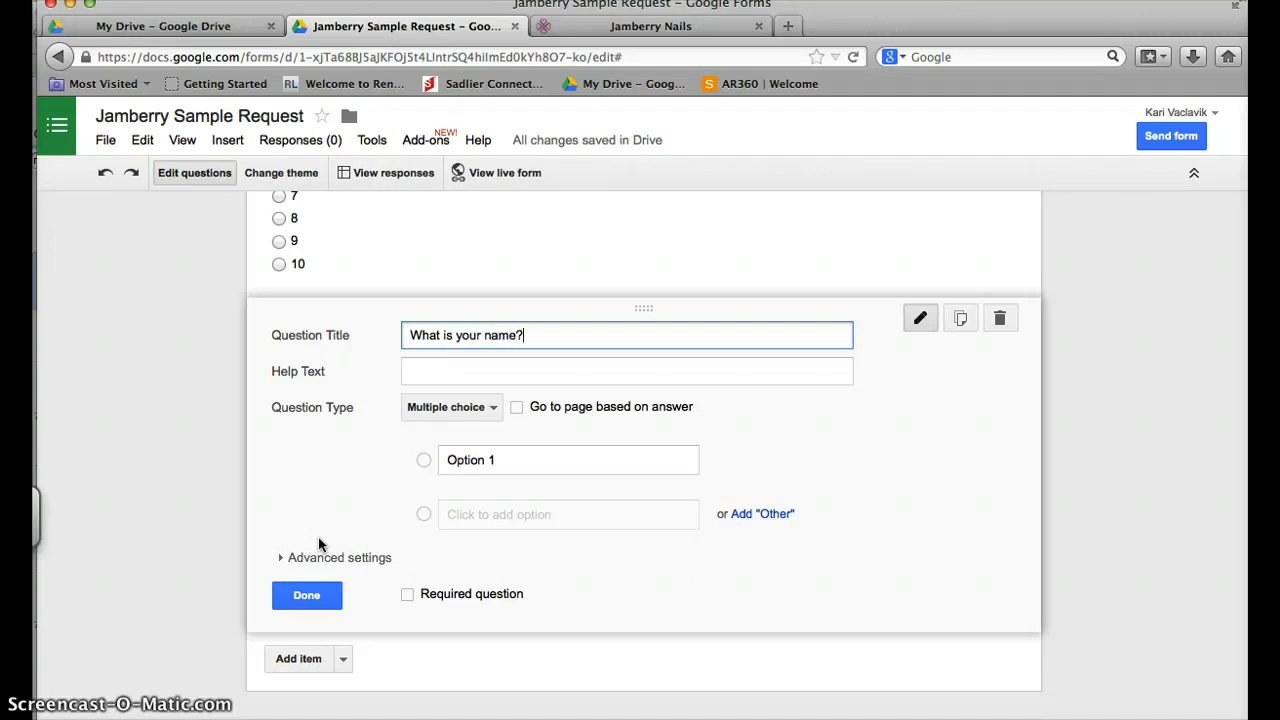
pyautogui.click(450, 407)
pyautogui.write('What is your address?')
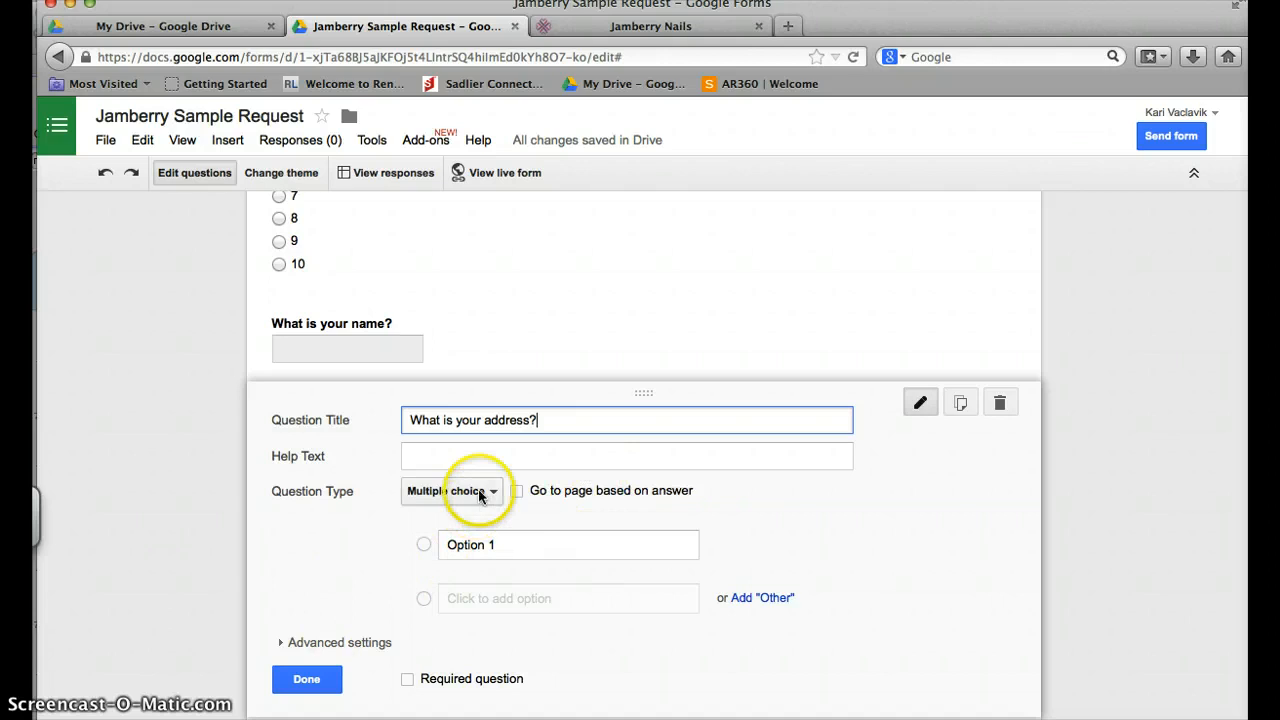
pyautogui.click(450, 491)
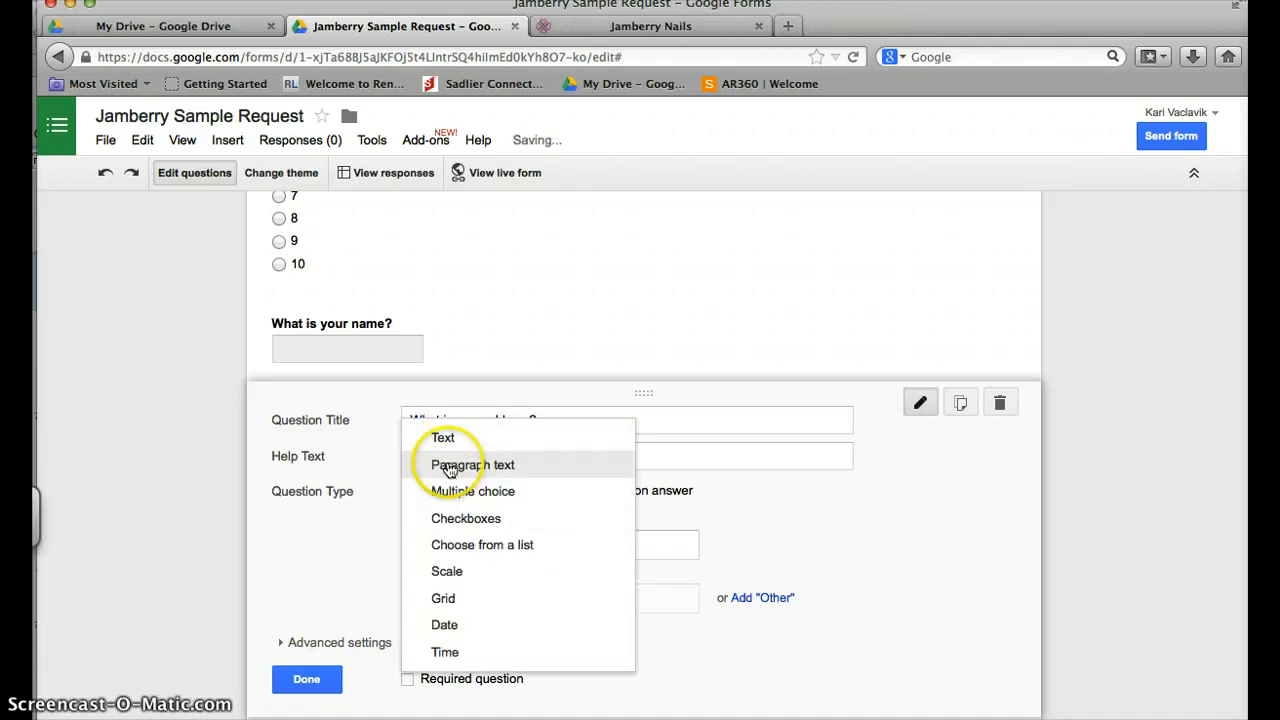
pyautogui.click(473, 465)
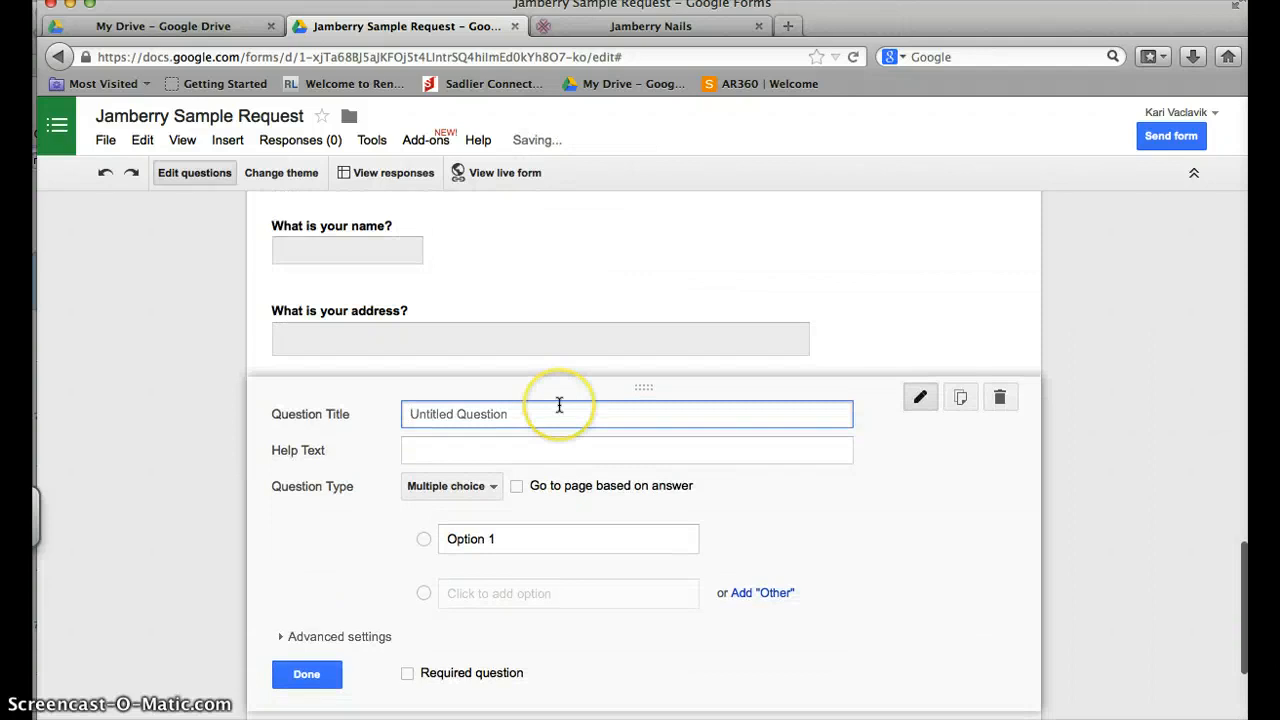
# Step: Add the text question 'Who is your hostess?'
pyautogui.write('Did you come for')
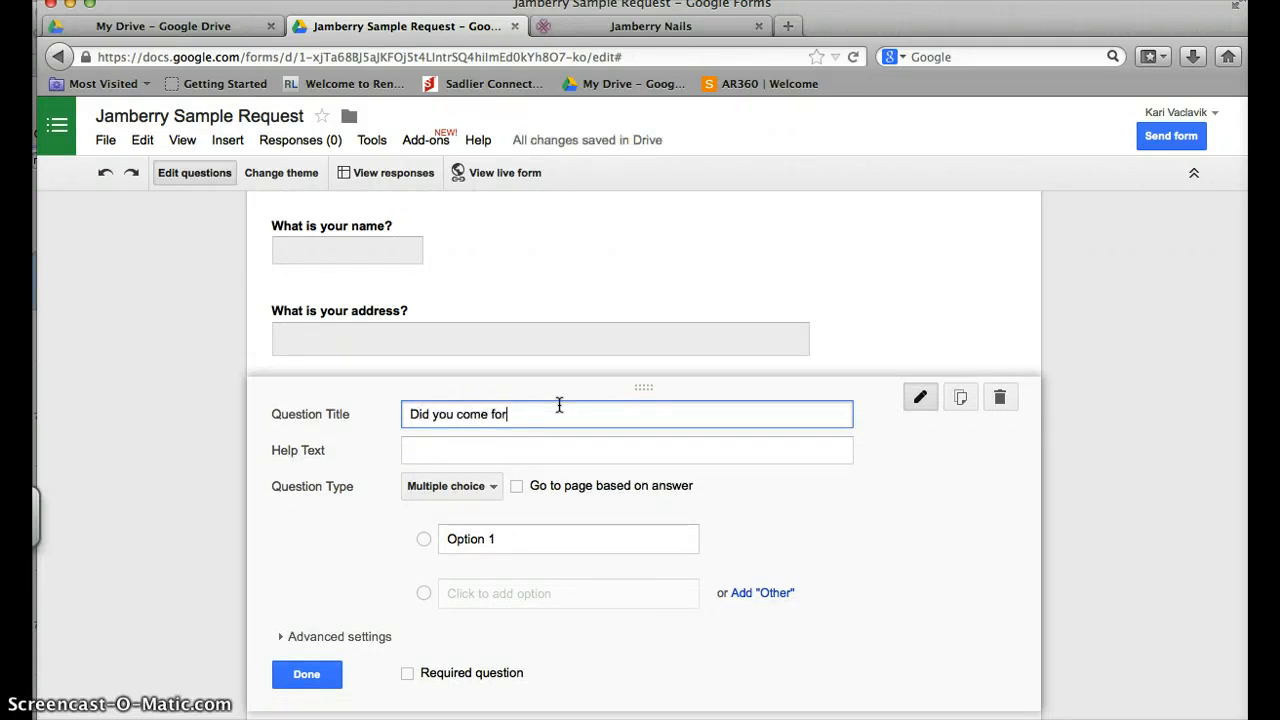
pyautogui.press('BackSpace')
pyautogui.write('rom a party? Who wa')
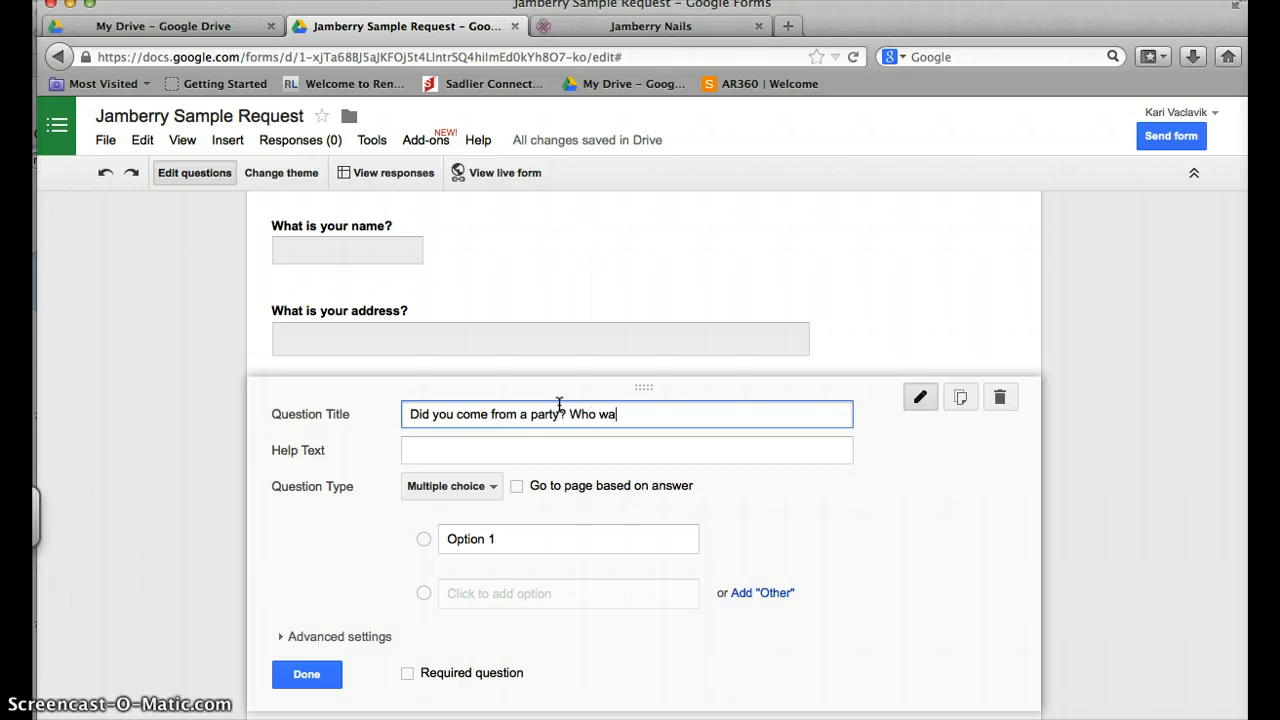
pyautogui.write('is your hostes')
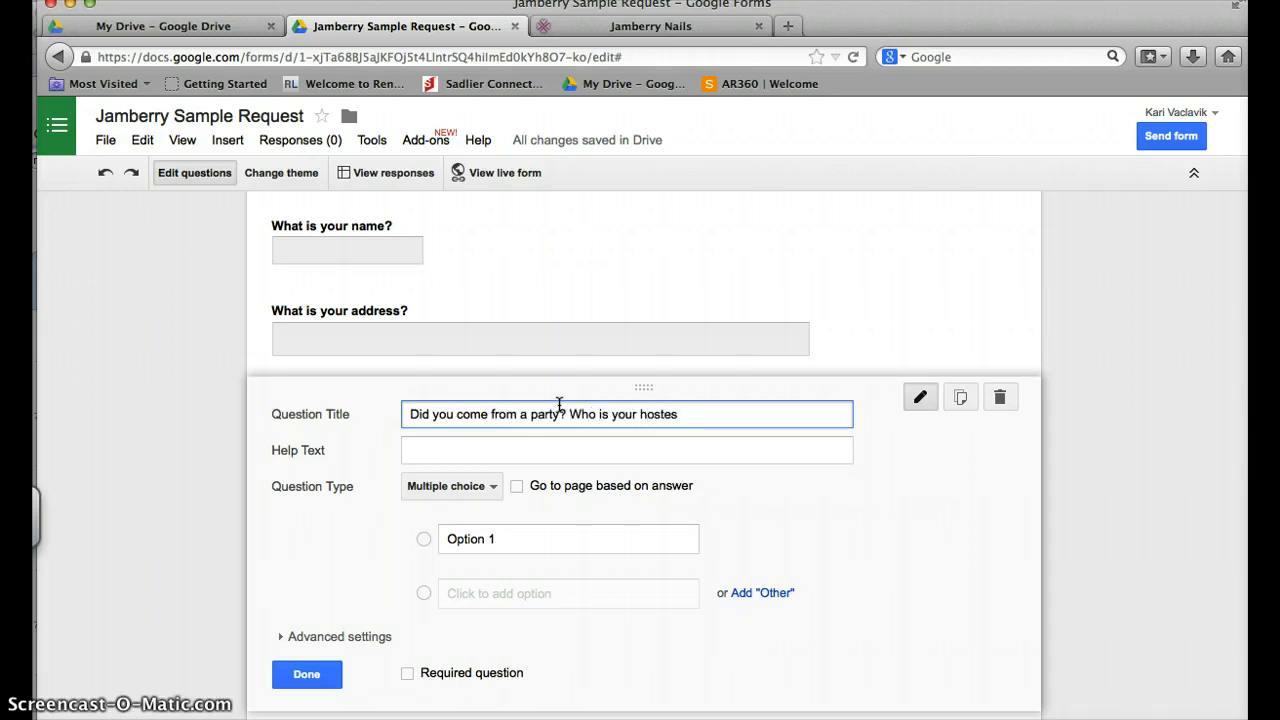
pyautogui.click(450, 486)
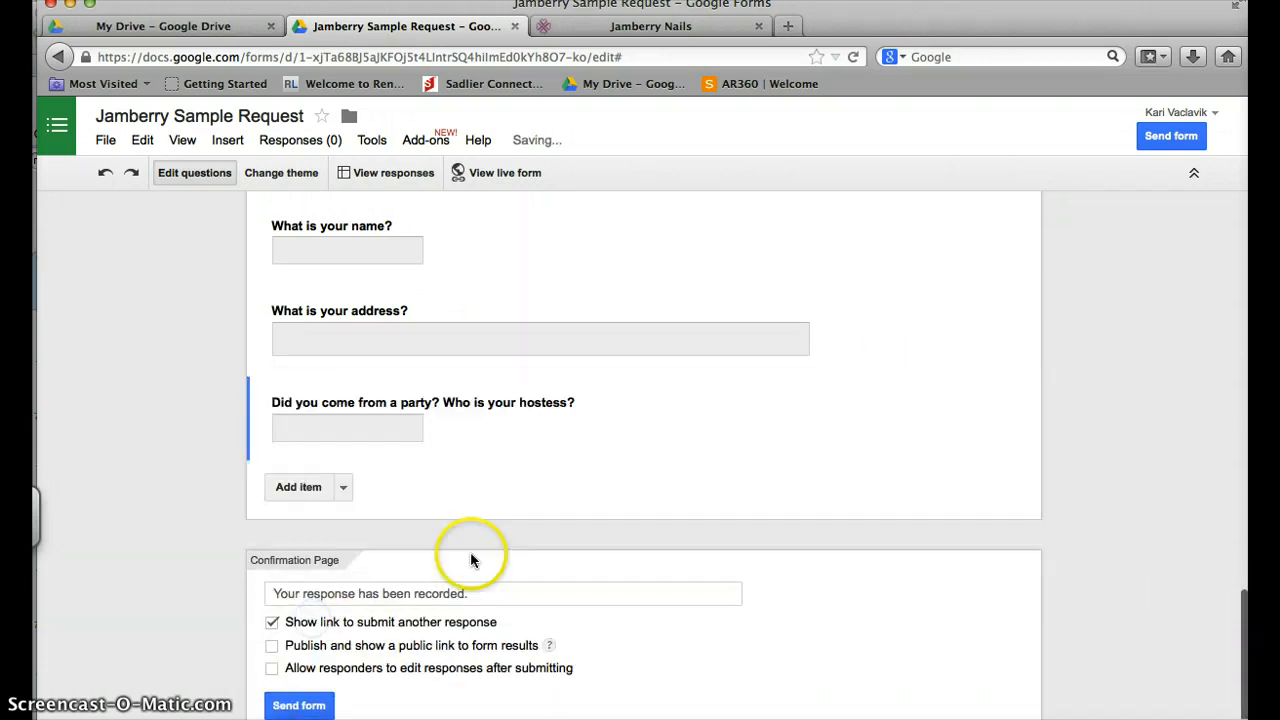
pyautogui.click(298, 487)
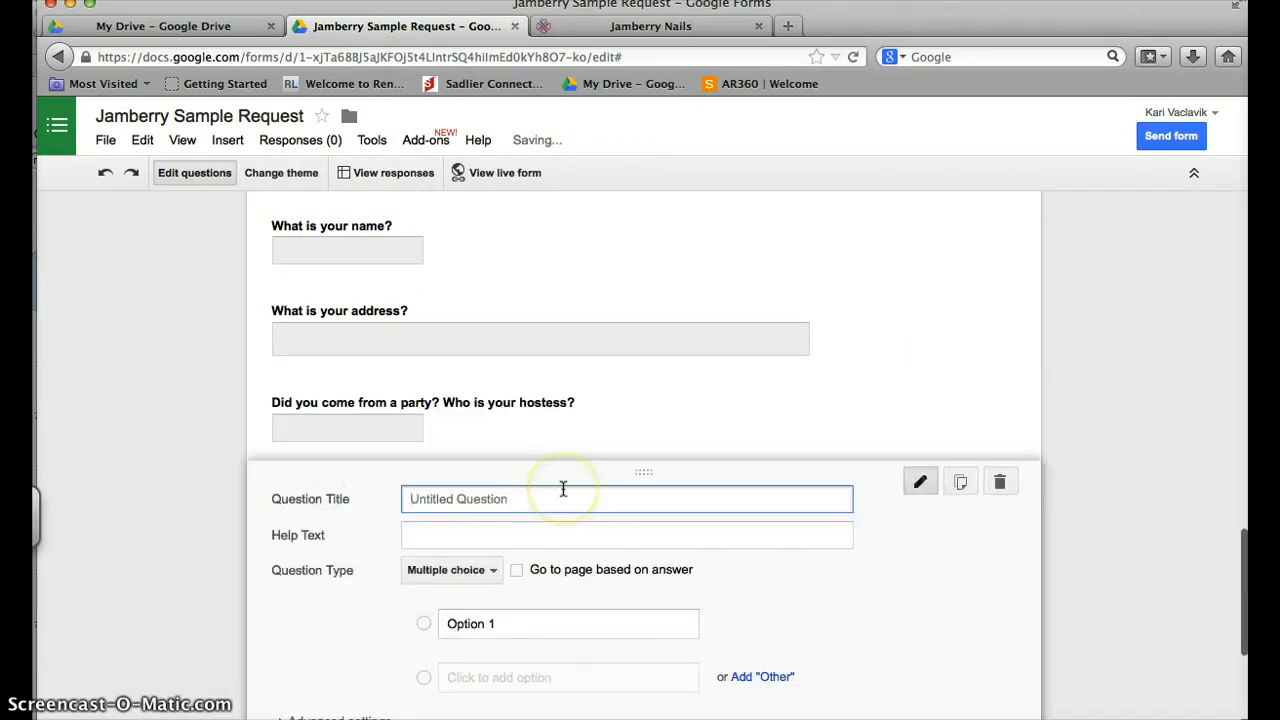
# Step: Give the hosting-rewards question the options 'Yes ma'am! Show me the jams!' and 'Not right now.'
pyautogui.write('Wo')
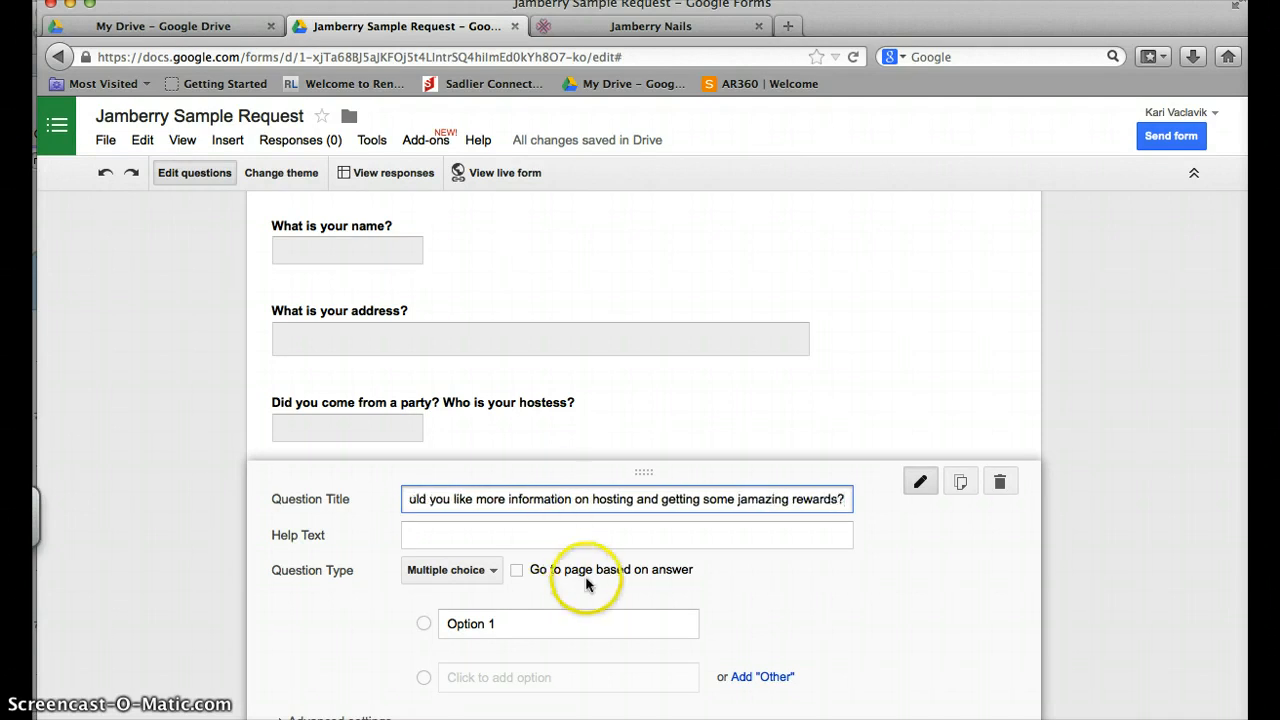
pyautogui.click(568, 624)
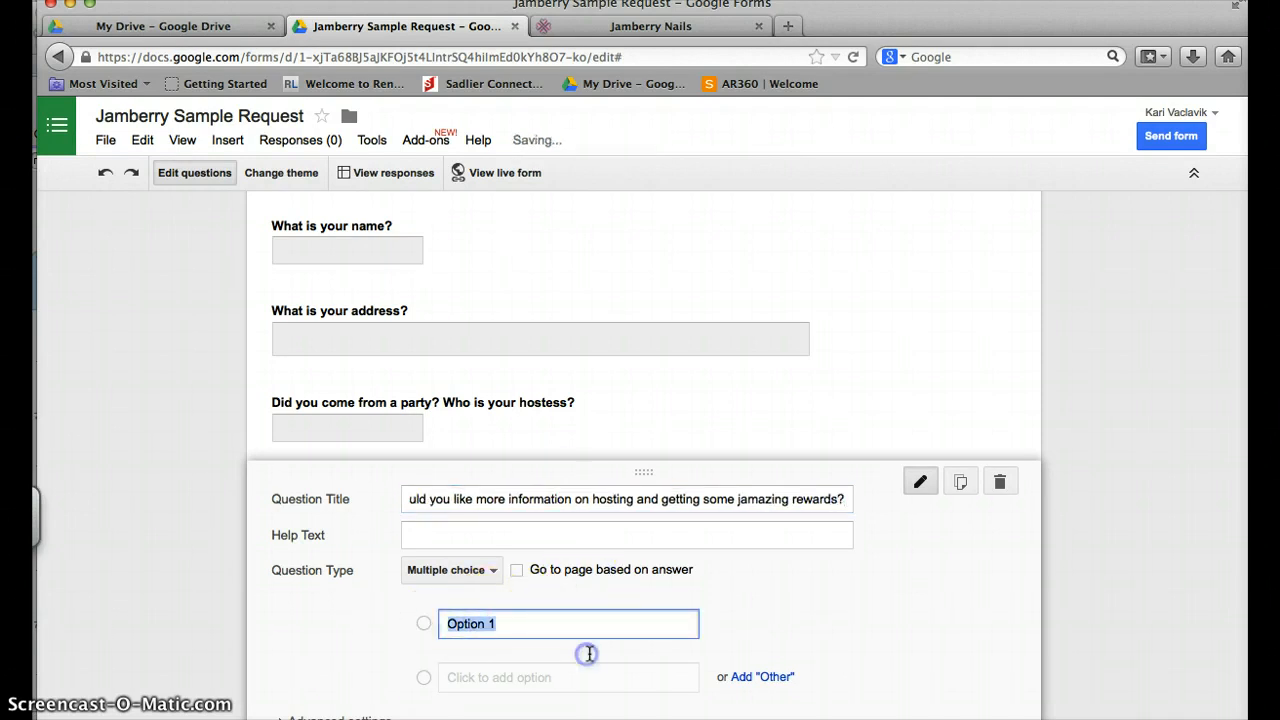
pyautogui.write("Yes ma'")
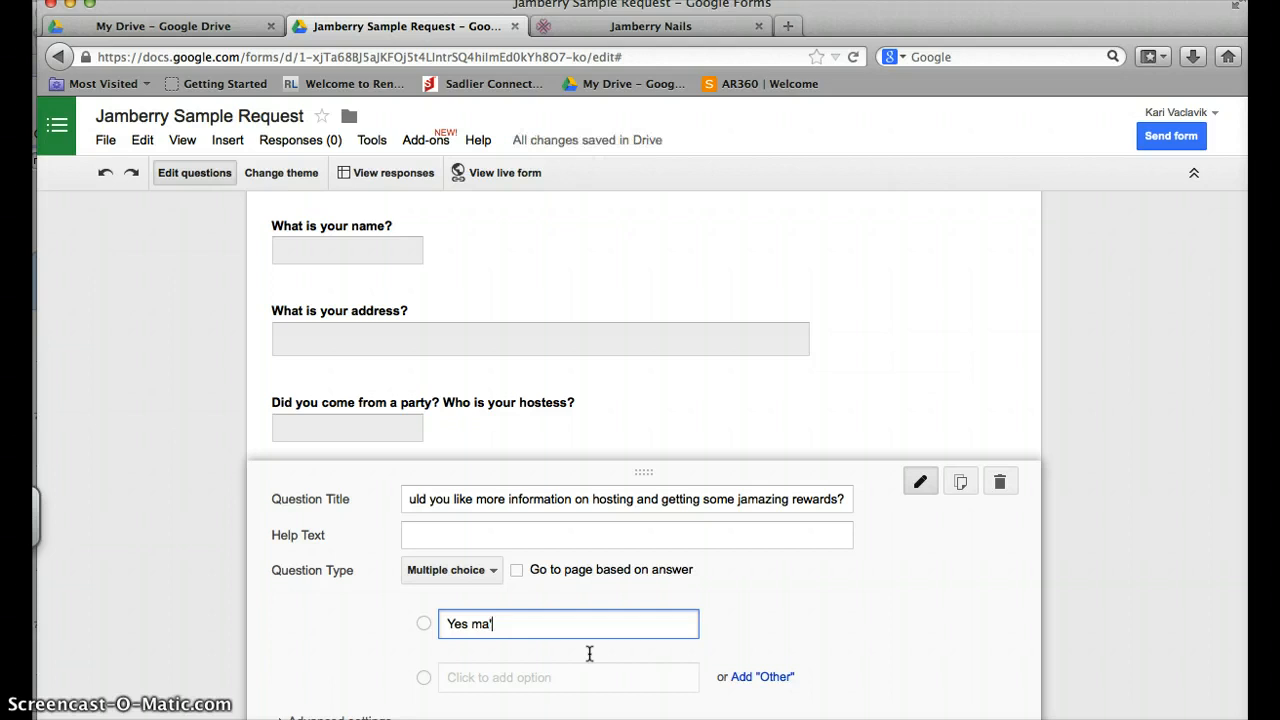
pyautogui.write('am! Show me th')
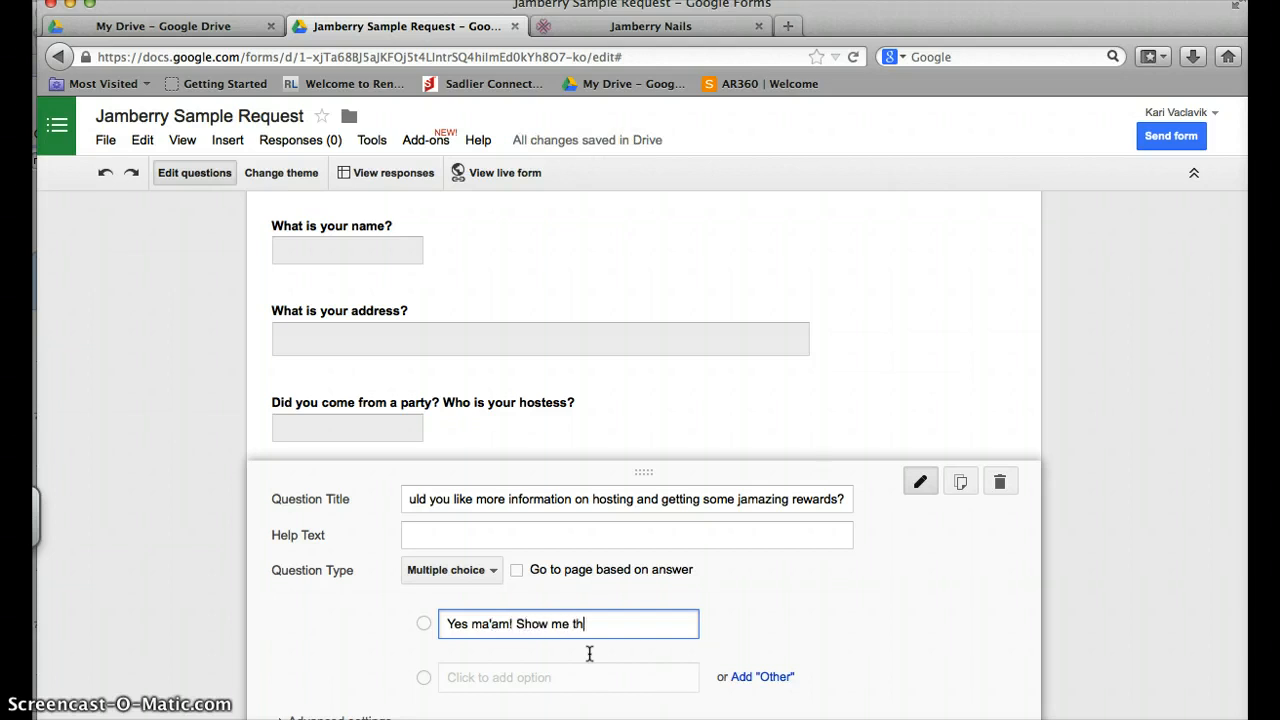
pyautogui.click(568, 677)
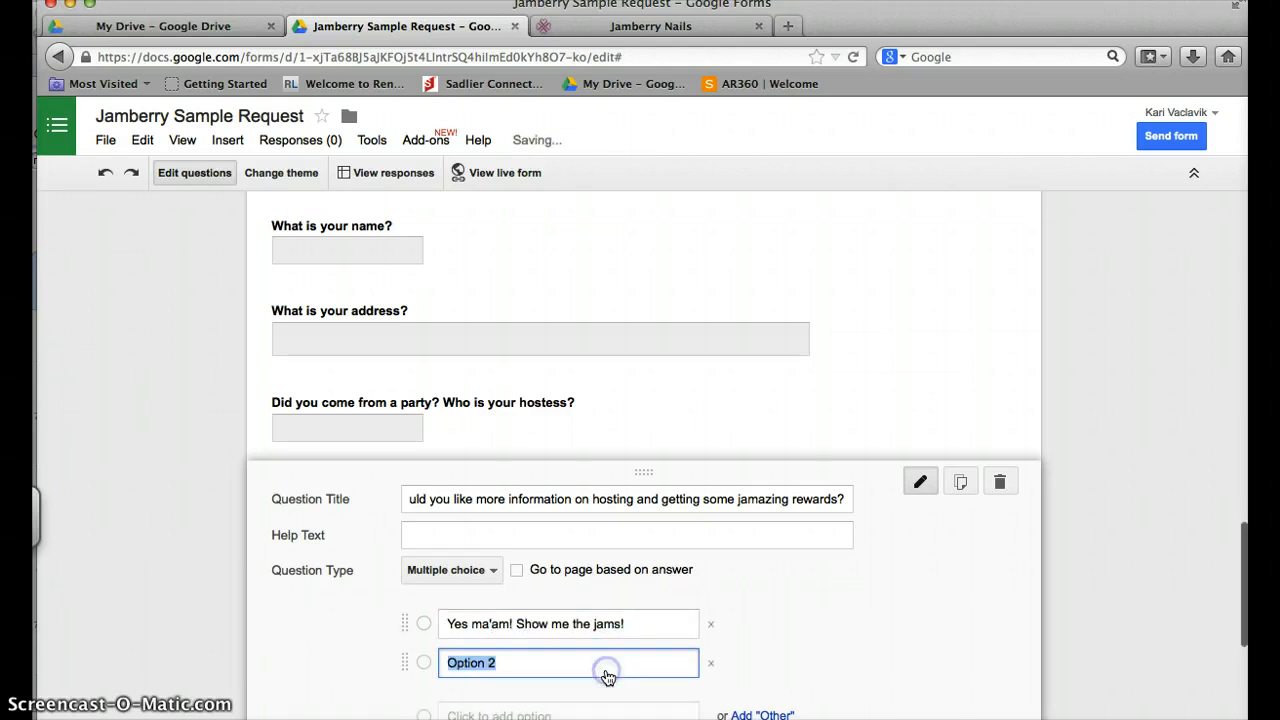
pyautogui.write('Not right now.')
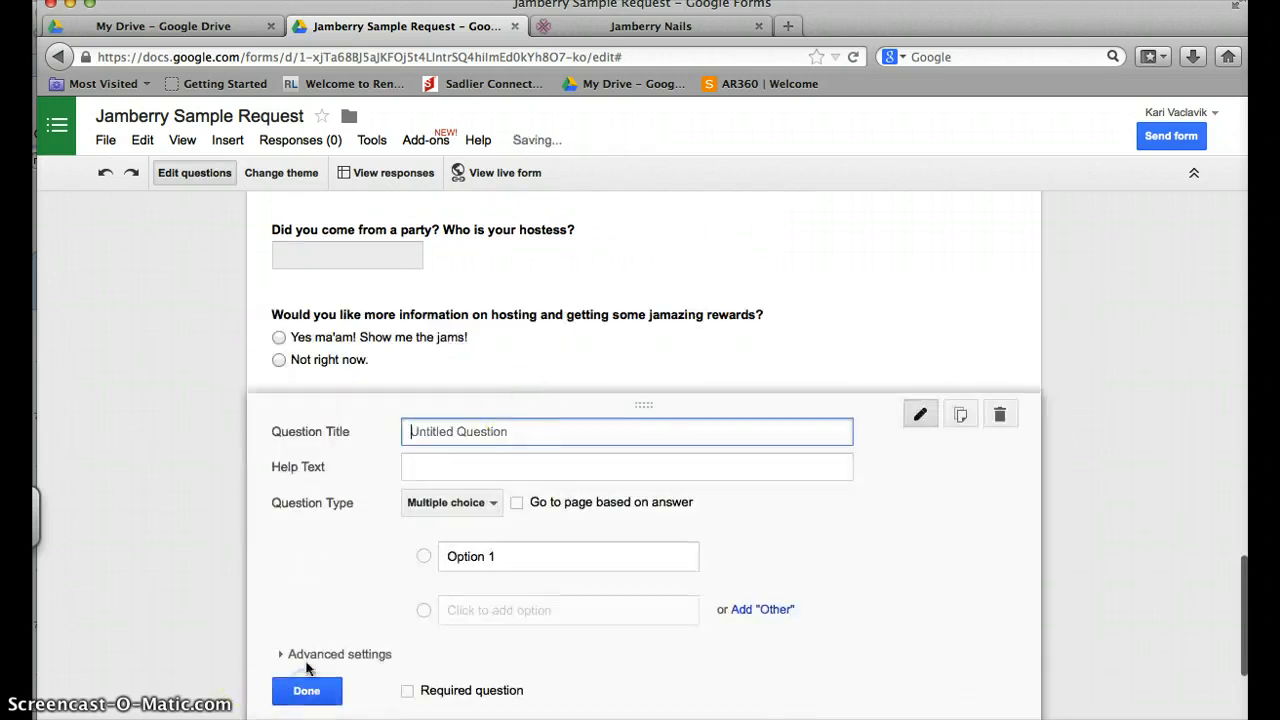
# Step: Title a new question asking about information on making money with pretty nails and parties
pyautogui.write('Would you like more informaiton')
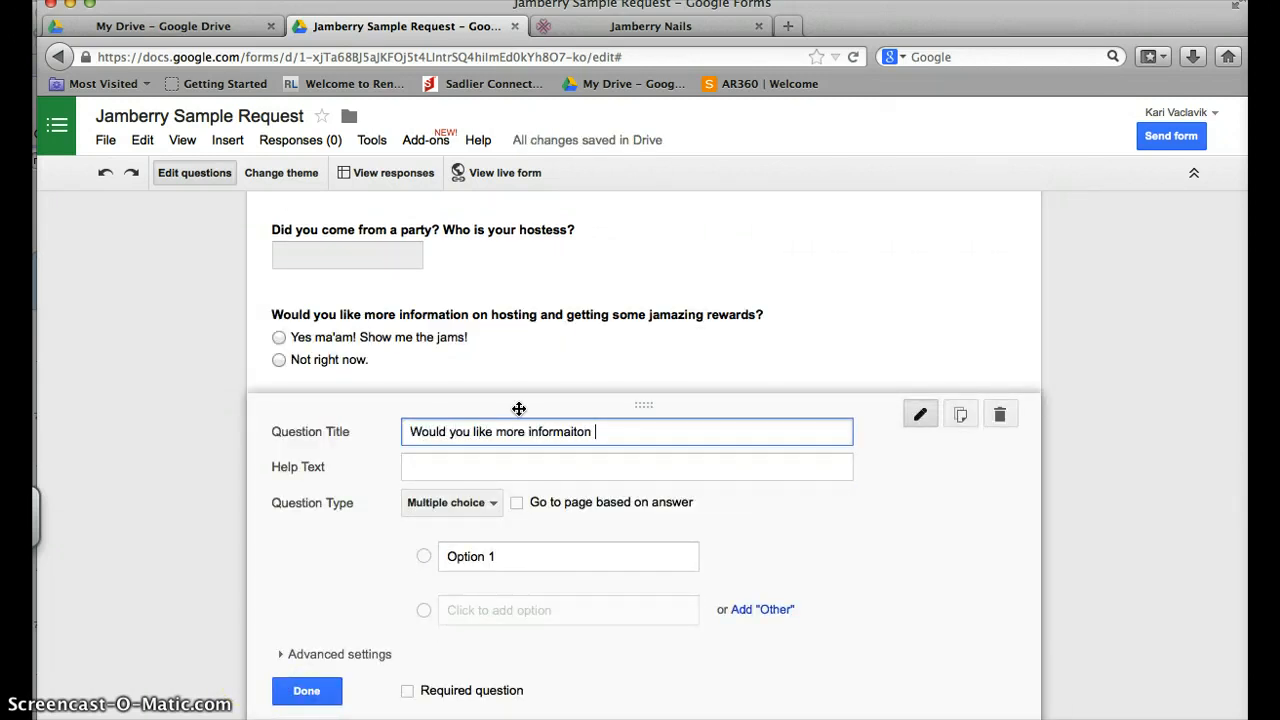
pyautogui.write('information on')
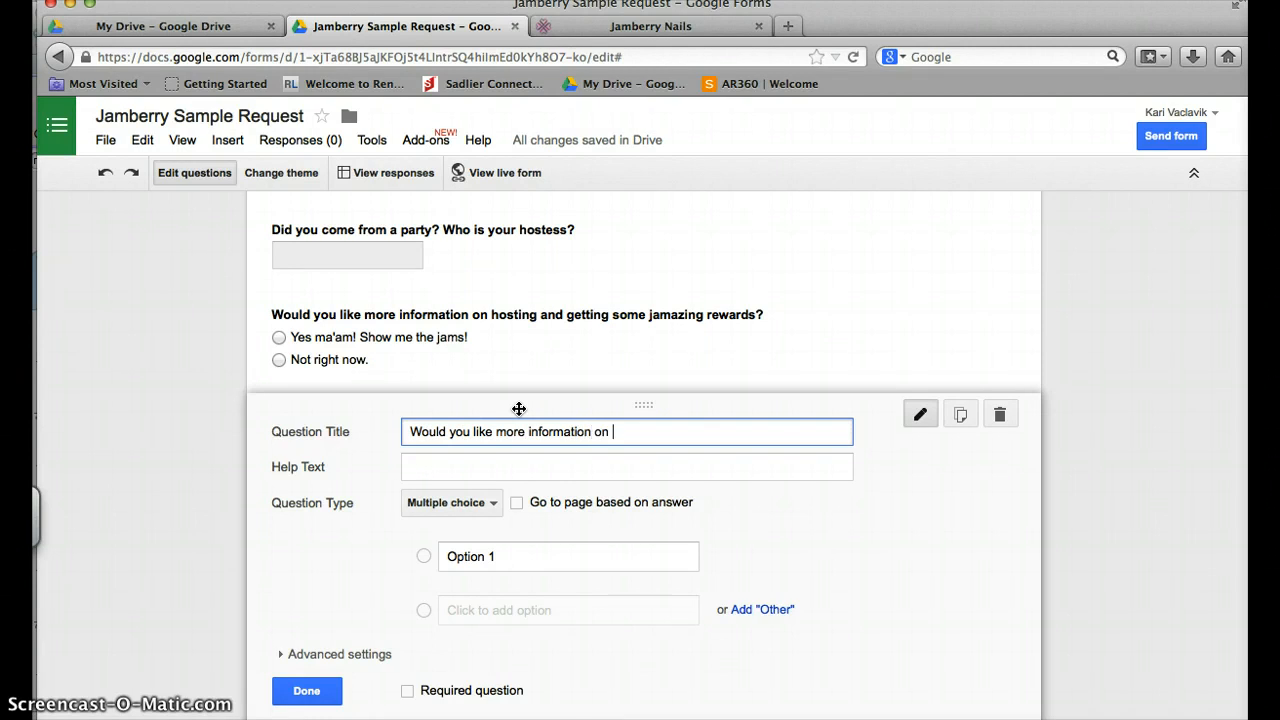
pyautogui.write('how you can make money just for having')
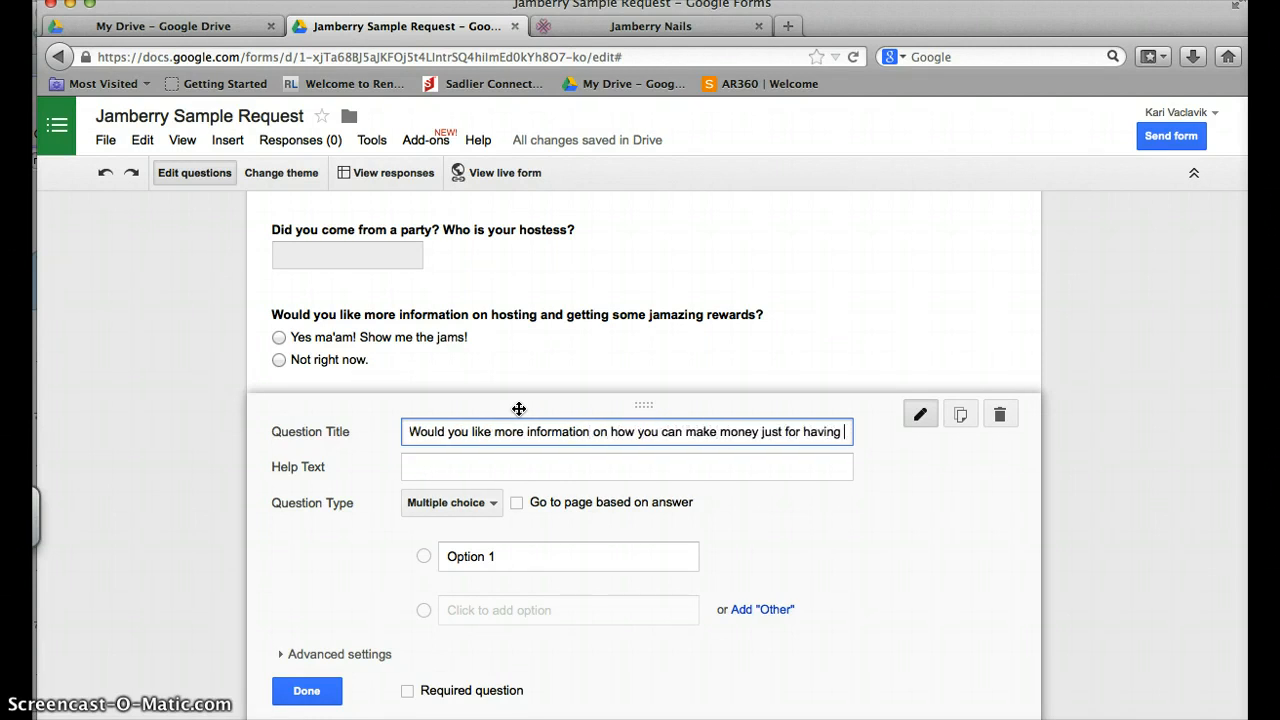
pyautogui.write('pretty nails and partying on Facebook?')
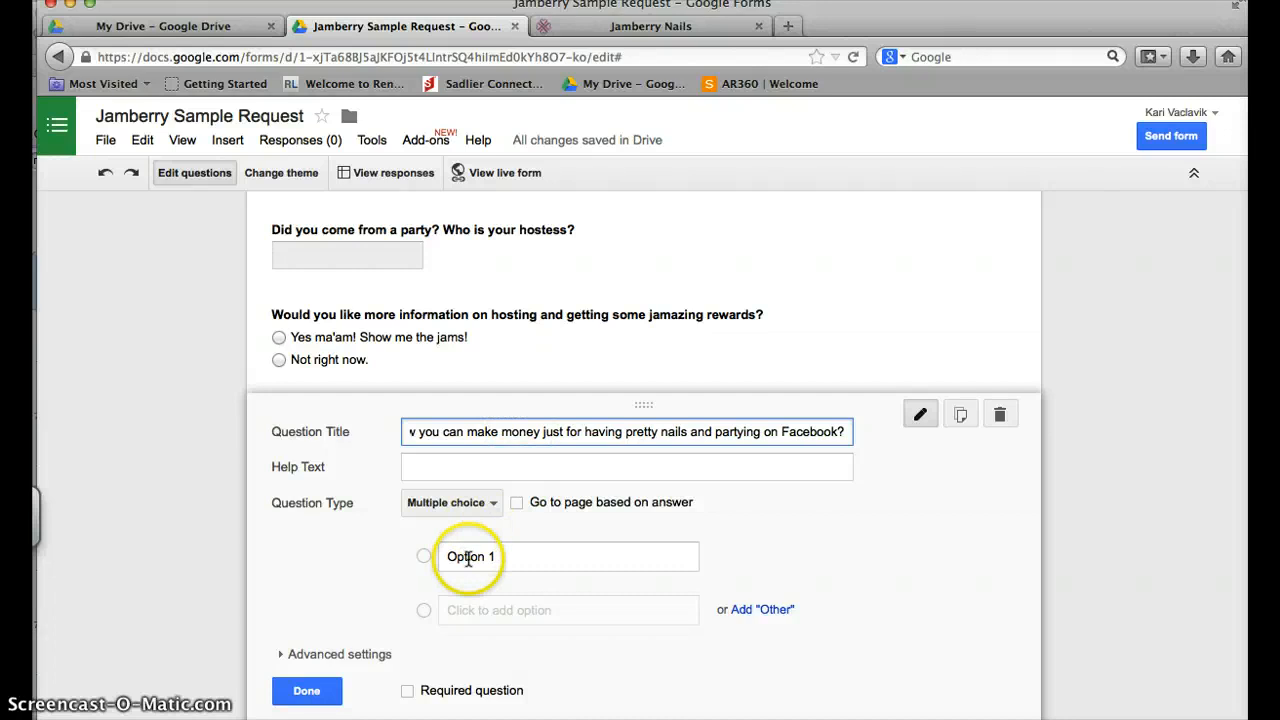
# Step: Add the answer options 'Yes ma'am! Show me the money!' and 'Not right now.'
pyautogui.write("Yes ma'am!")
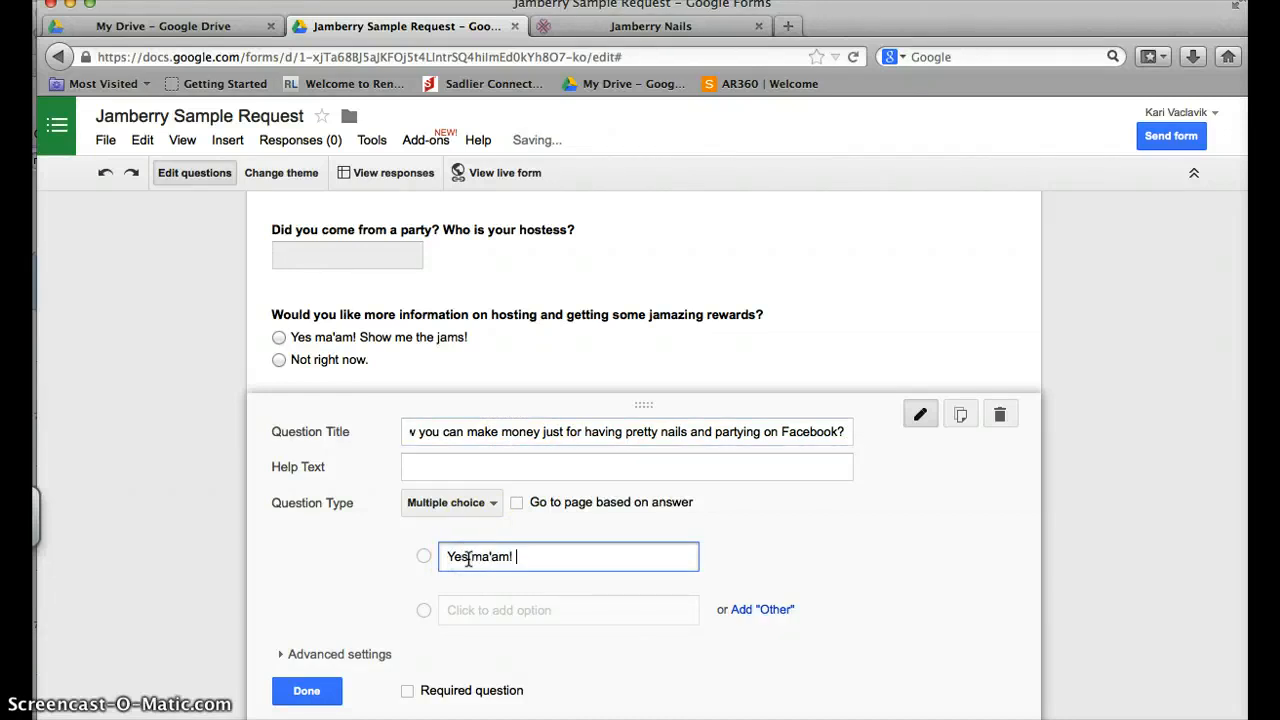
pyautogui.write('Show me the mom')
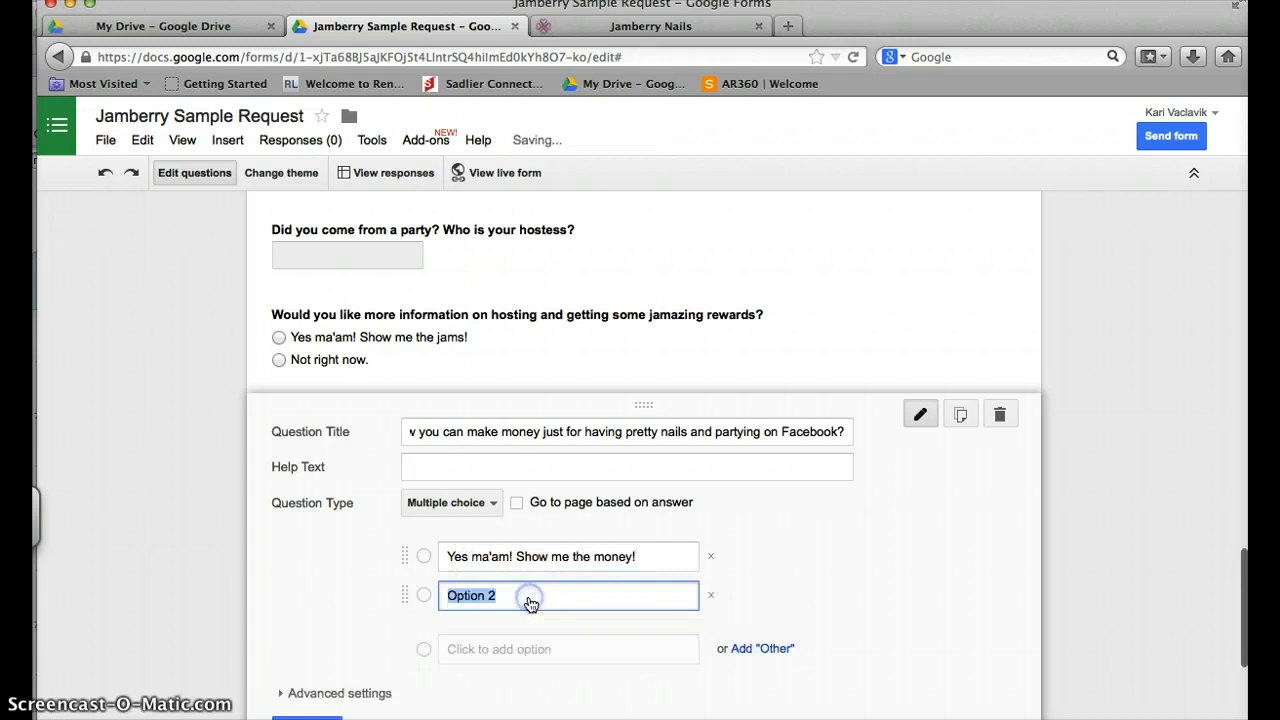
pyautogui.write('Not right now.')
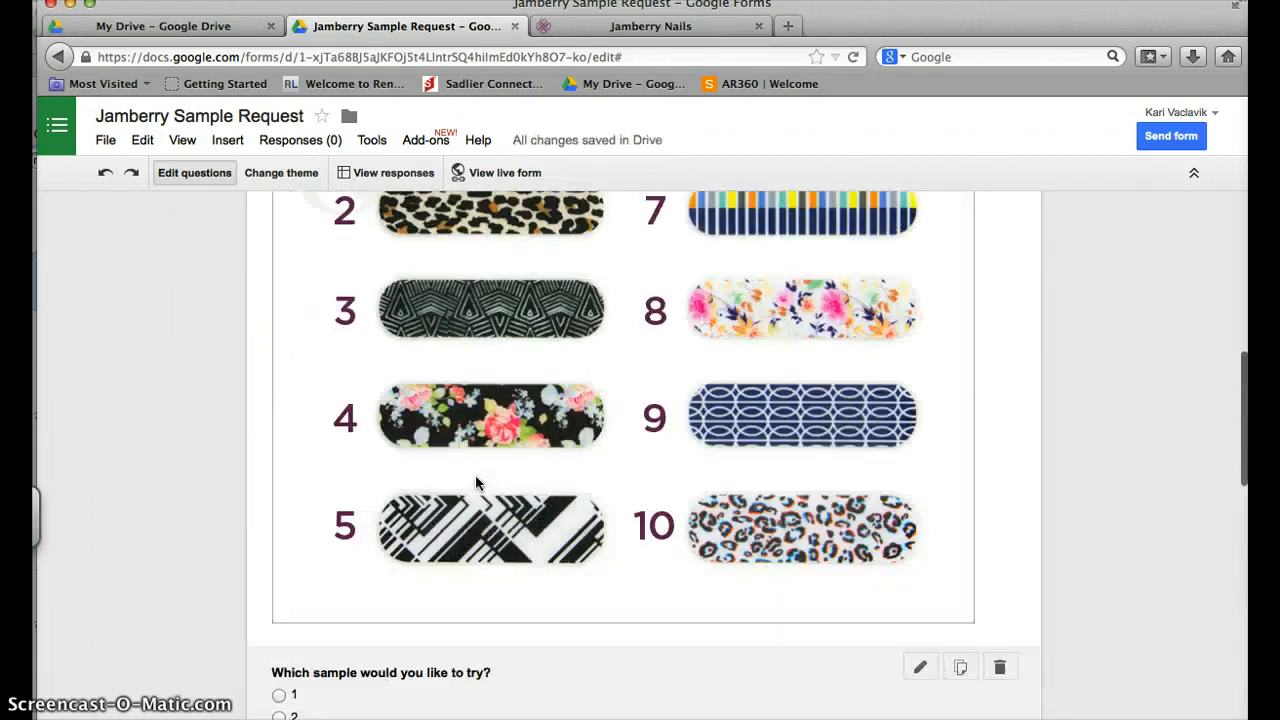
pyautogui.scroll(3)
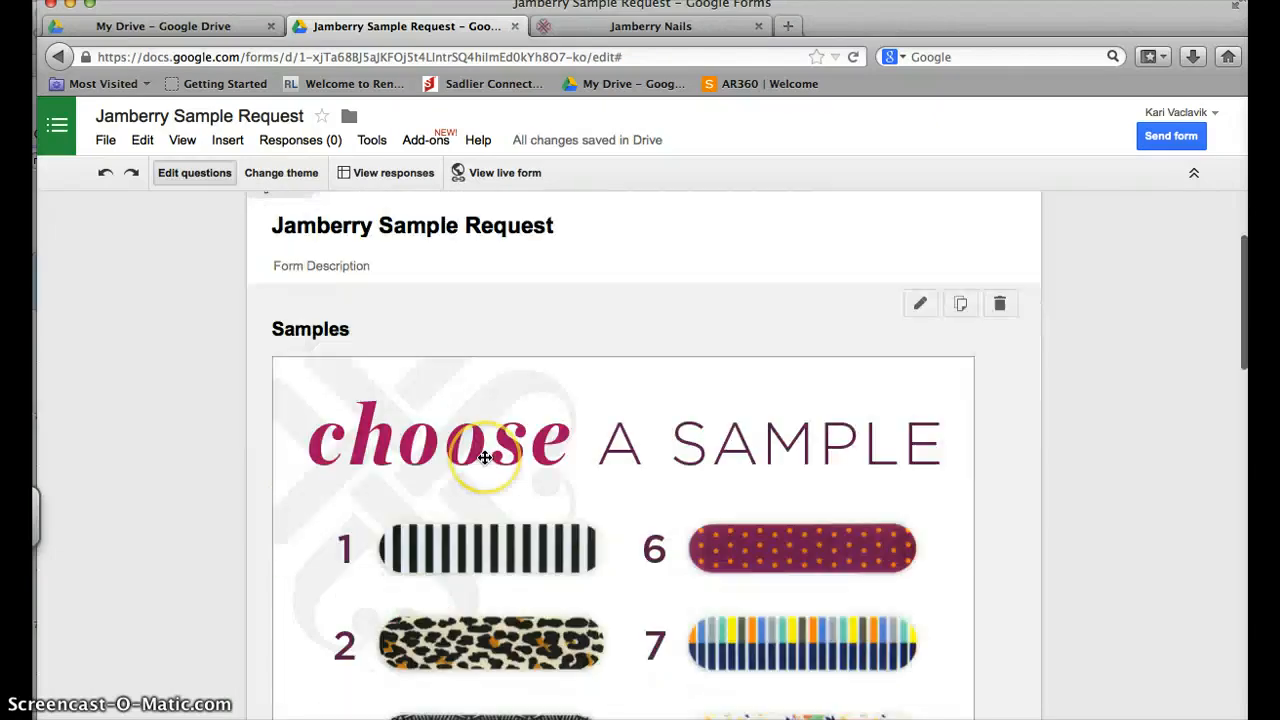
pyautogui.scroll(-3)
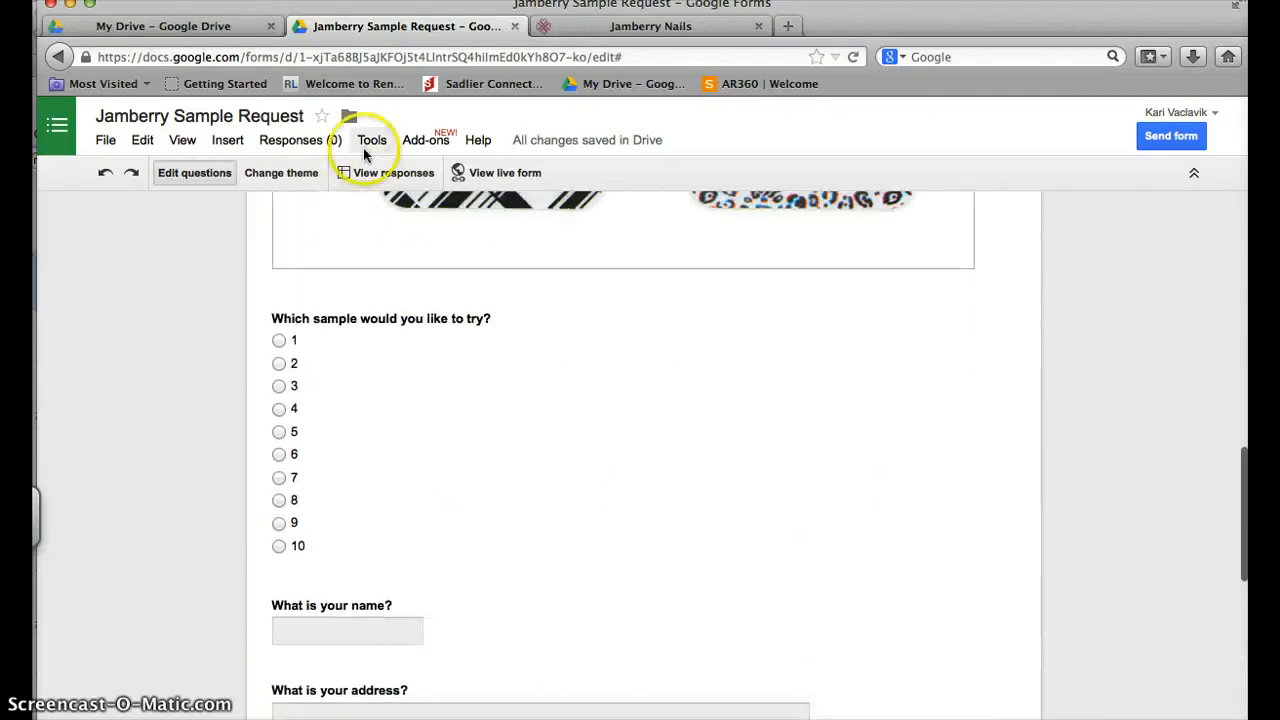
pyautogui.click(281, 172)
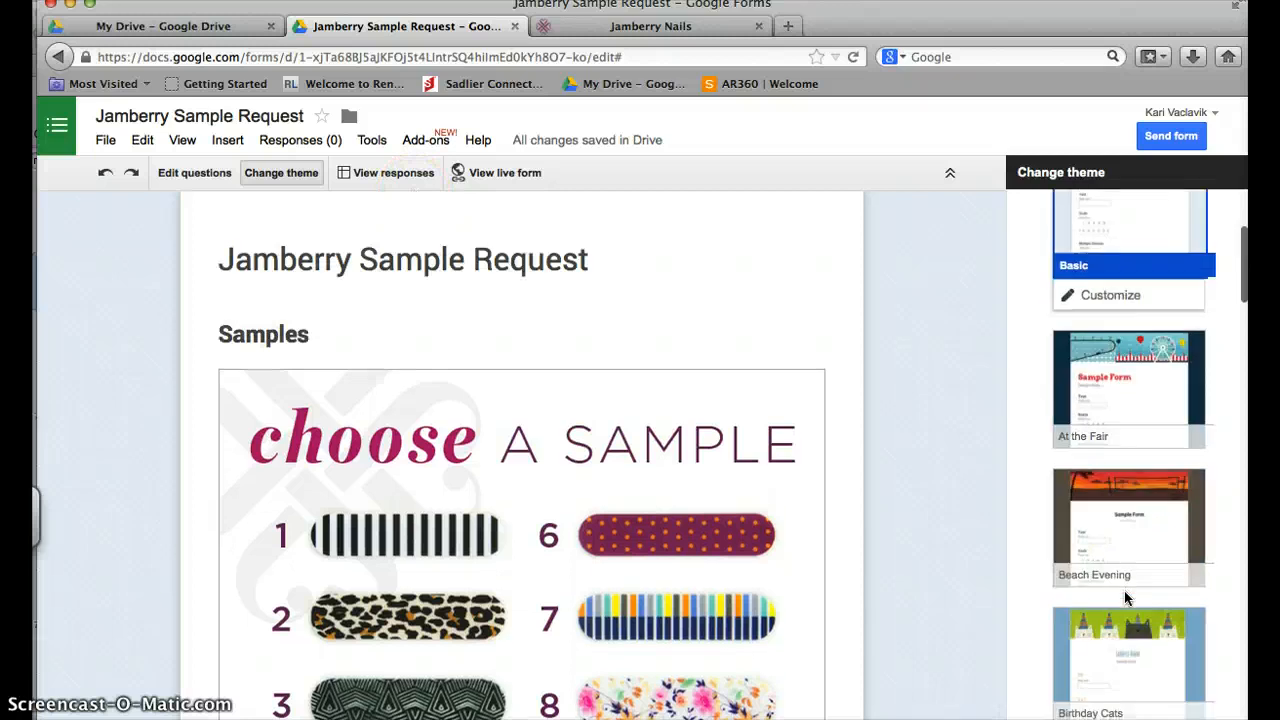
# Step: Preview Beach Evening and City Skyline, then apply the Classic Ornamental theme
pyautogui.click(1128, 525)
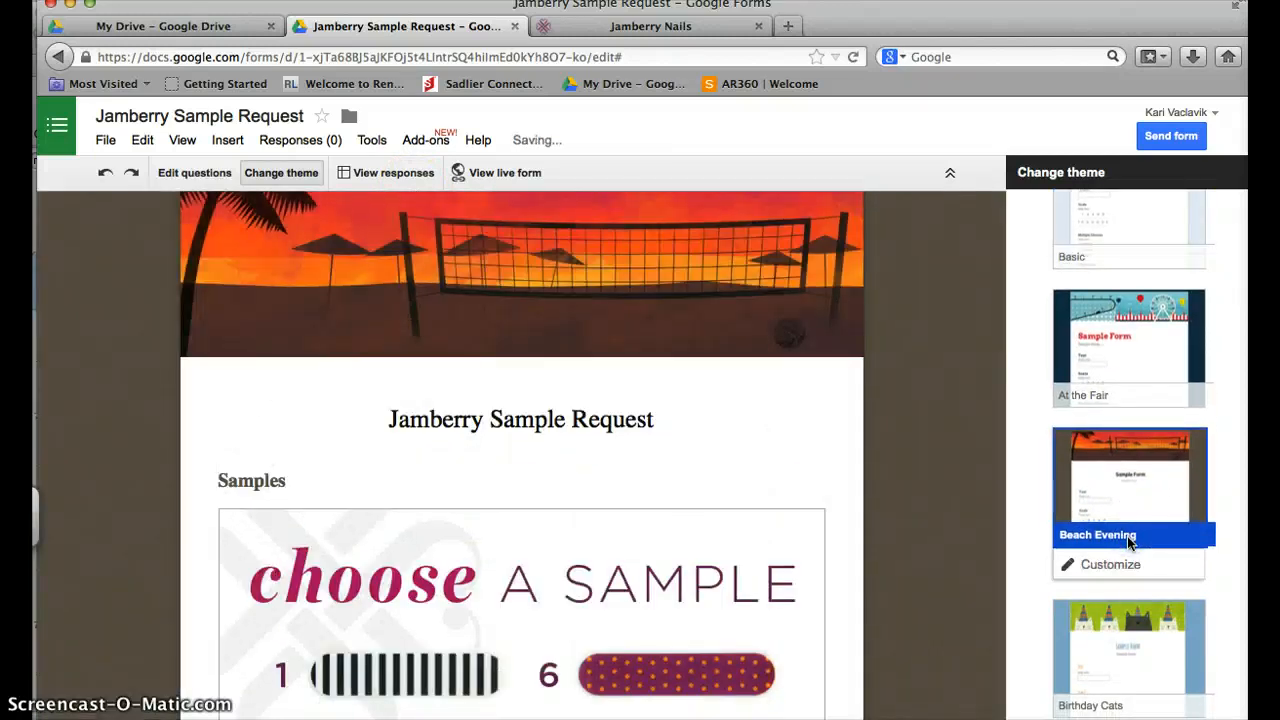
pyautogui.click(1129, 450)
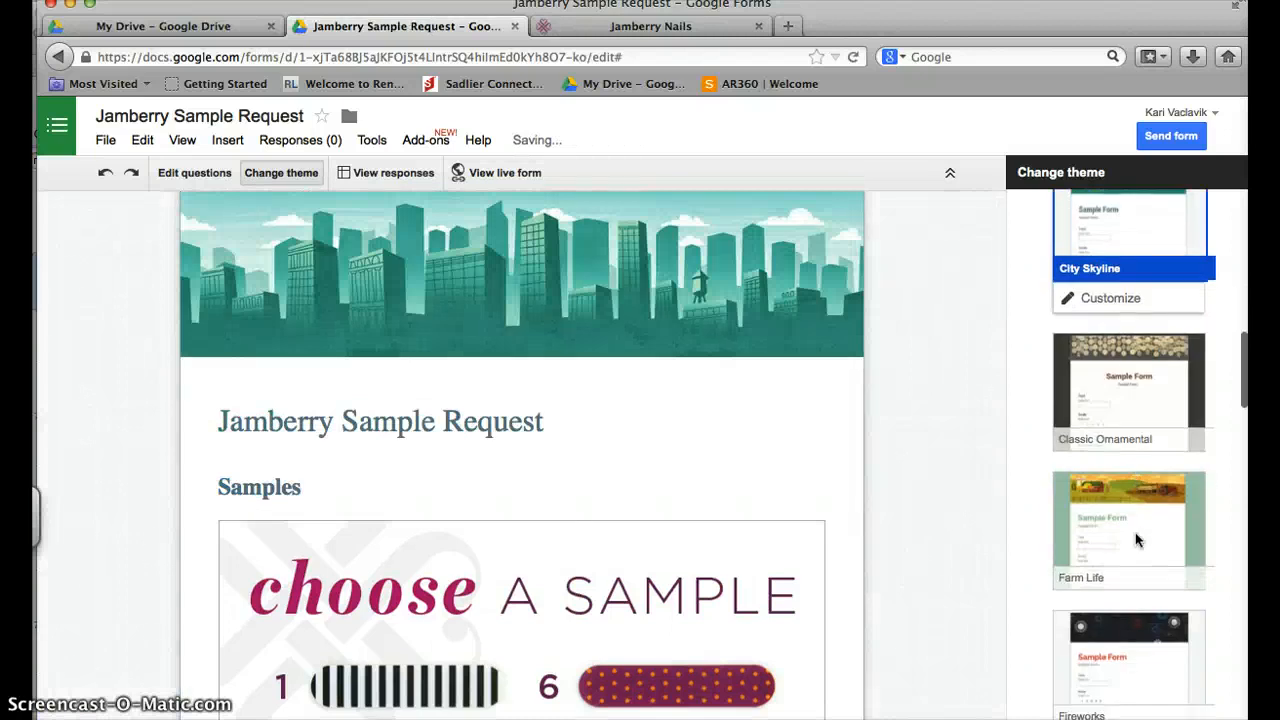
pyautogui.click(1128, 390)
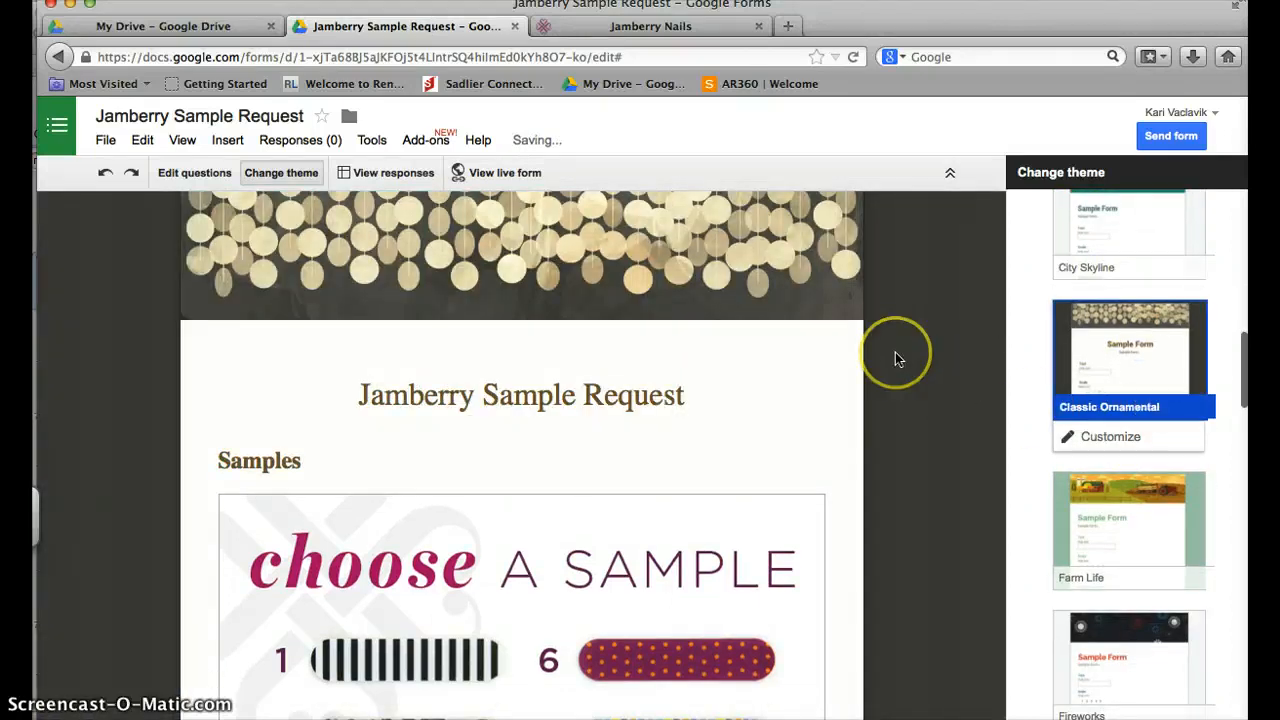
pyautogui.scroll(-3)
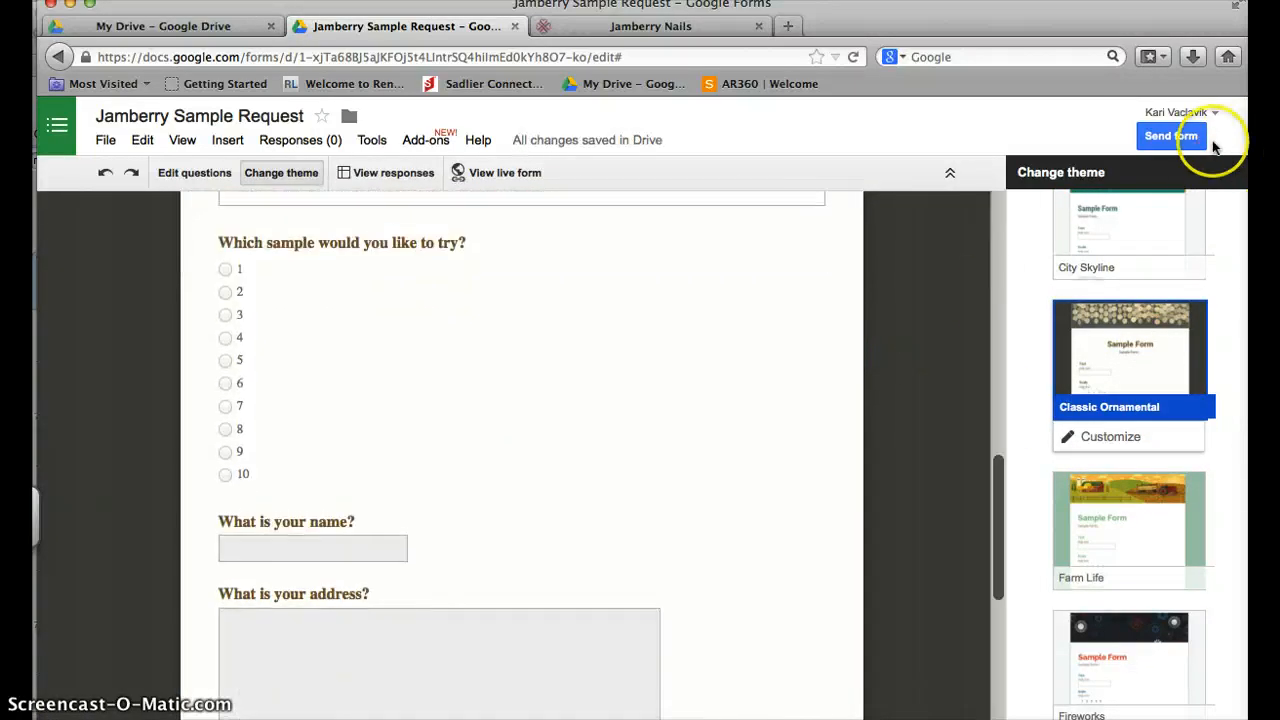
pyautogui.click(1171, 135)
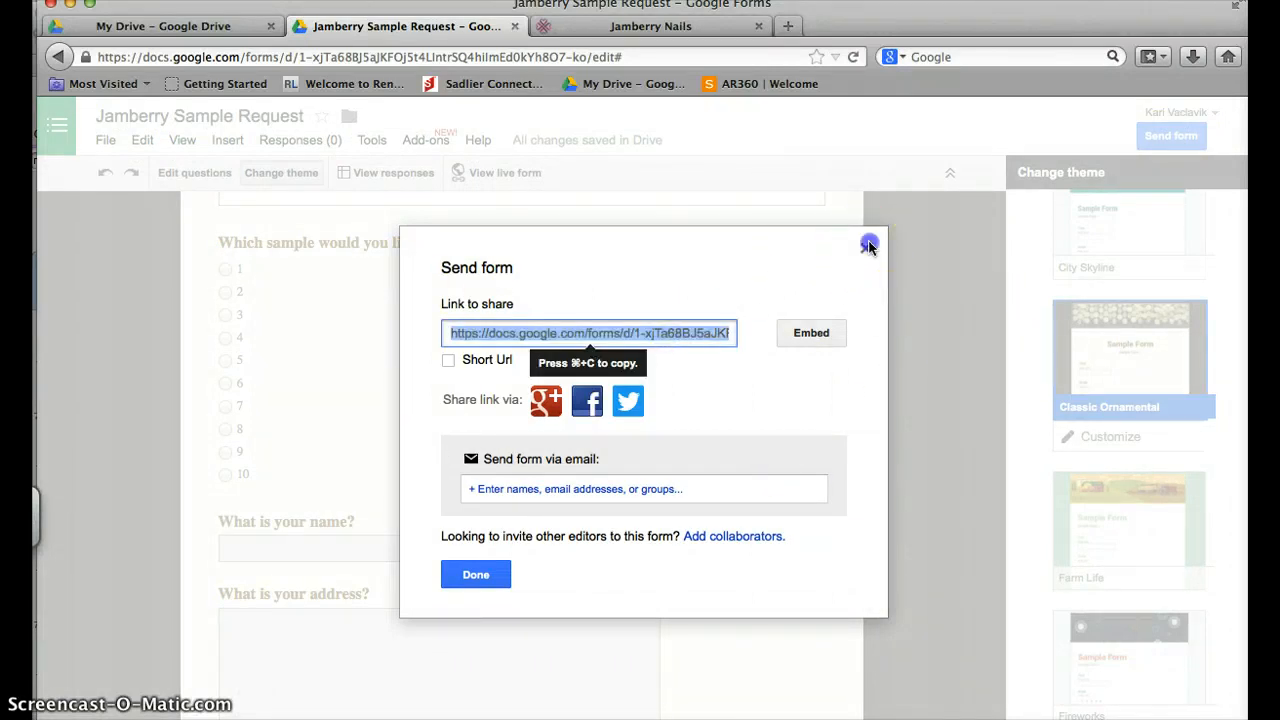
pyautogui.click(868, 244)
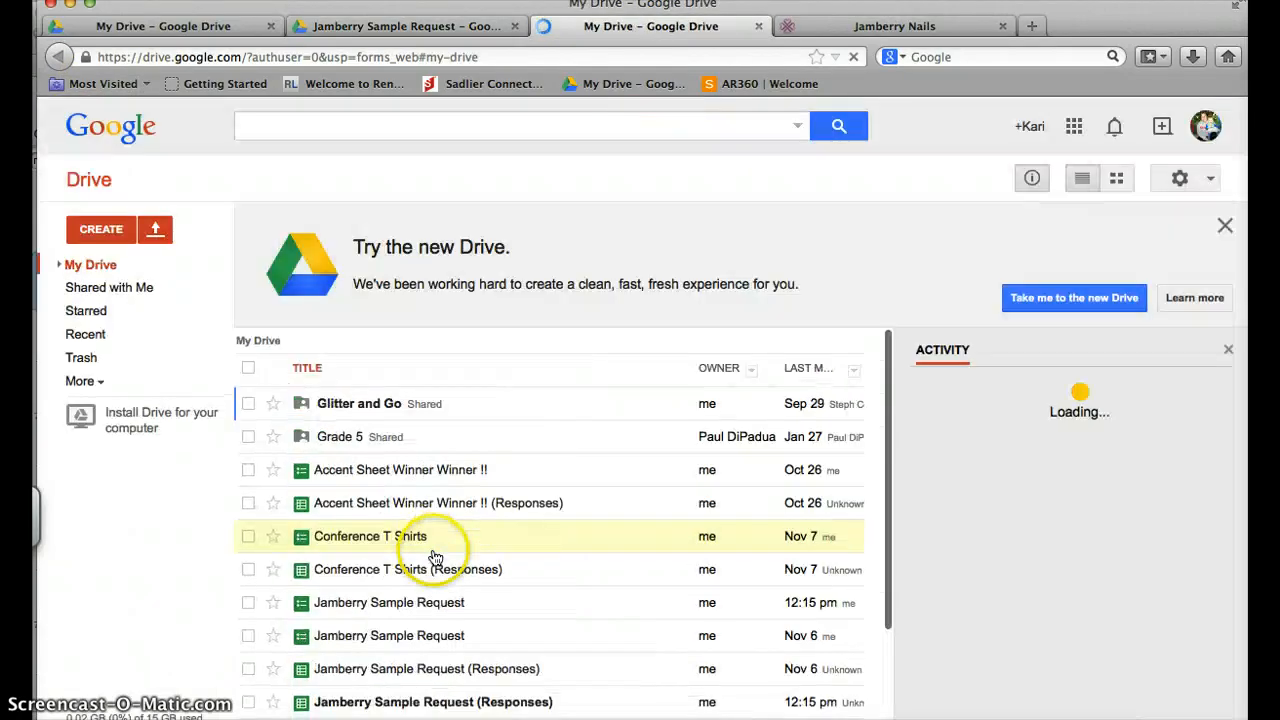
# Step: Open the 12:15 pm Jamberry Sample Request (Responses) spreadsheet from My Drive
pyautogui.scroll(-3)
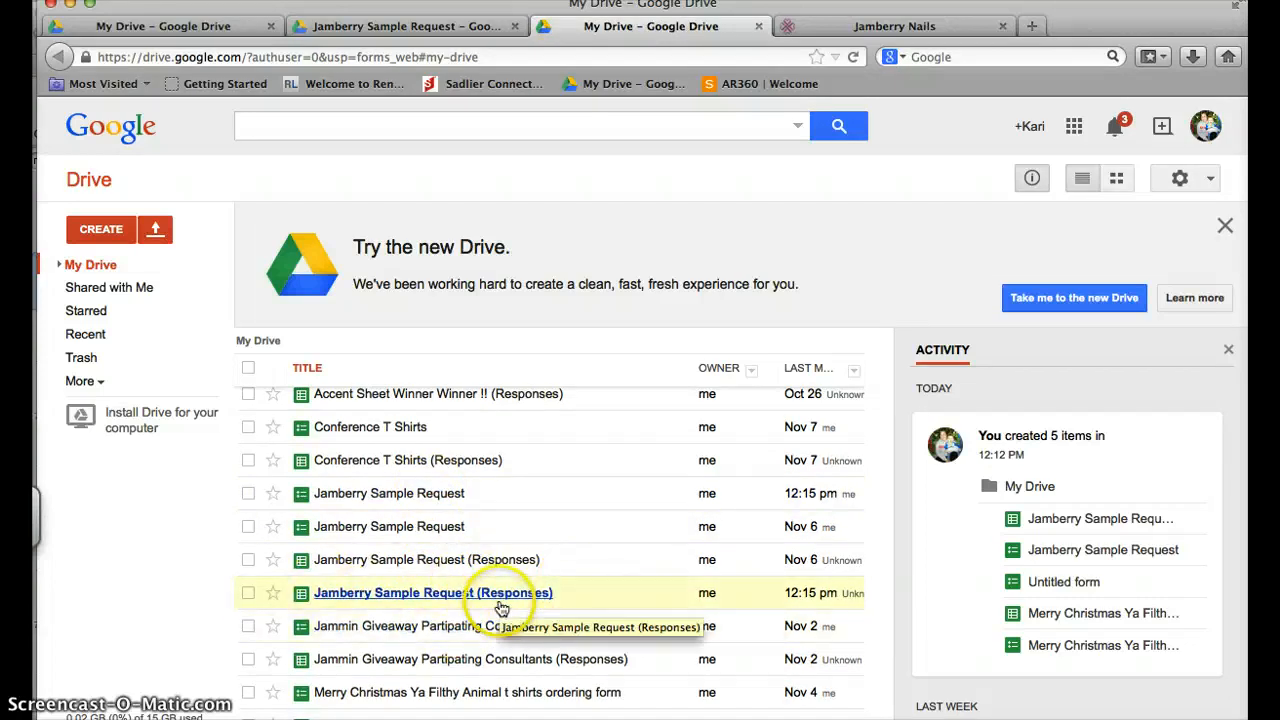
pyautogui.doubleClick(422, 592)
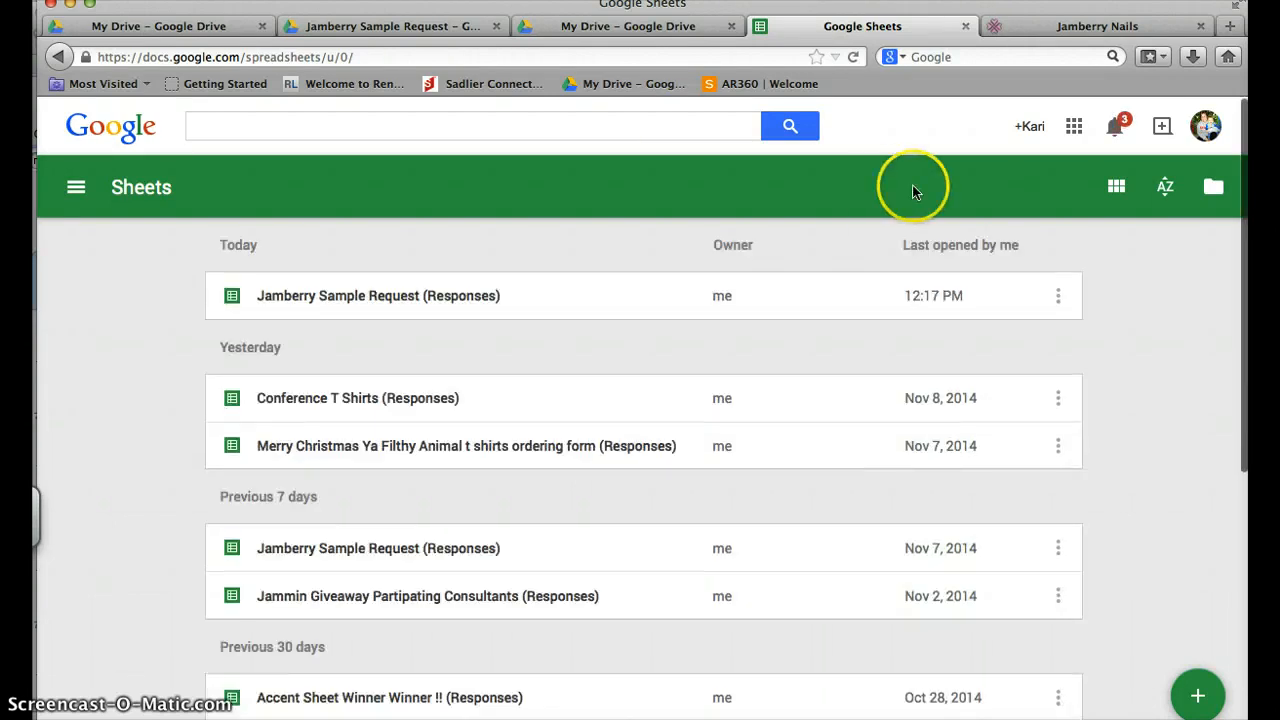
pyautogui.moveTo(367, 560)
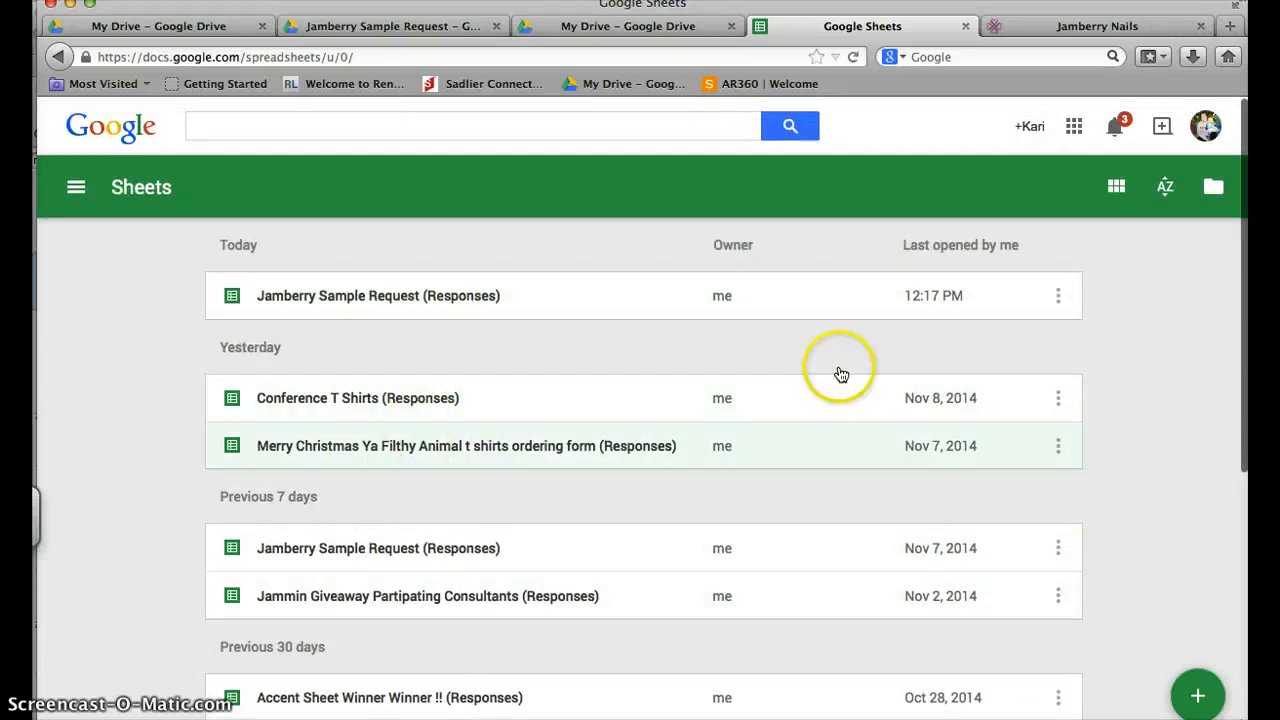
# Step: Return to My Drive and open the Nov 6 Jamberry Sample Request (Responses) spreadsheet
pyautogui.click(1075, 126)
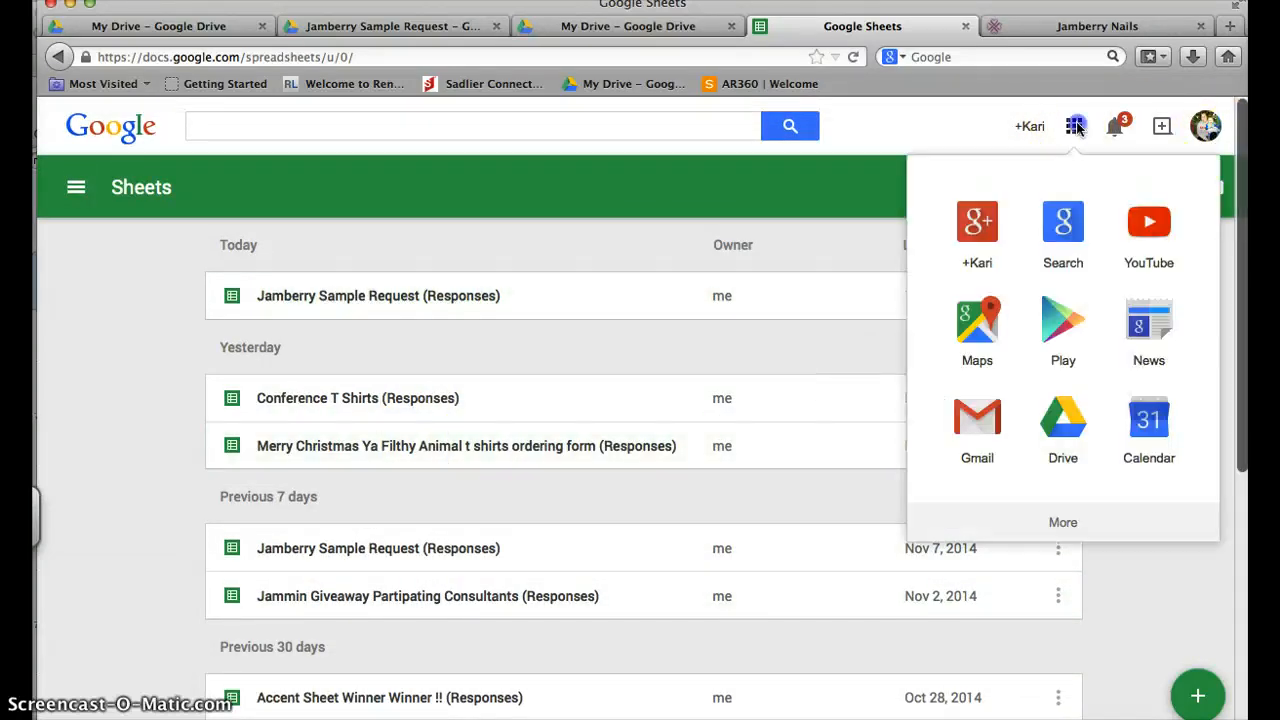
pyautogui.moveTo(966, 230)
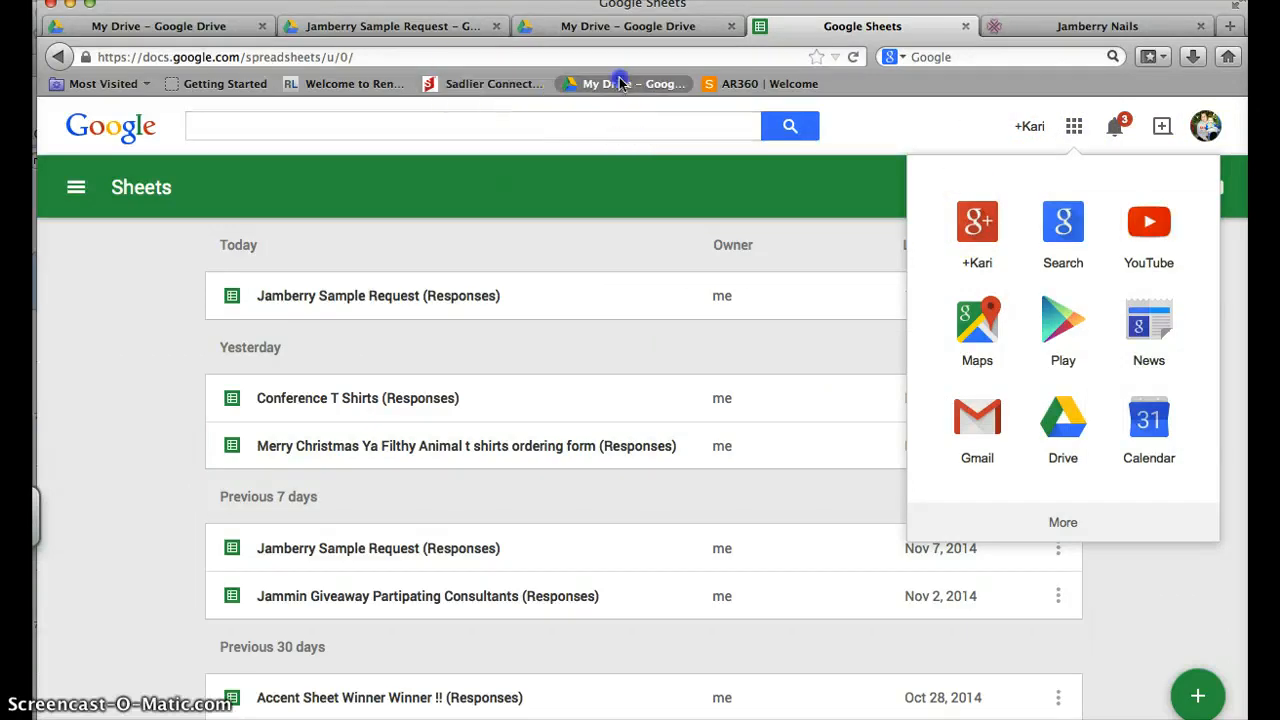
pyautogui.click(1062, 417)
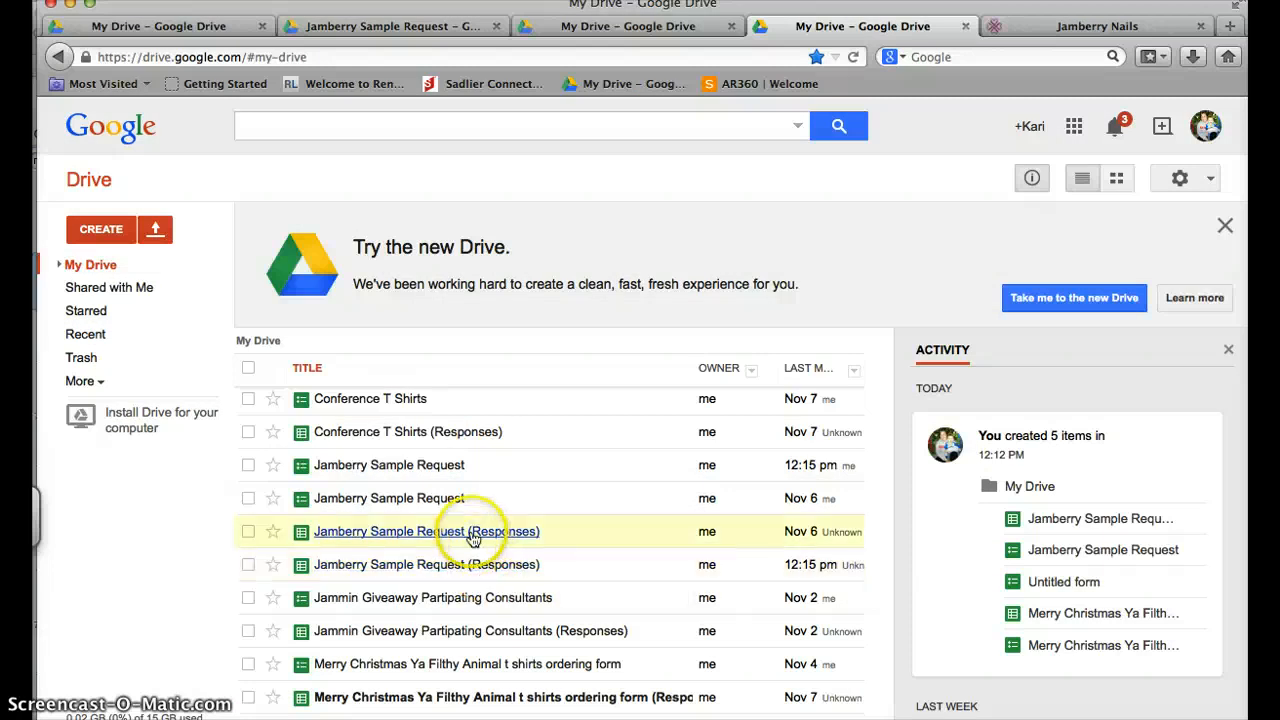
pyautogui.doubleClick(428, 531)
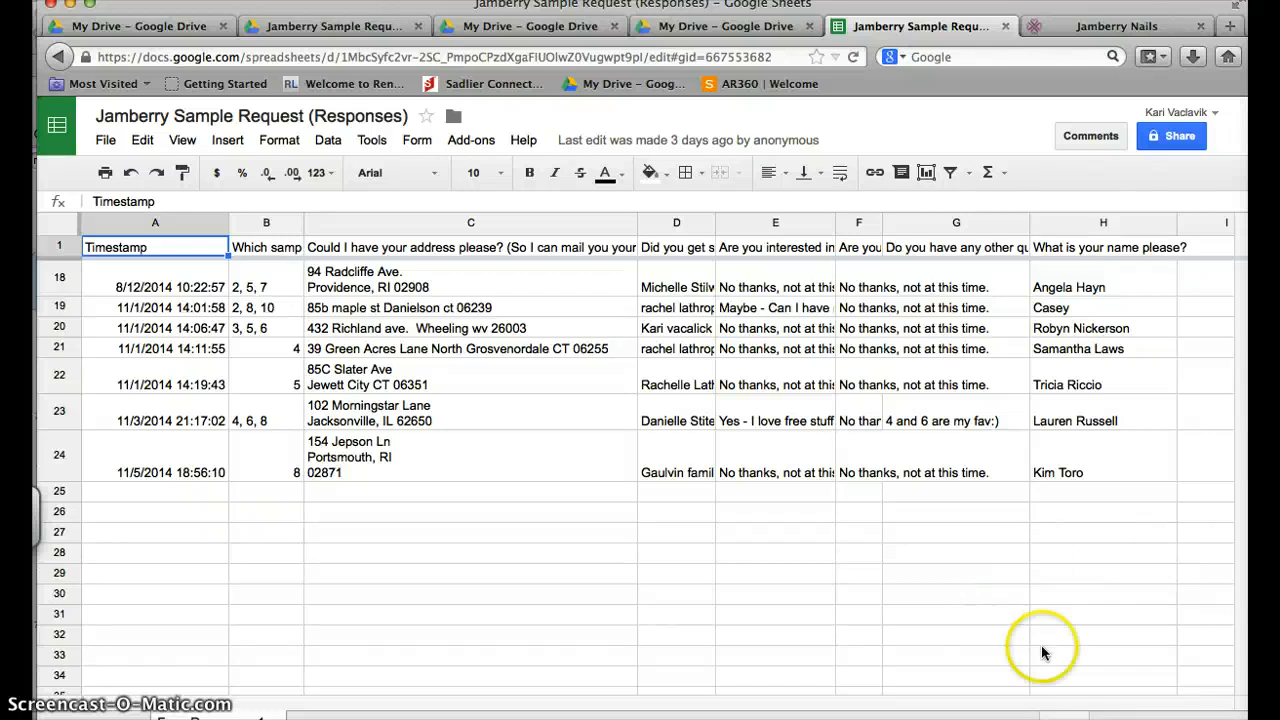
pyautogui.moveTo(430, 708)
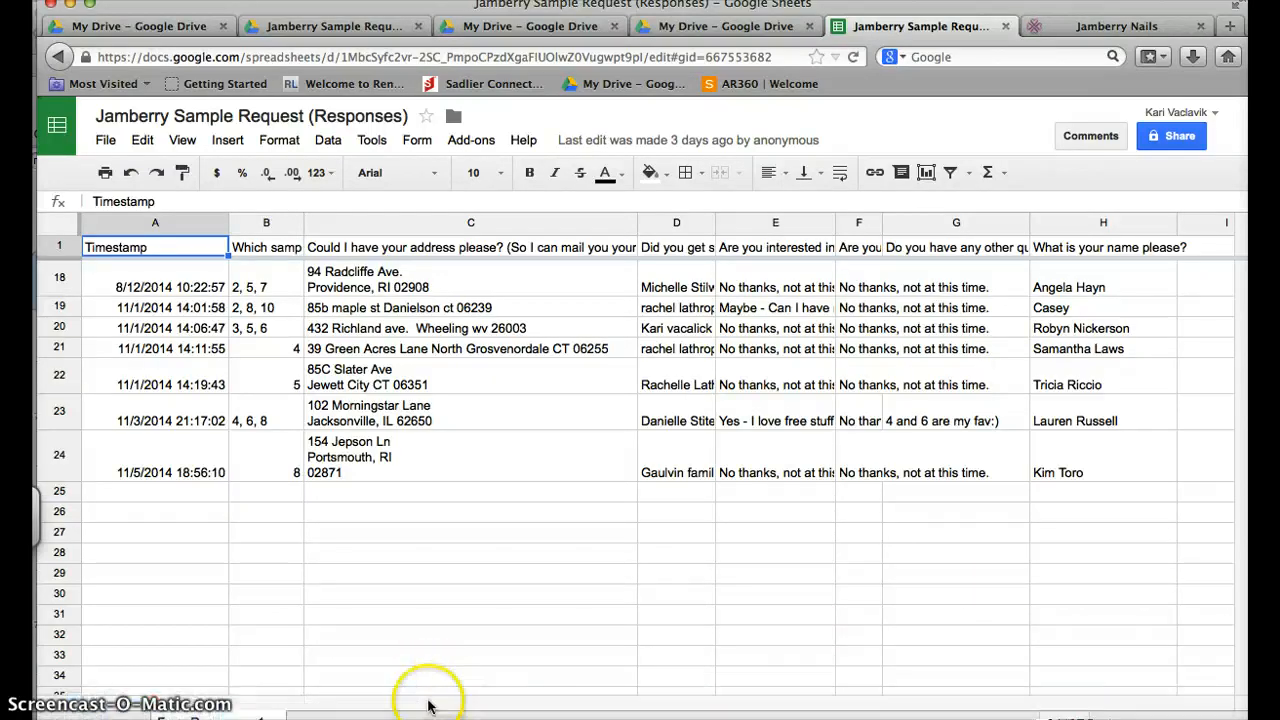